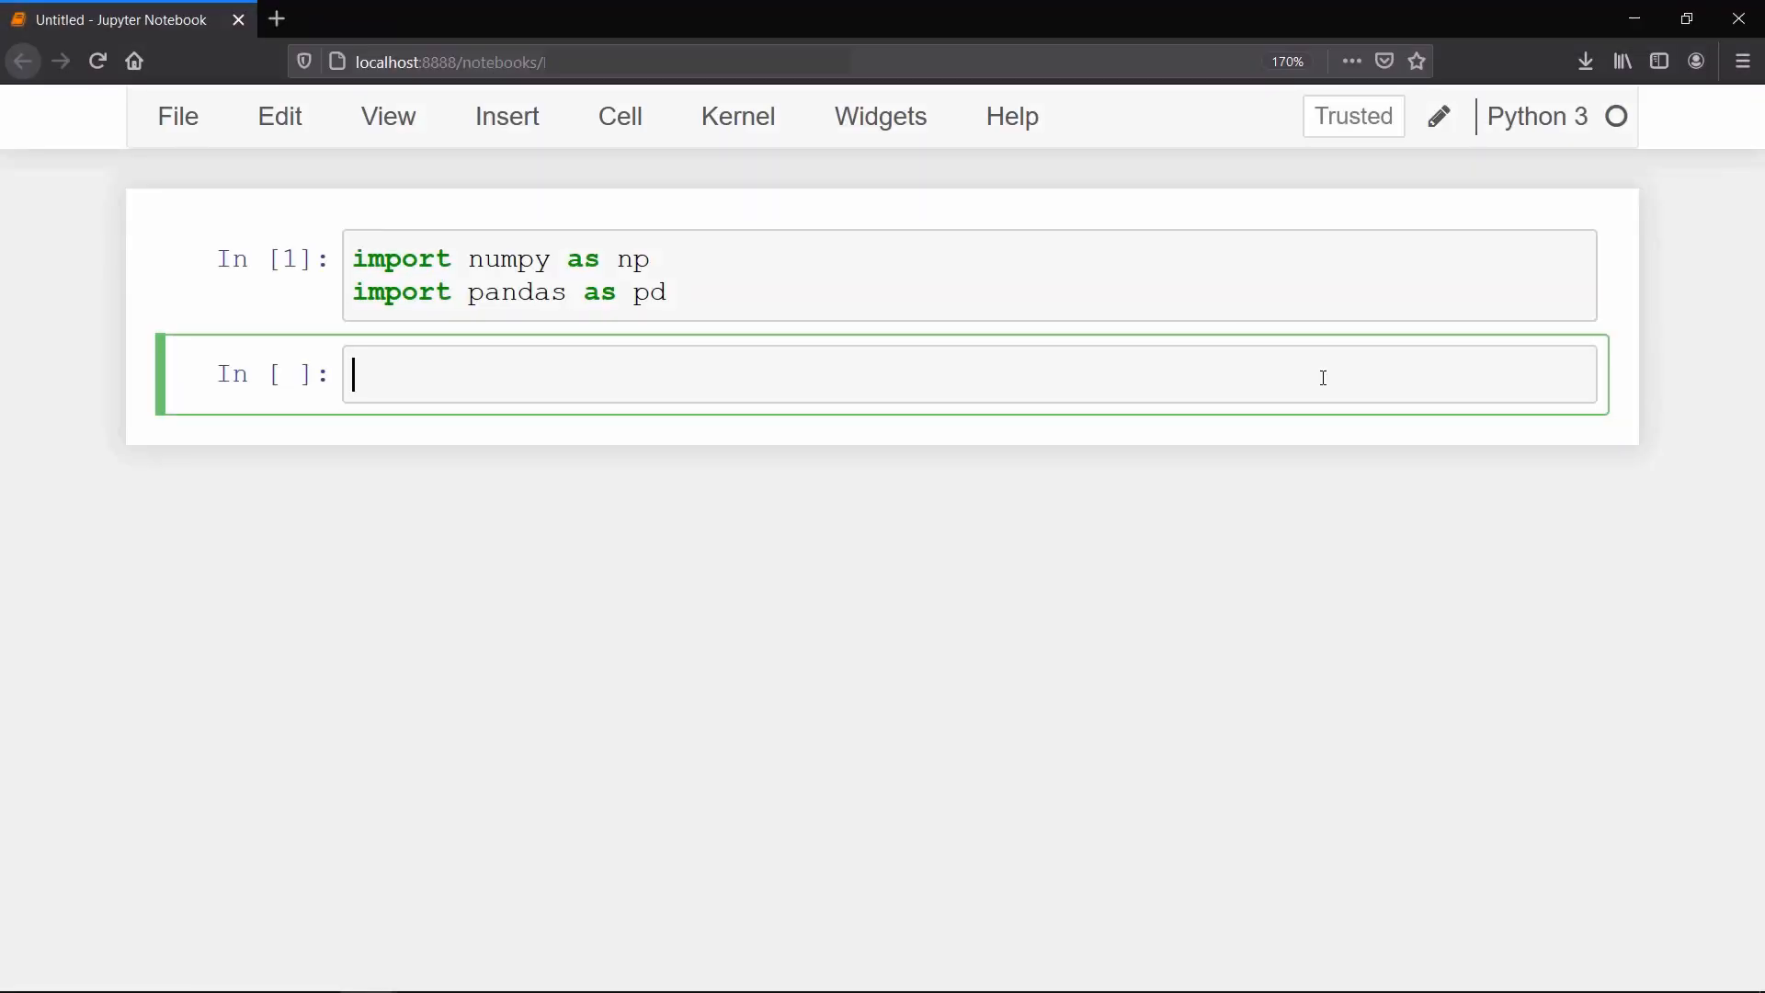
Step: Create df from a dictionary of Degree, Student and Marks lists for six students, and display it
type("data = {\"Deg\"}")
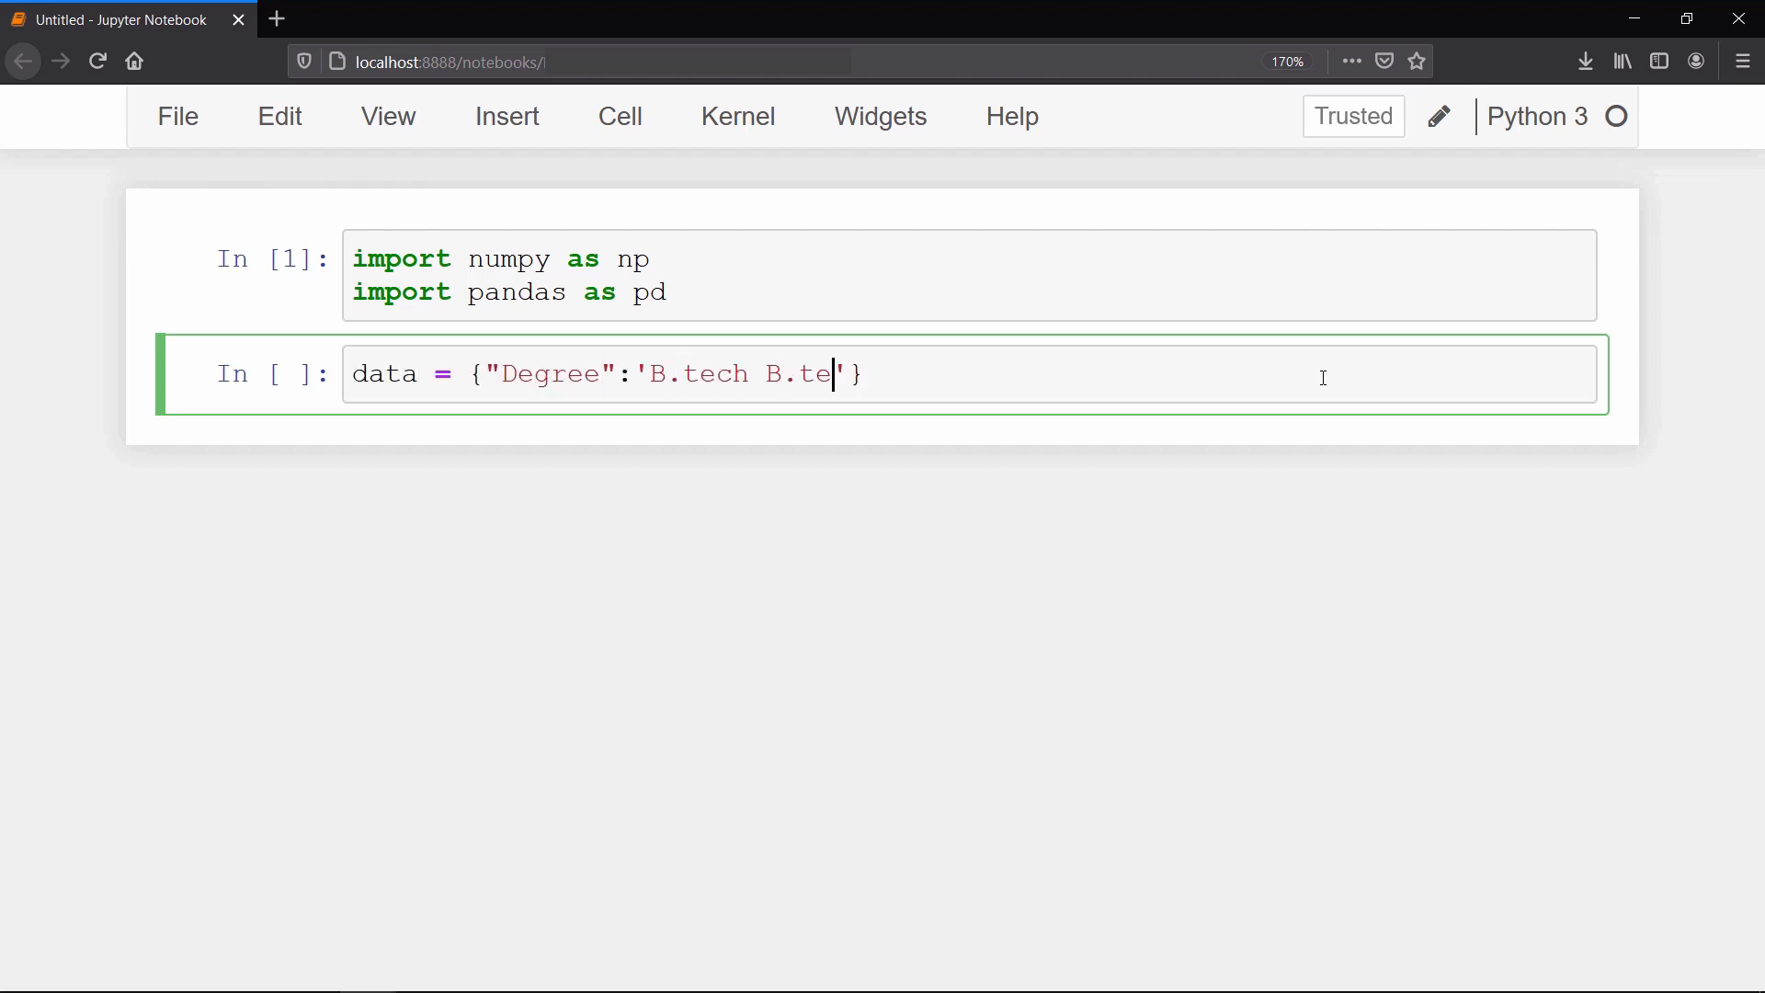
type("ch B.sc B.sc MBA MBA'.split(),")
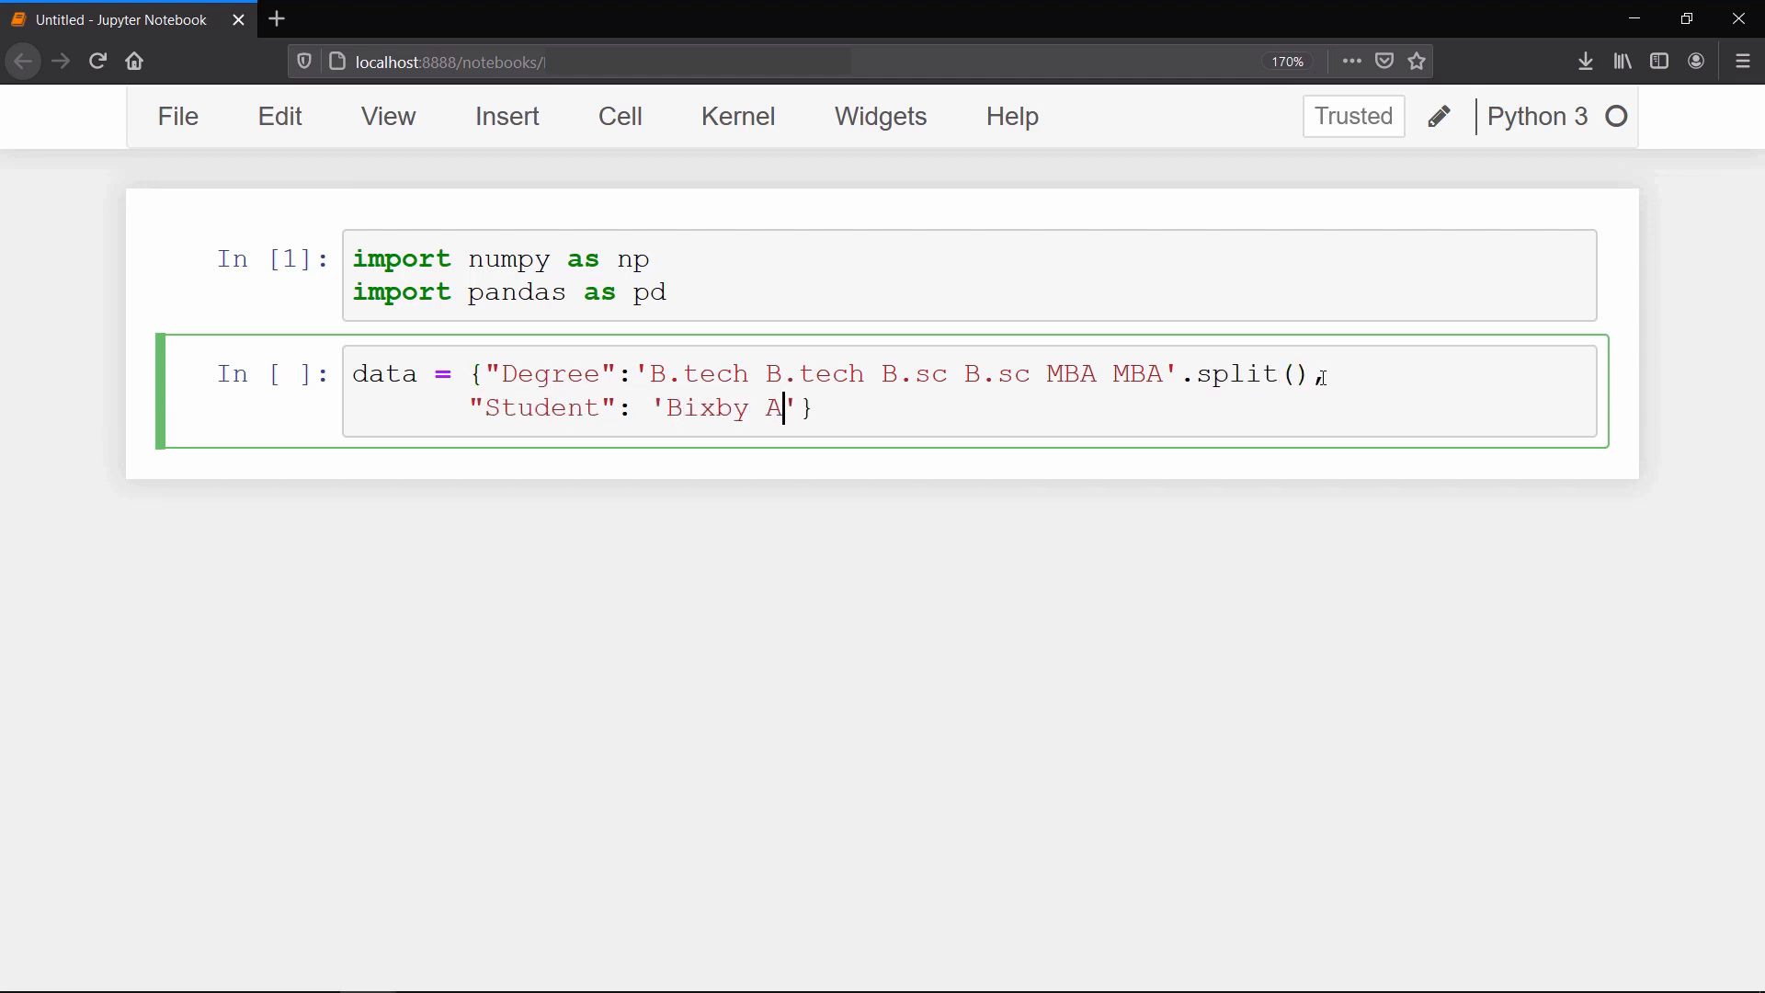
type("lexa Chappie Jarvis Siri")
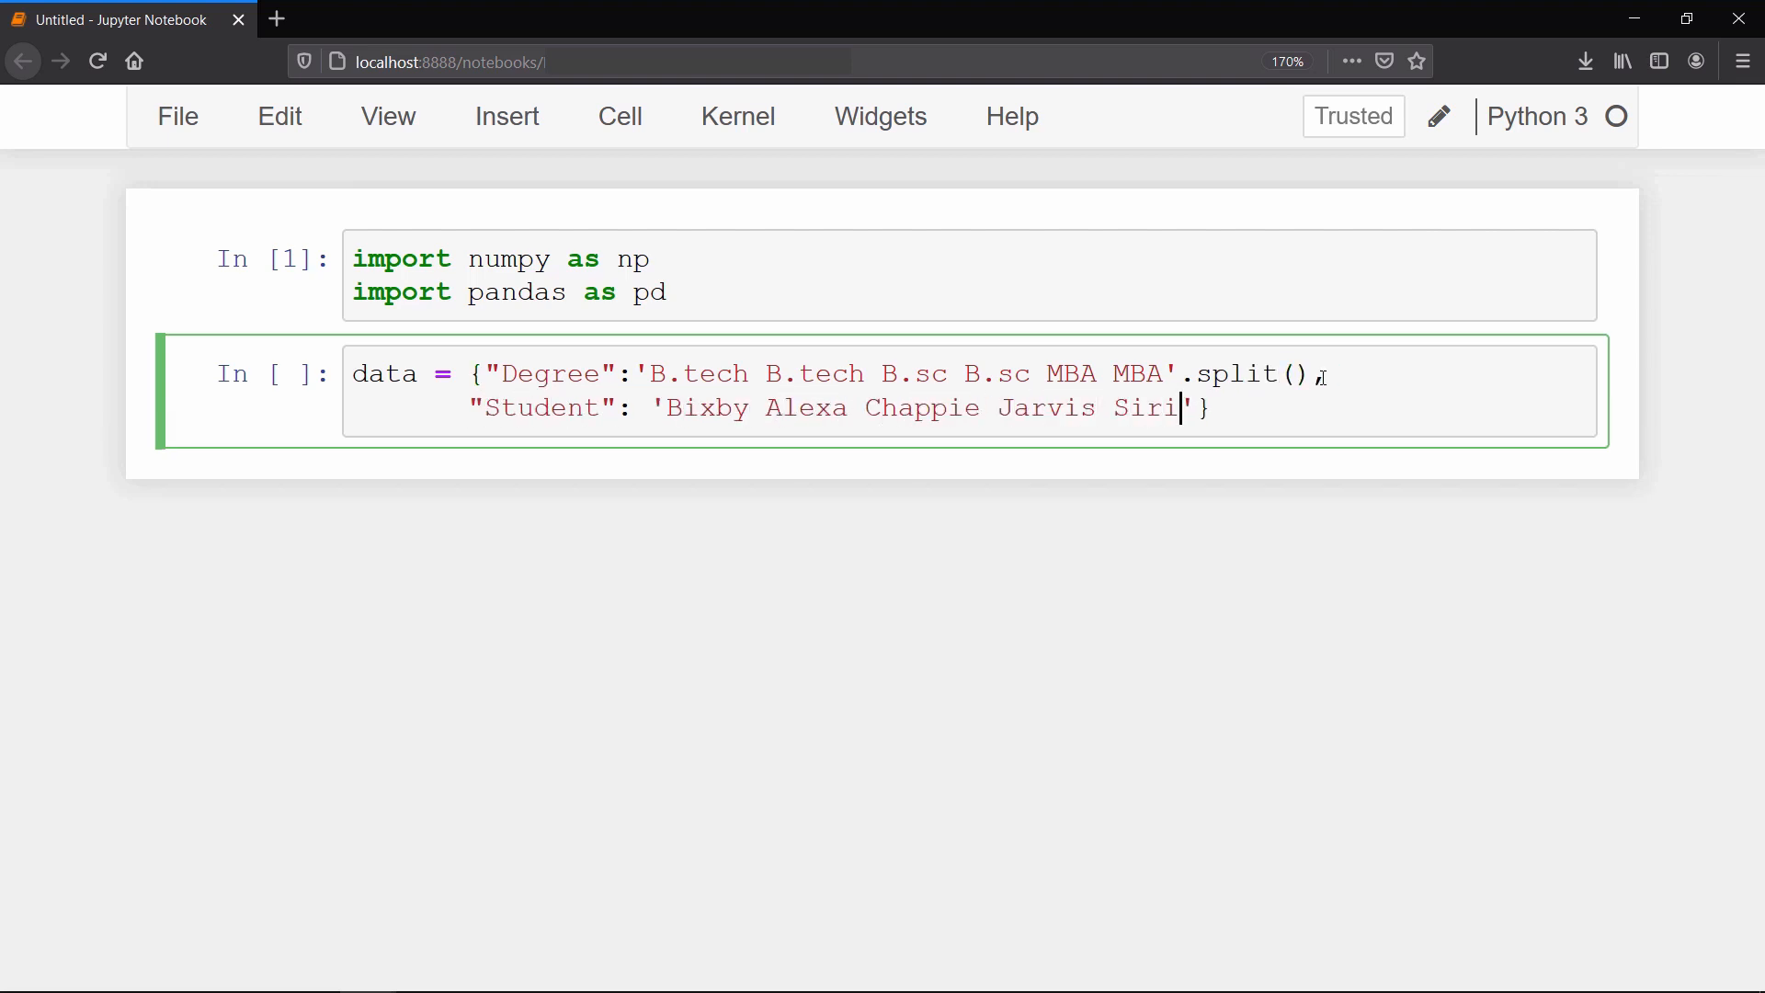
type("Kensho'.split(),")
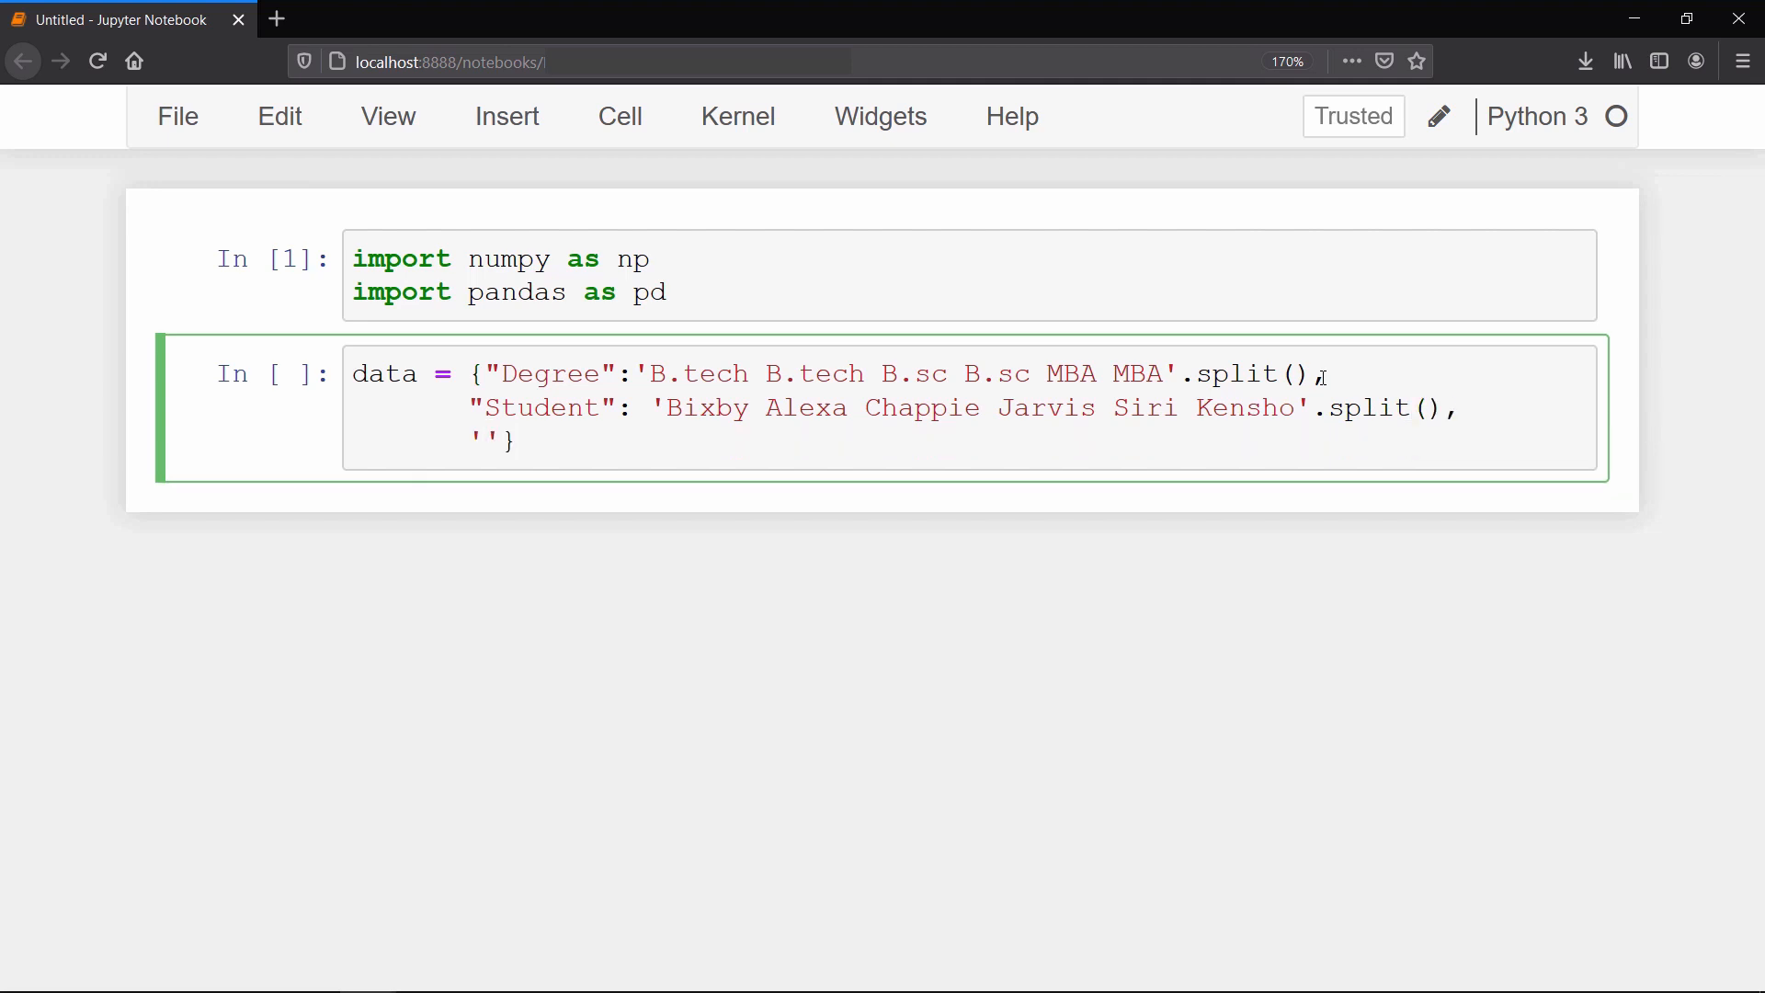
type("'Marks': [100, 94,100,97,10,91")
type("df = pd.Da")
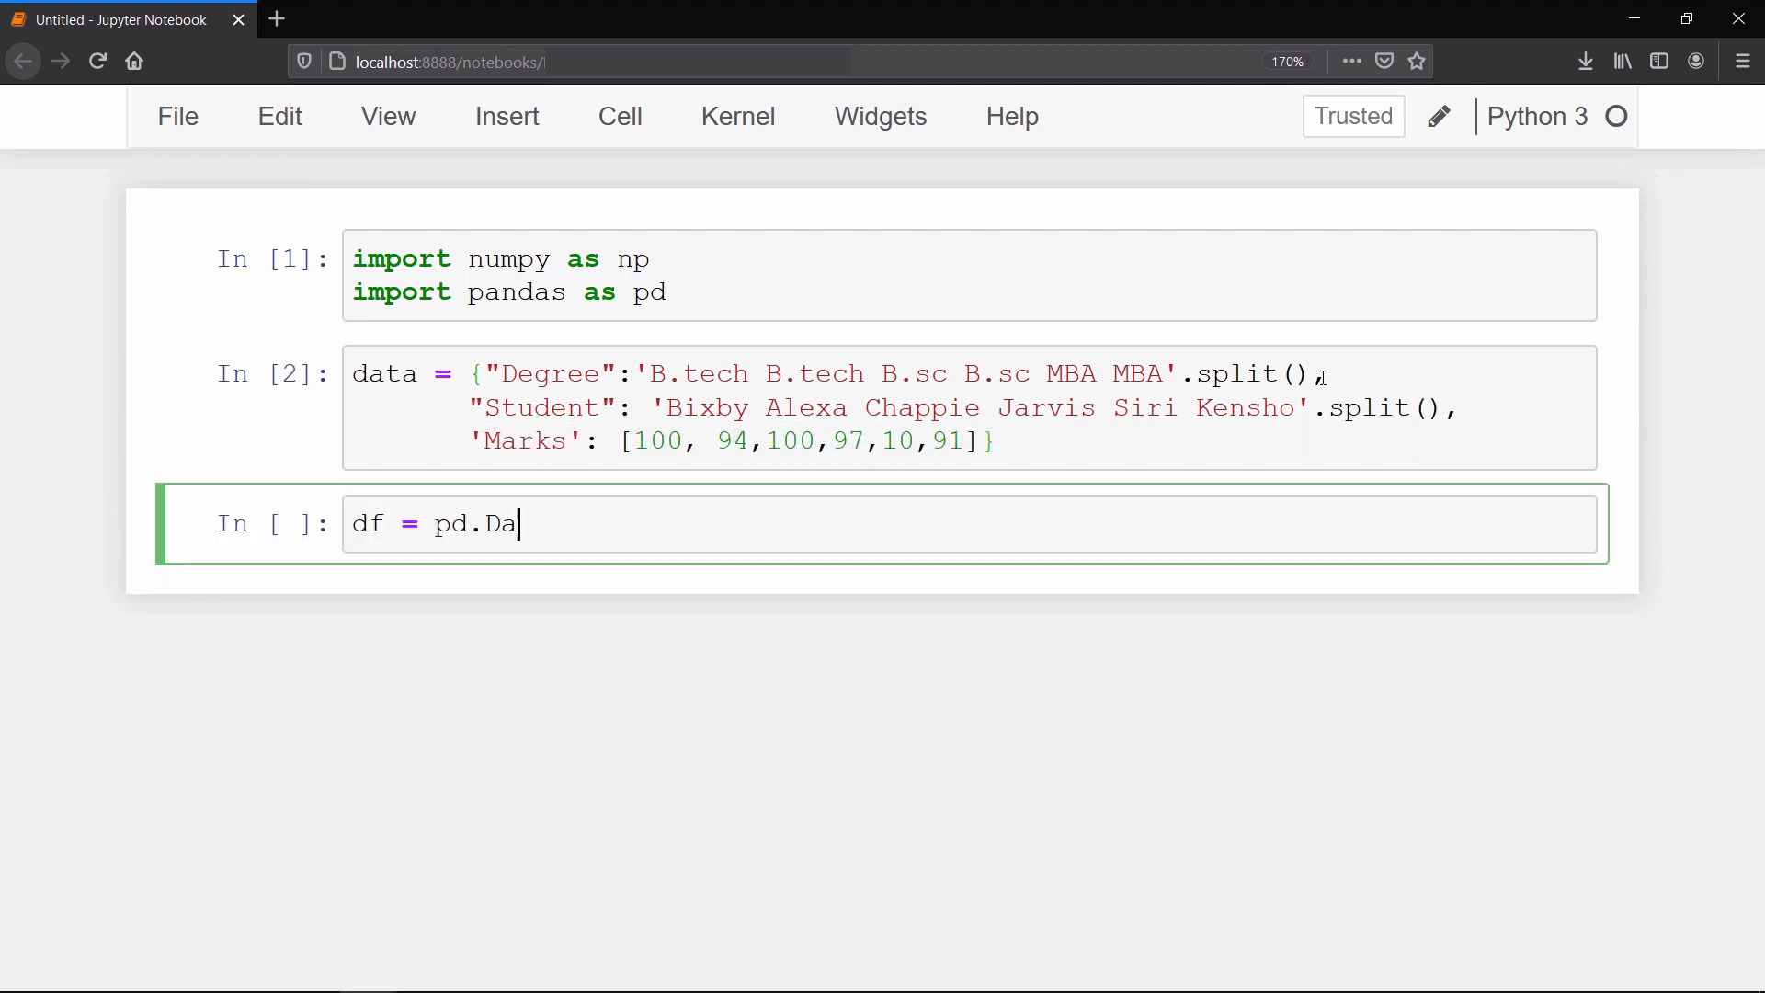
type("taFrame(data")
type("df")
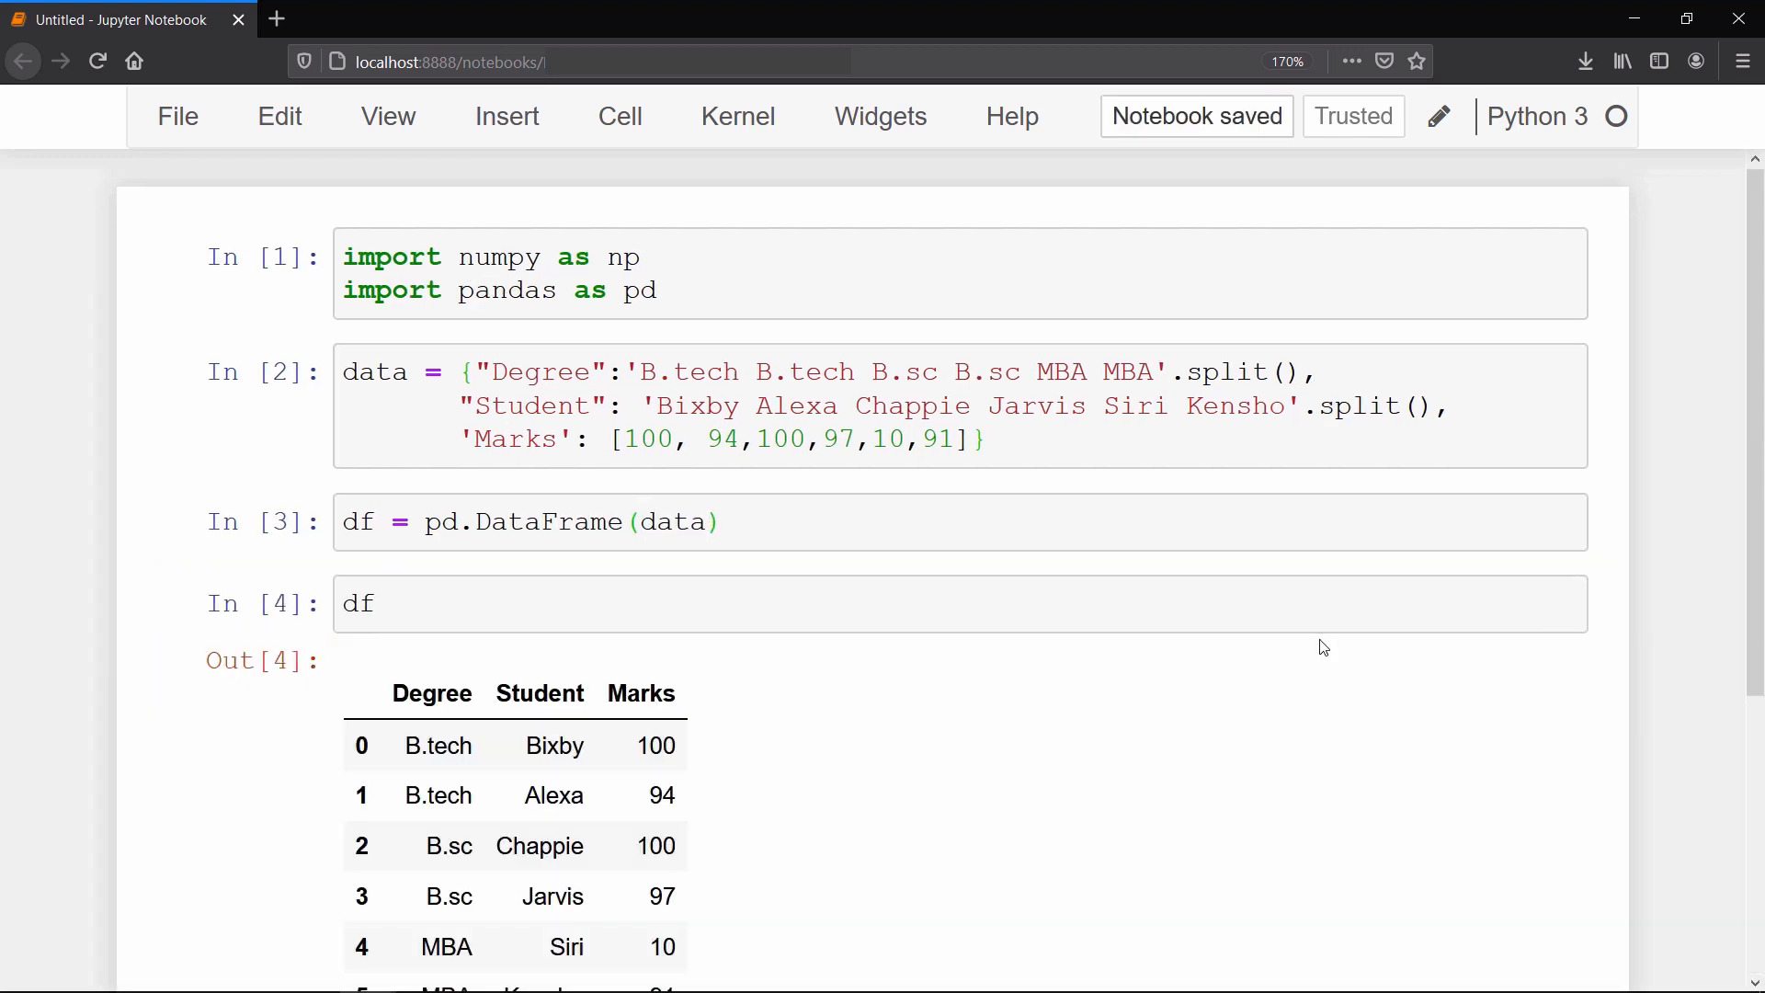
scroll("down", 3)
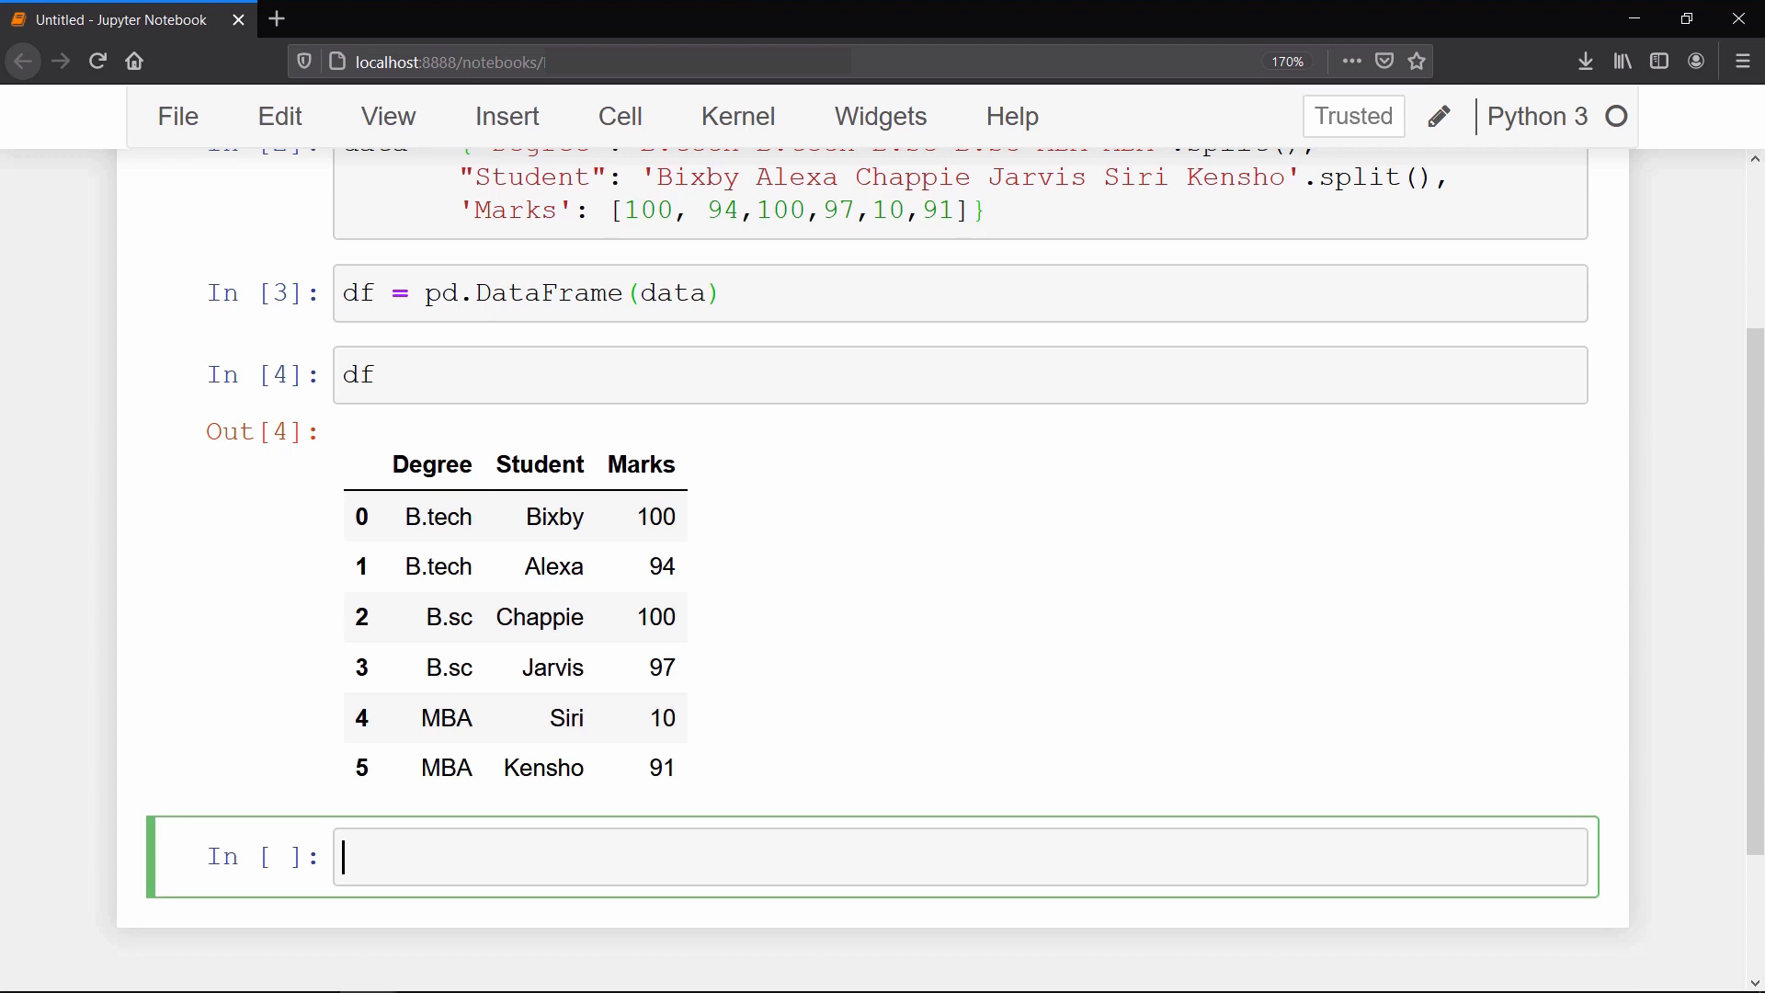
scroll("down", 3)
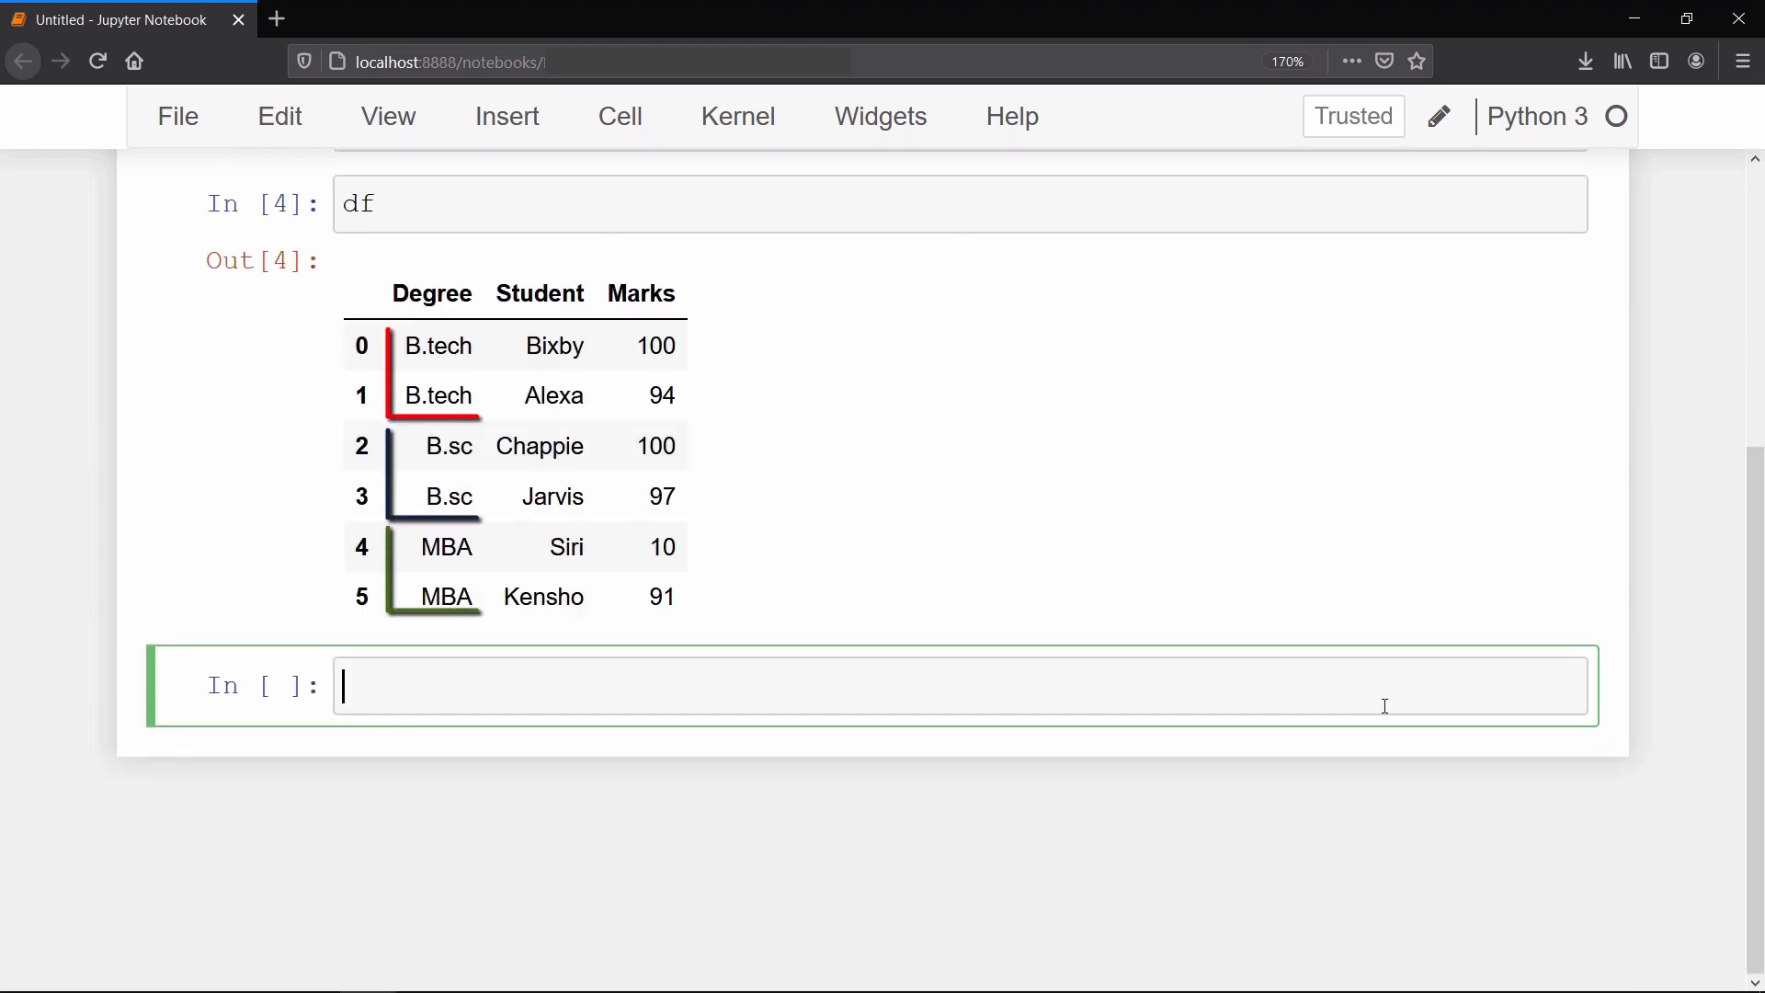
Step: Group df by Degree as bydegree and show mean marks: B.sc 98.5, B.tech 97.0, MBA 50.5
type("bydegree = df.groupby('Degree")
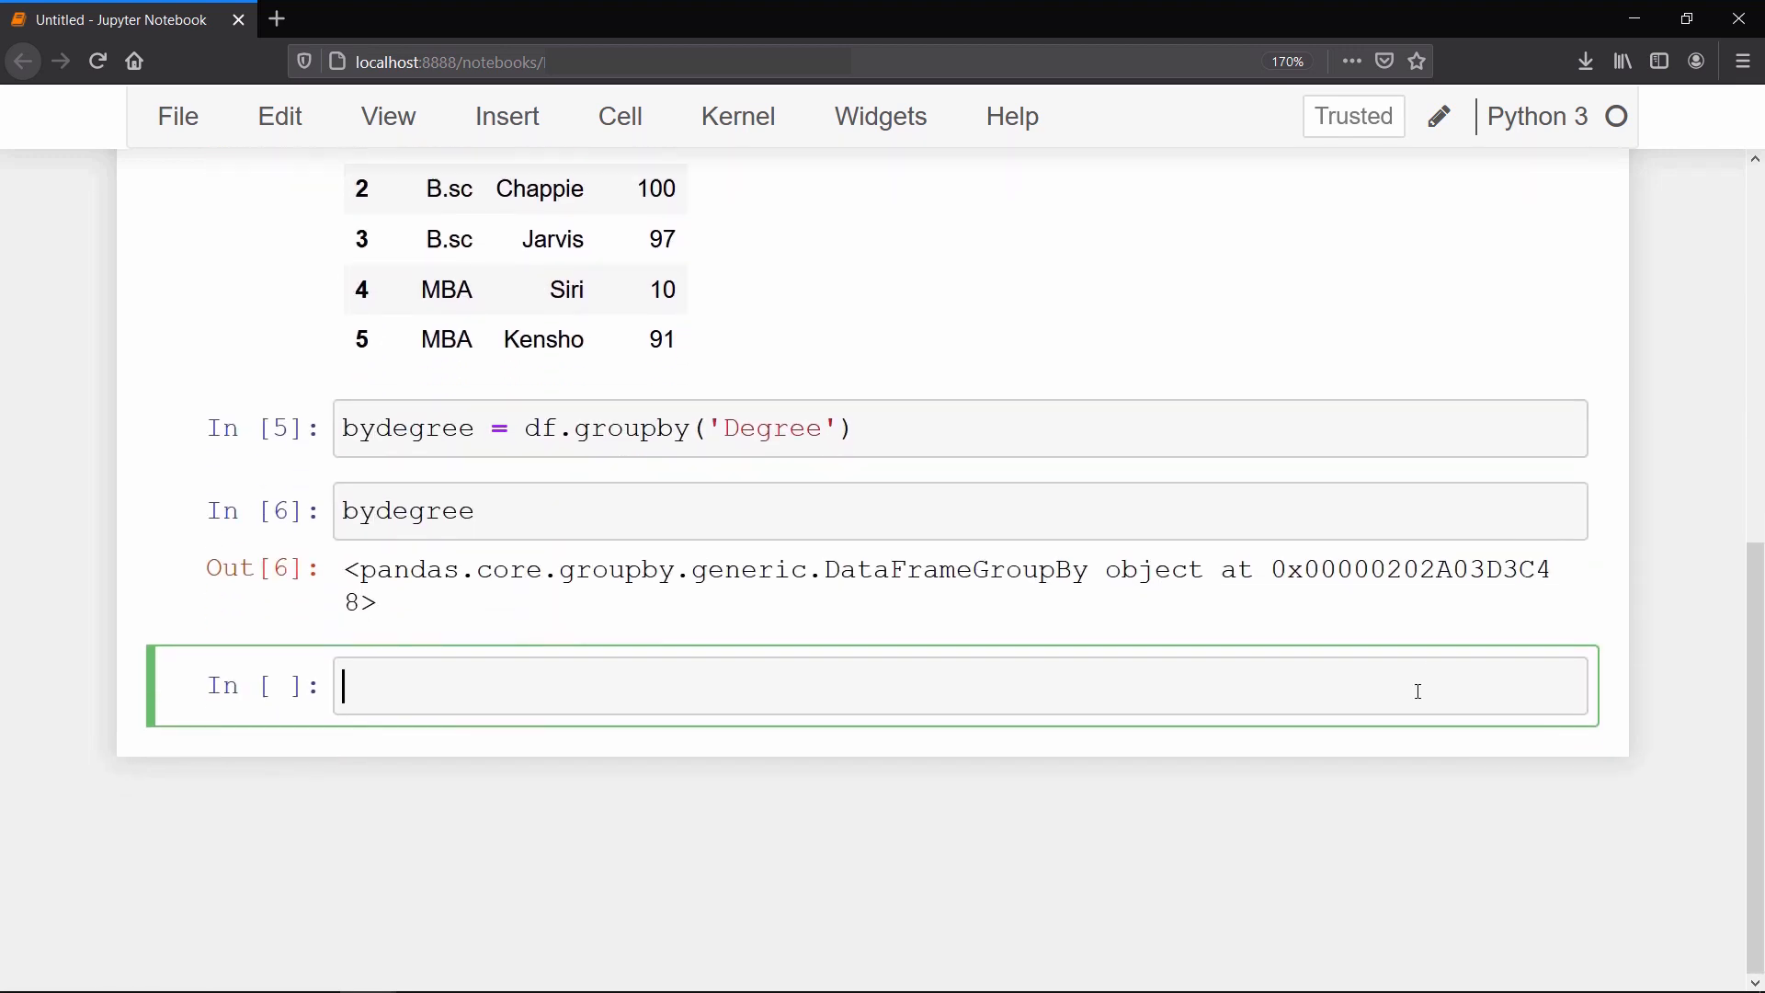
double_click(1011, 568)
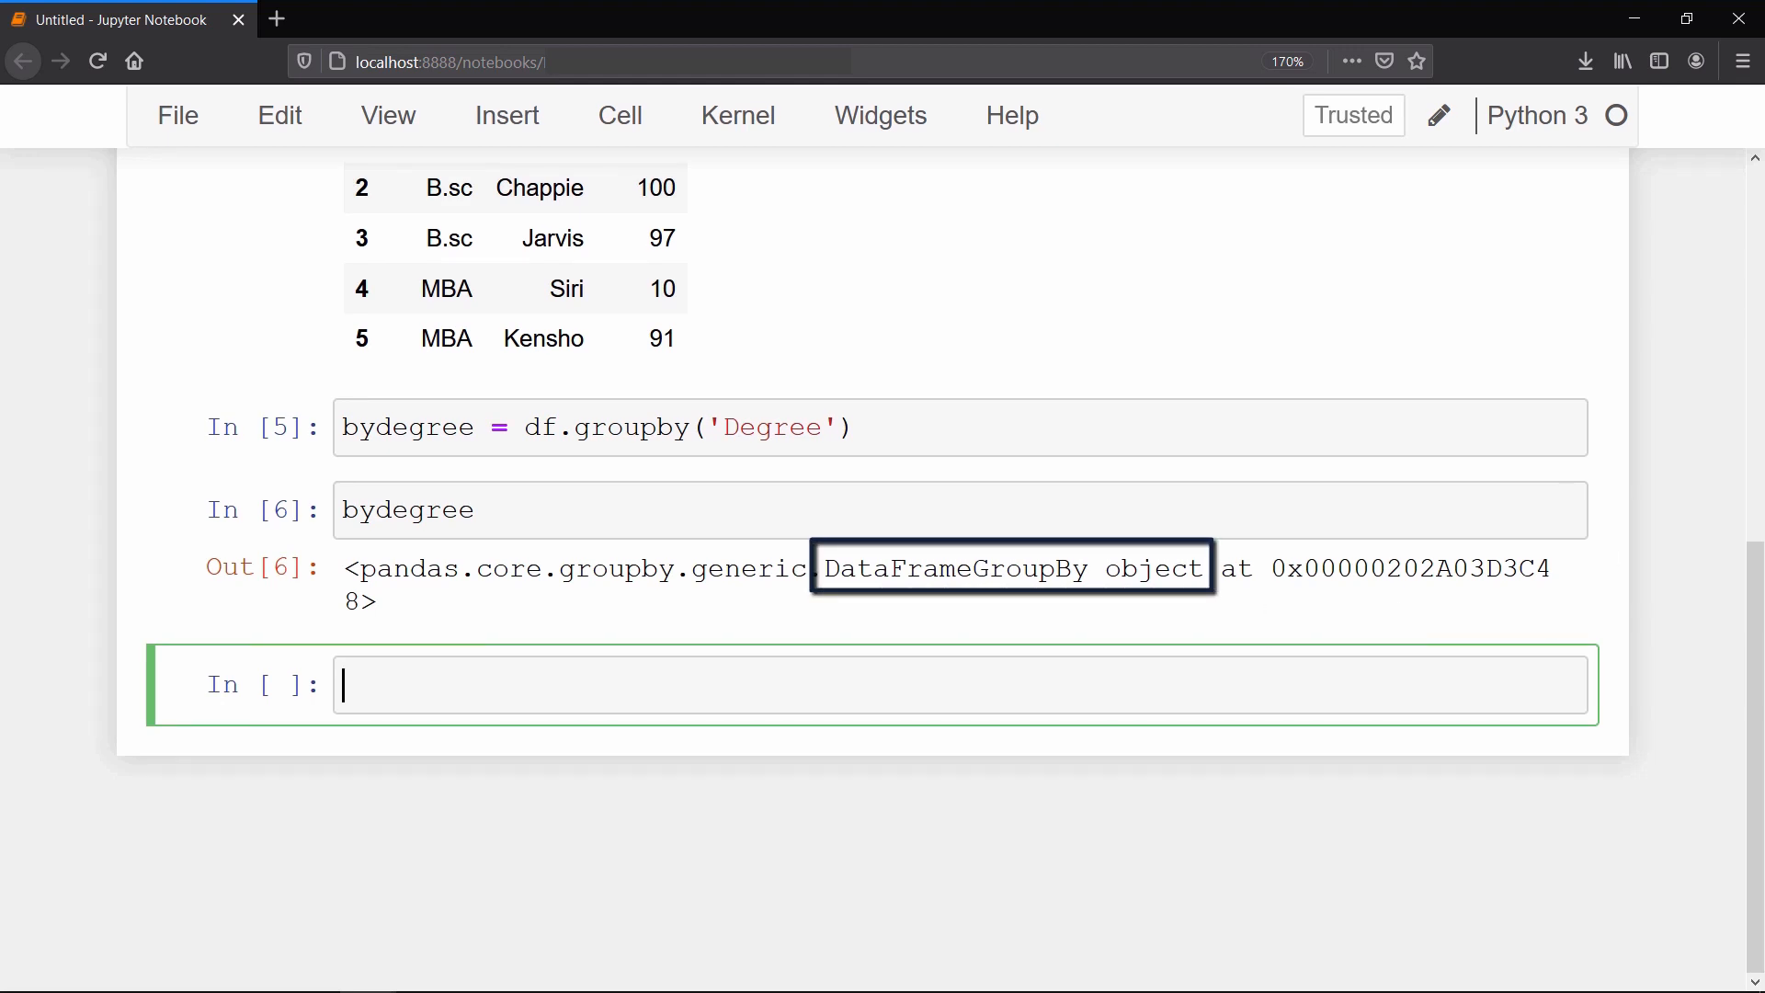
type("bydegree.mean(")
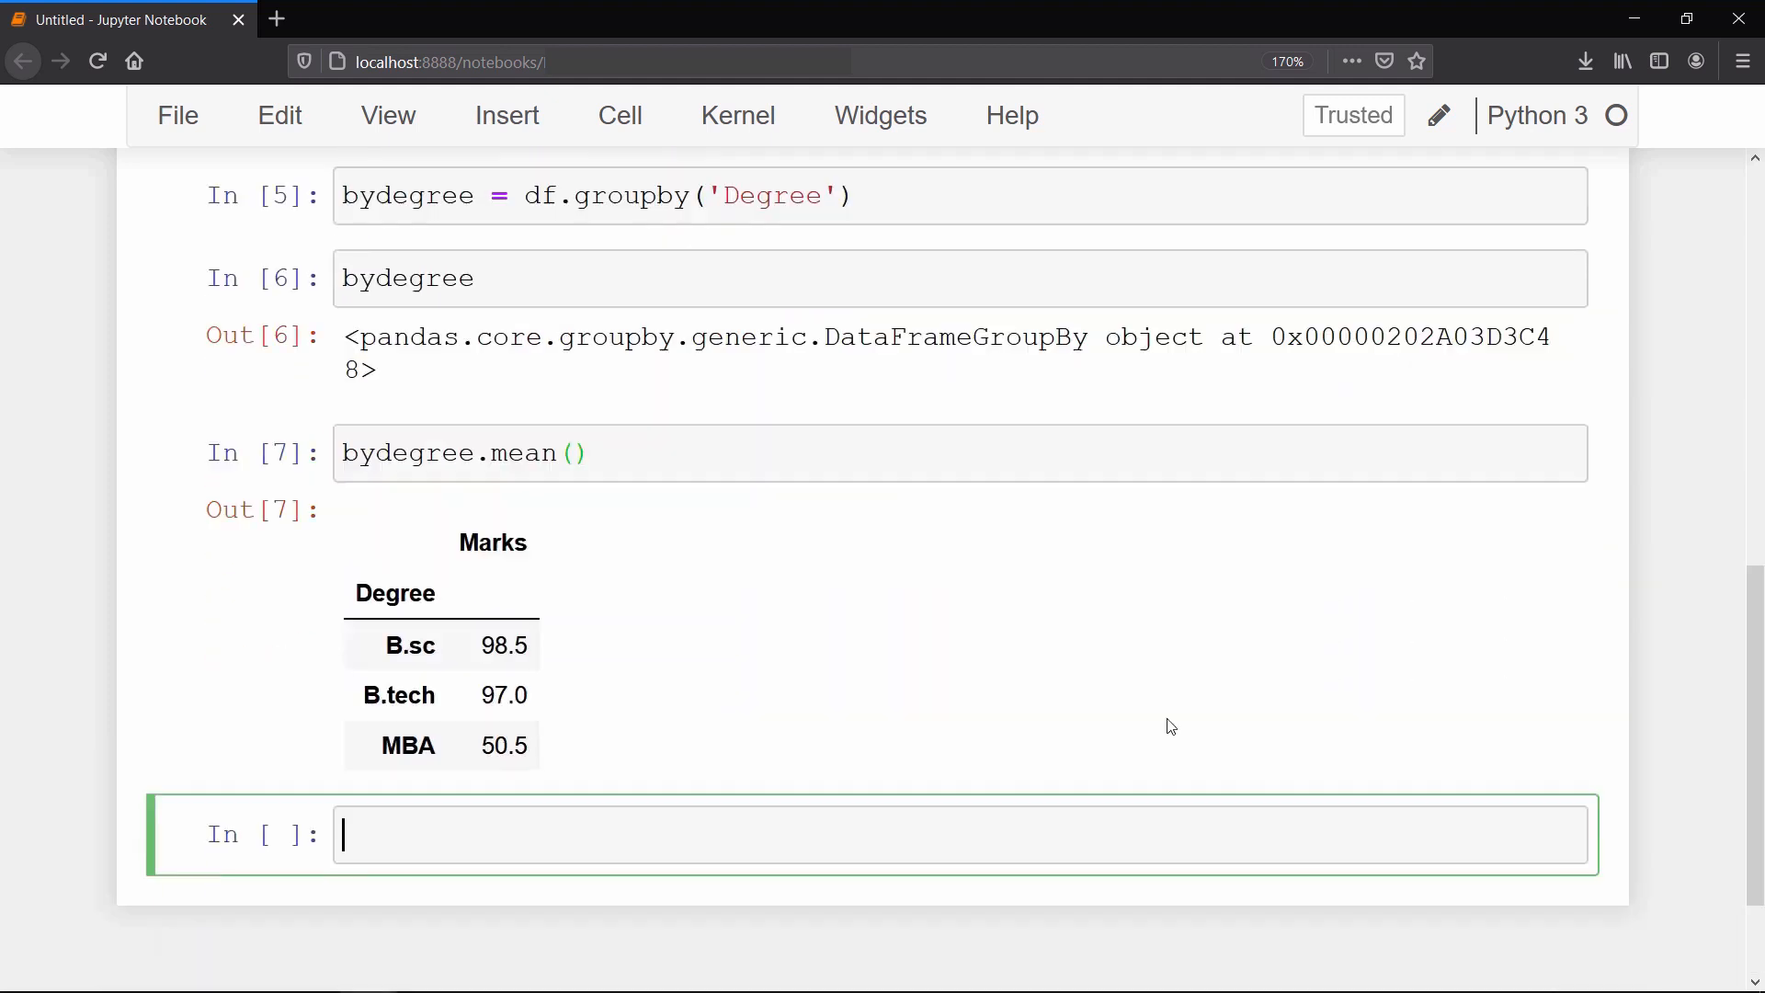
scroll("down", 3)
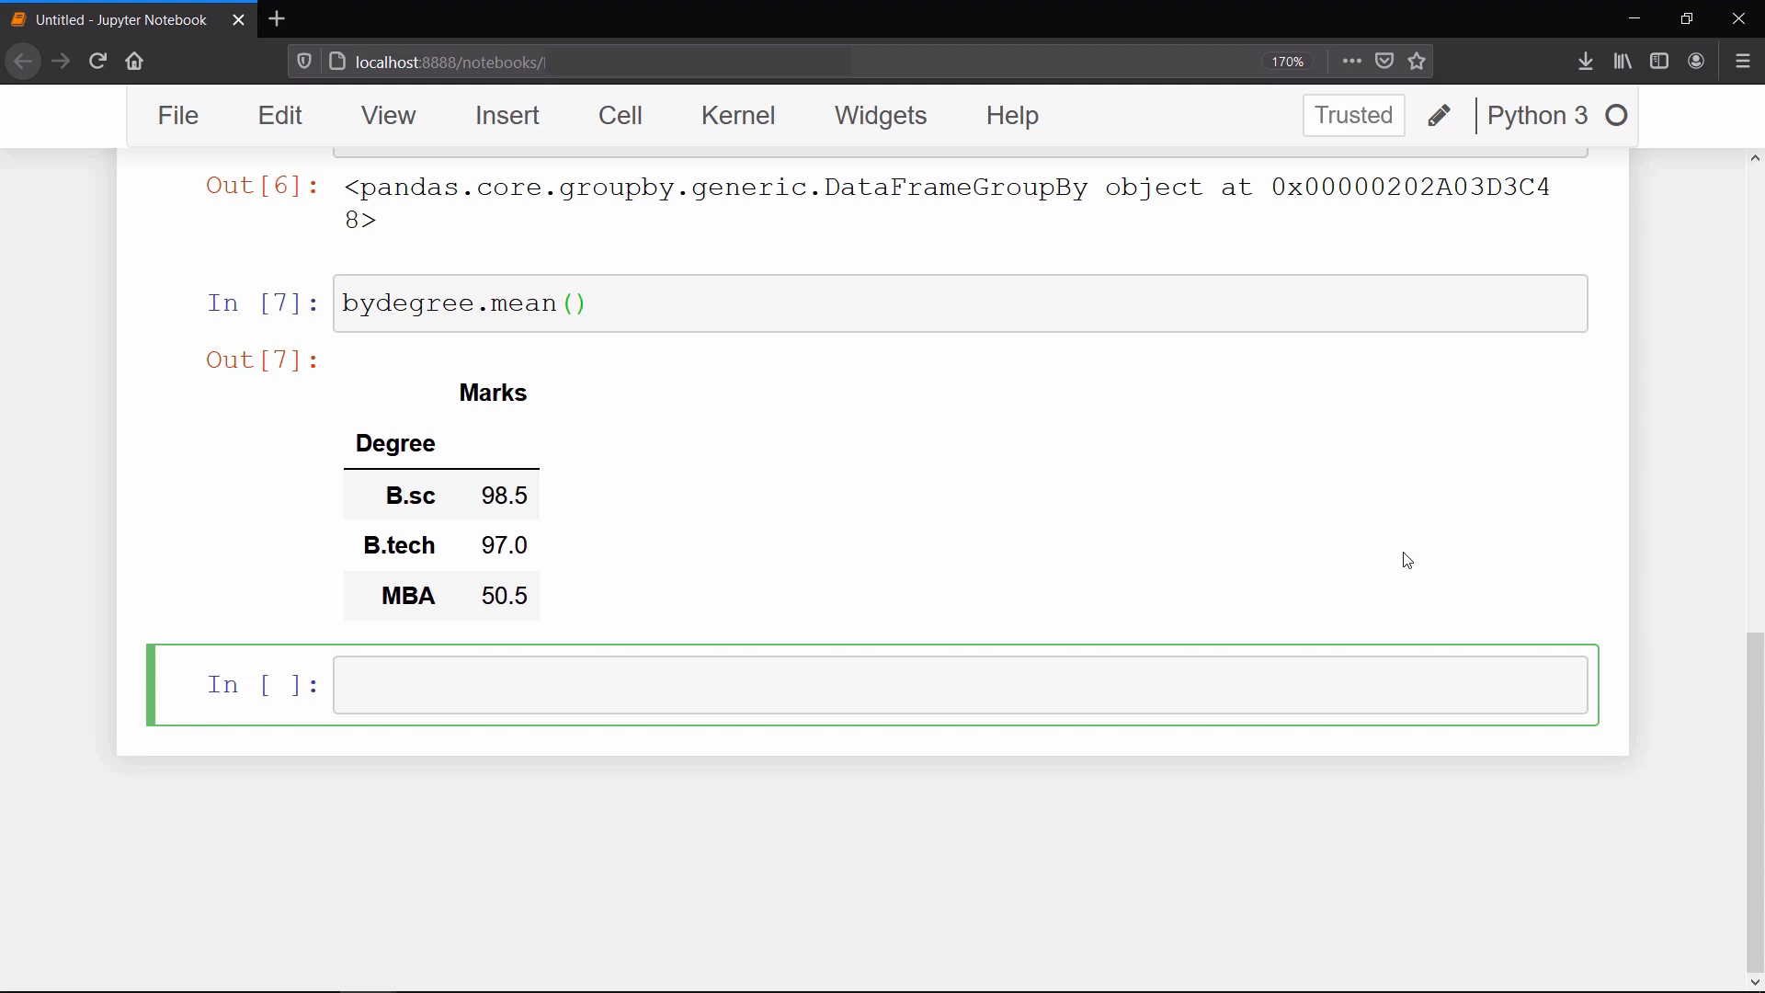
Step: Show the standard deviation and median marks per degree with bydegree.std() and bydegree.median()
type("bydegree.std(")
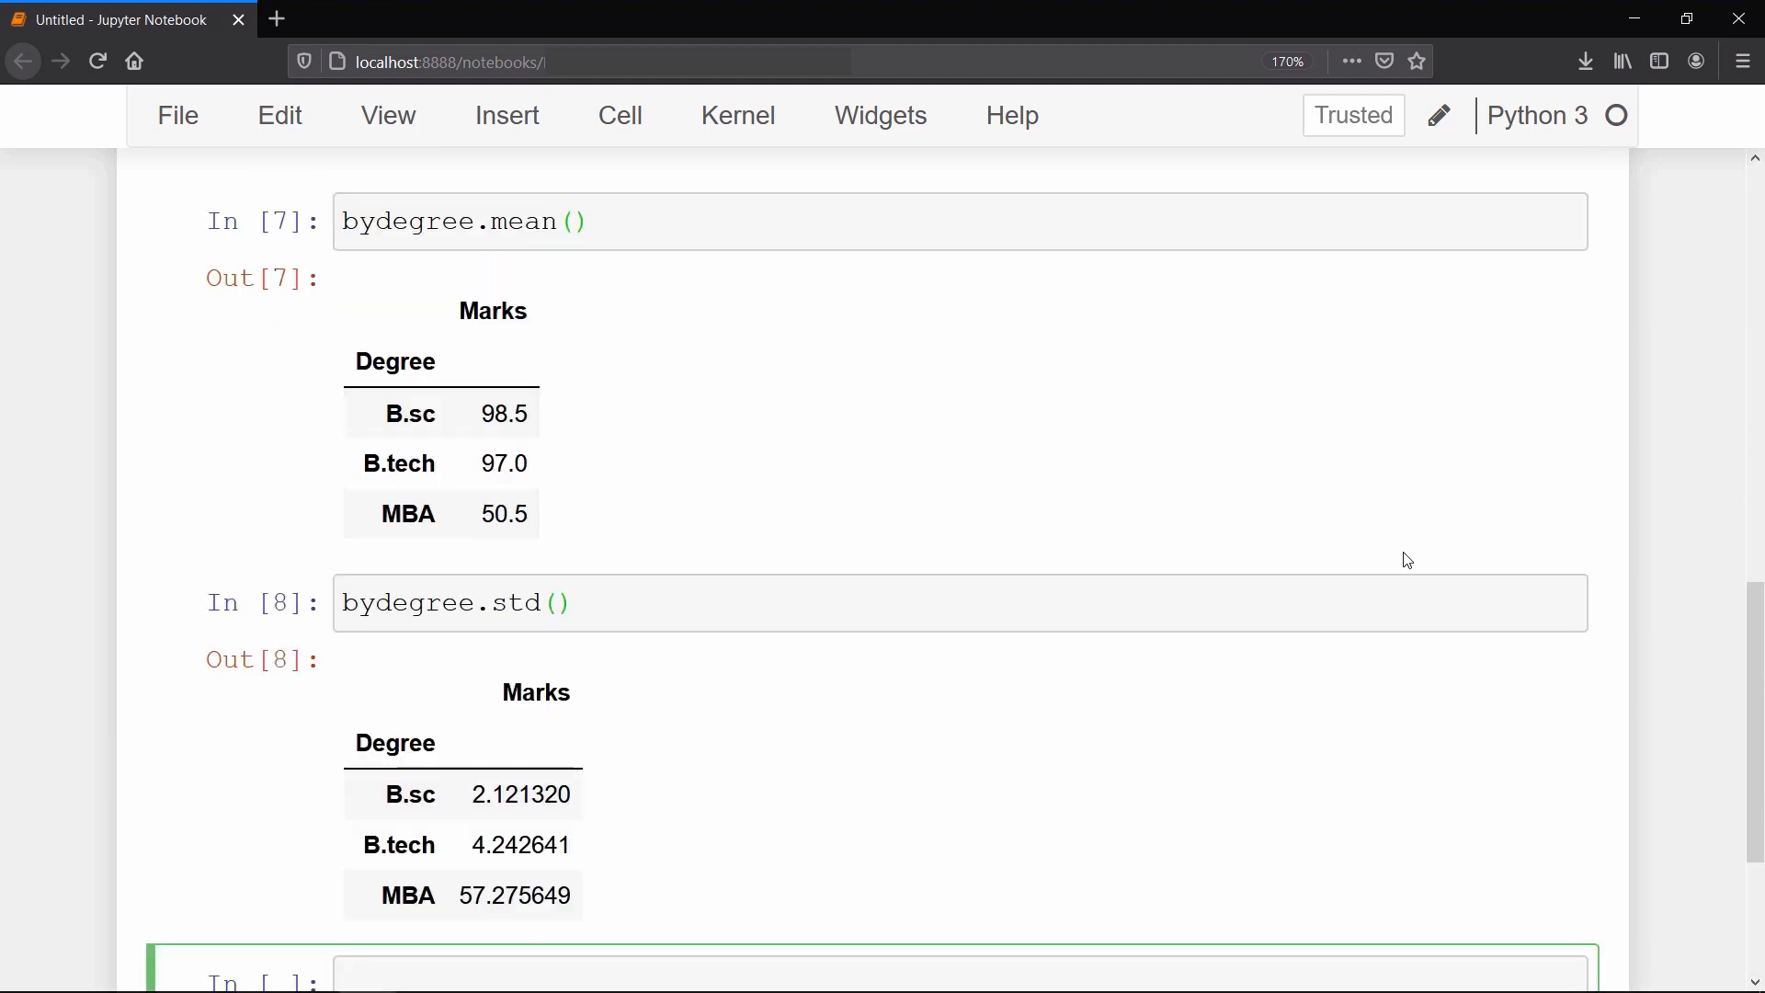
type("bydegree.")
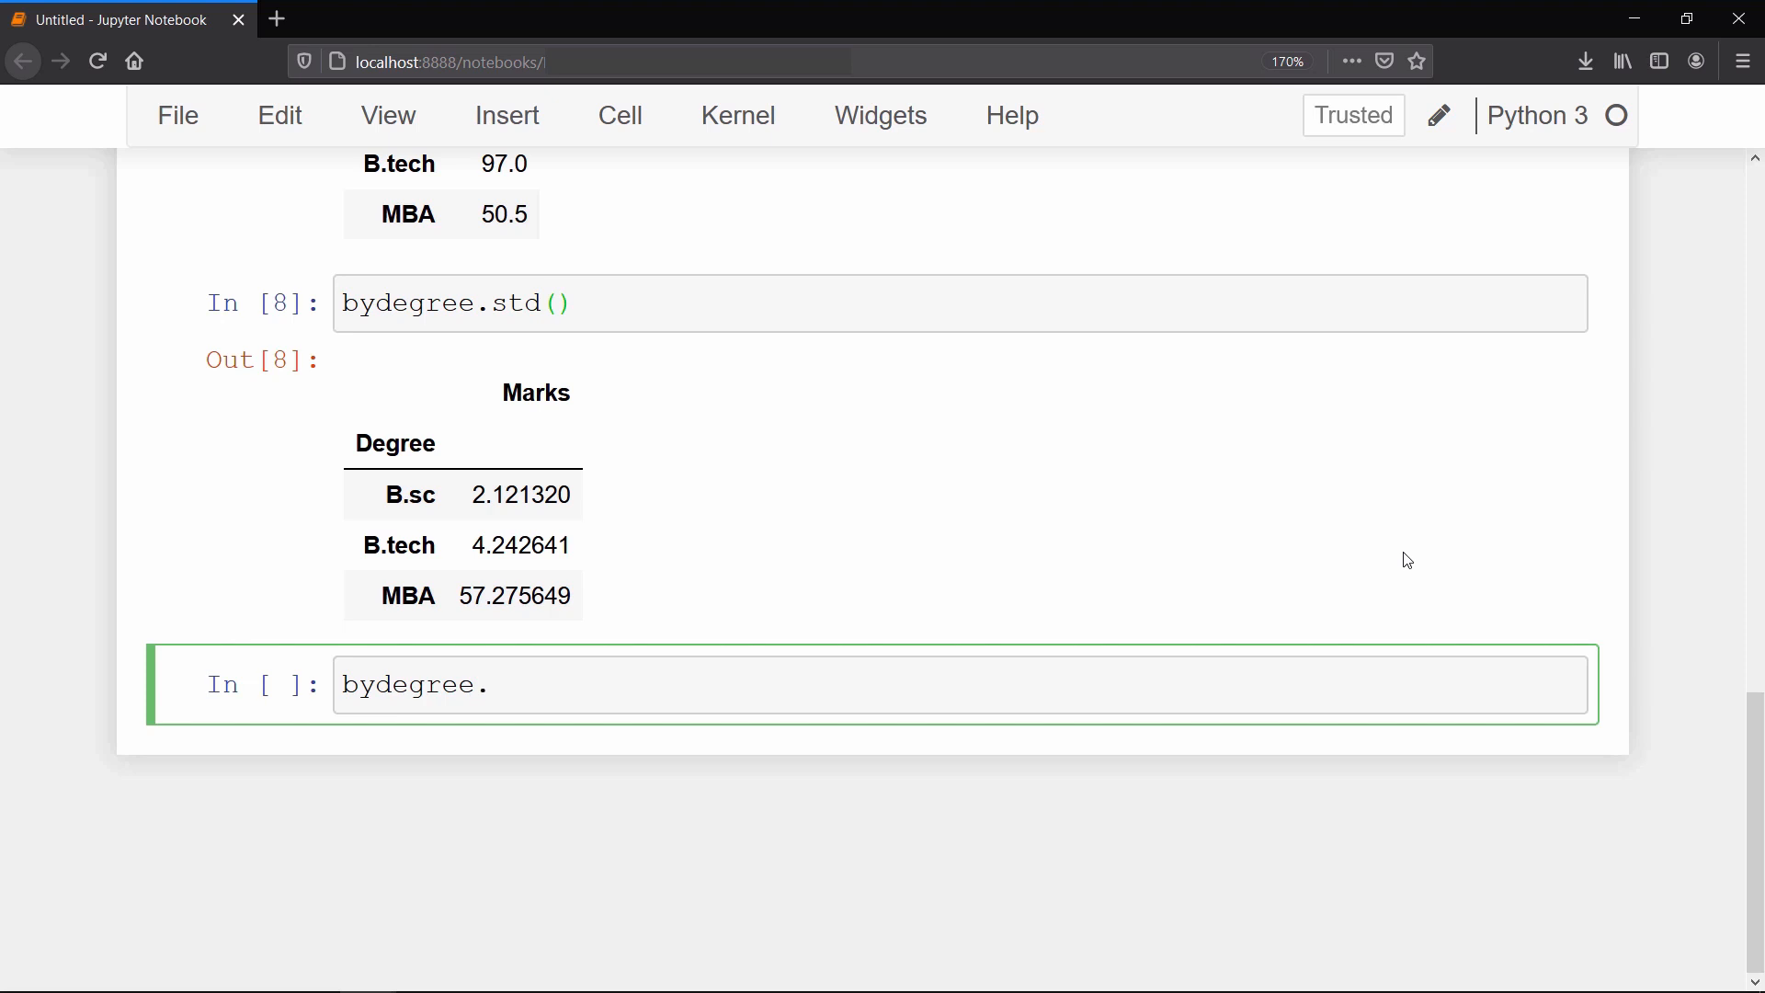
left_click(491, 684)
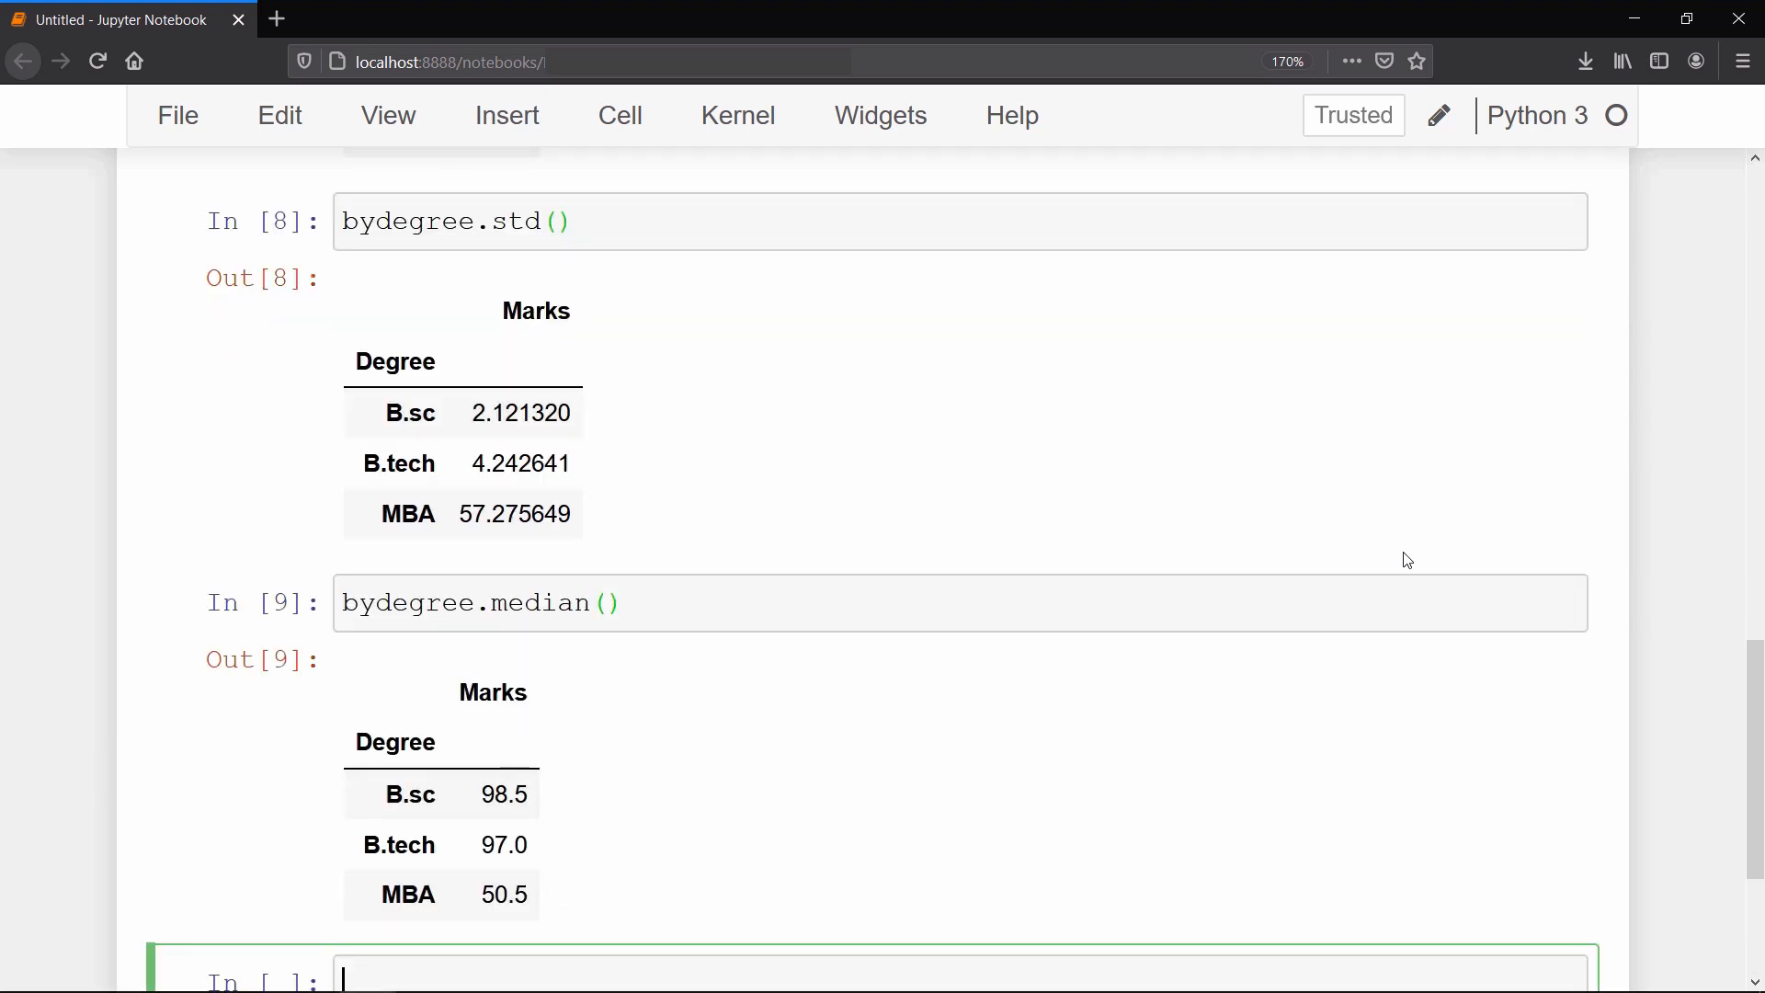
scroll("down", 3)
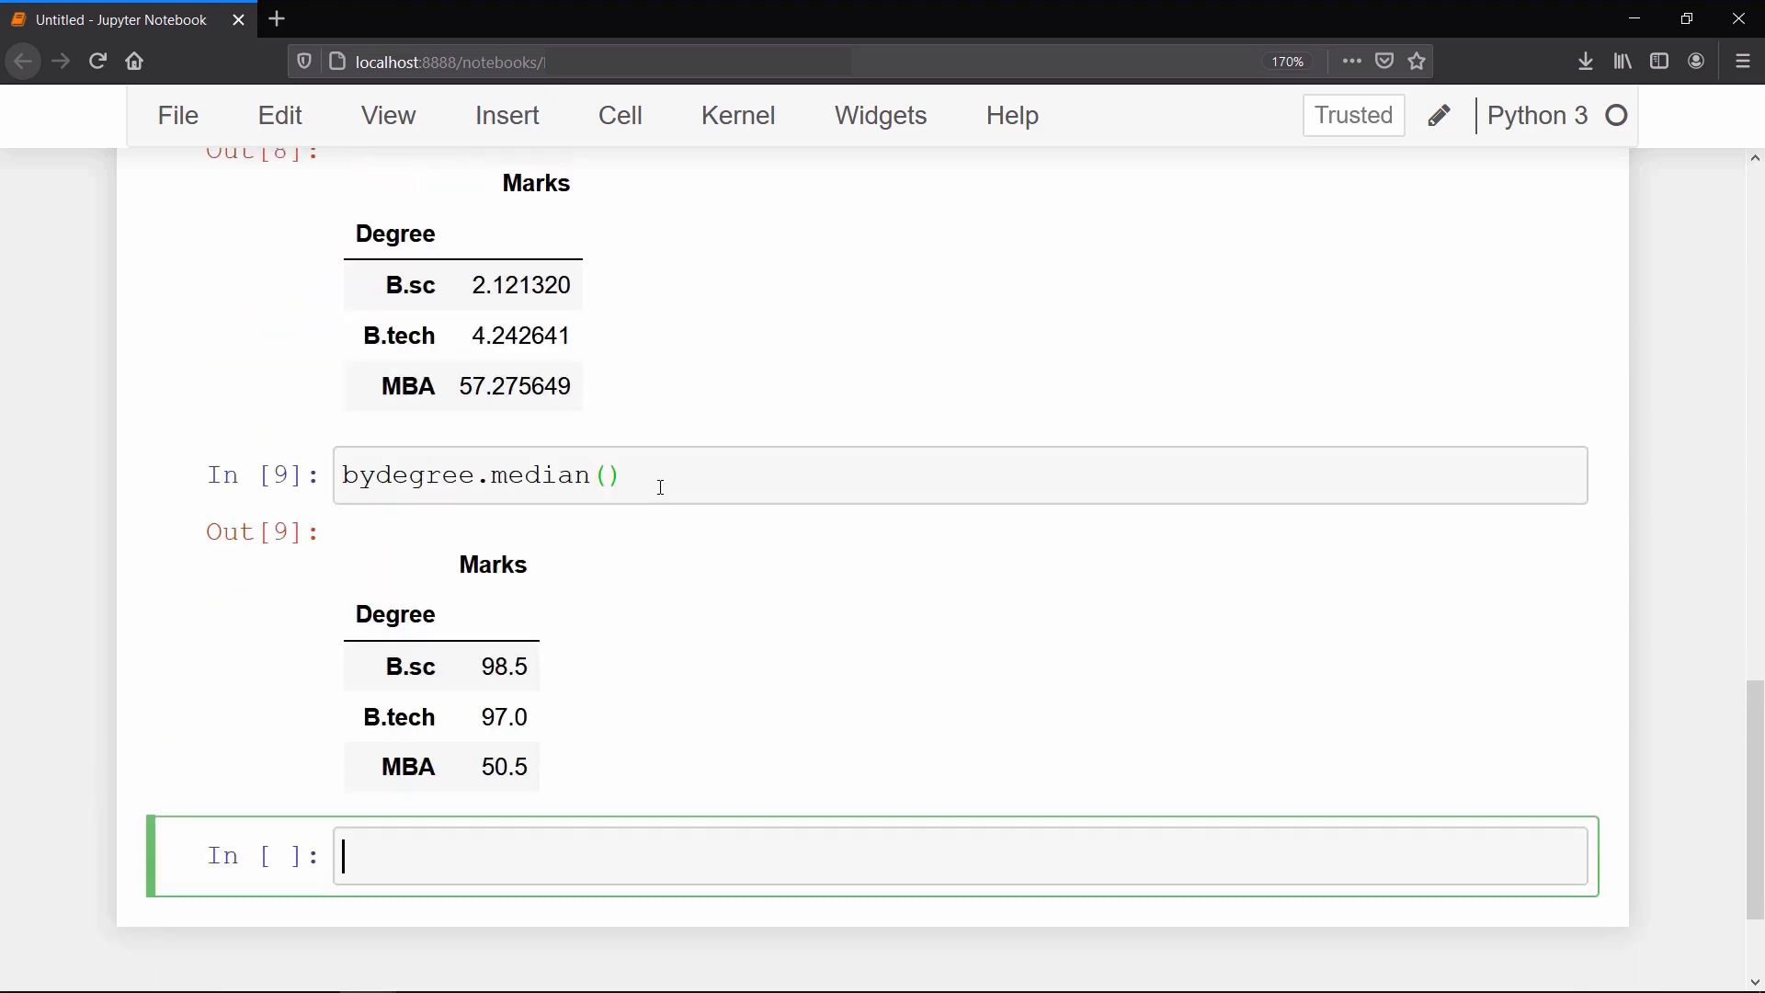
Step: Reuse the median expression with .loc['B.sc'] to show the B.sc median of 98.5
triple_click(478, 475)
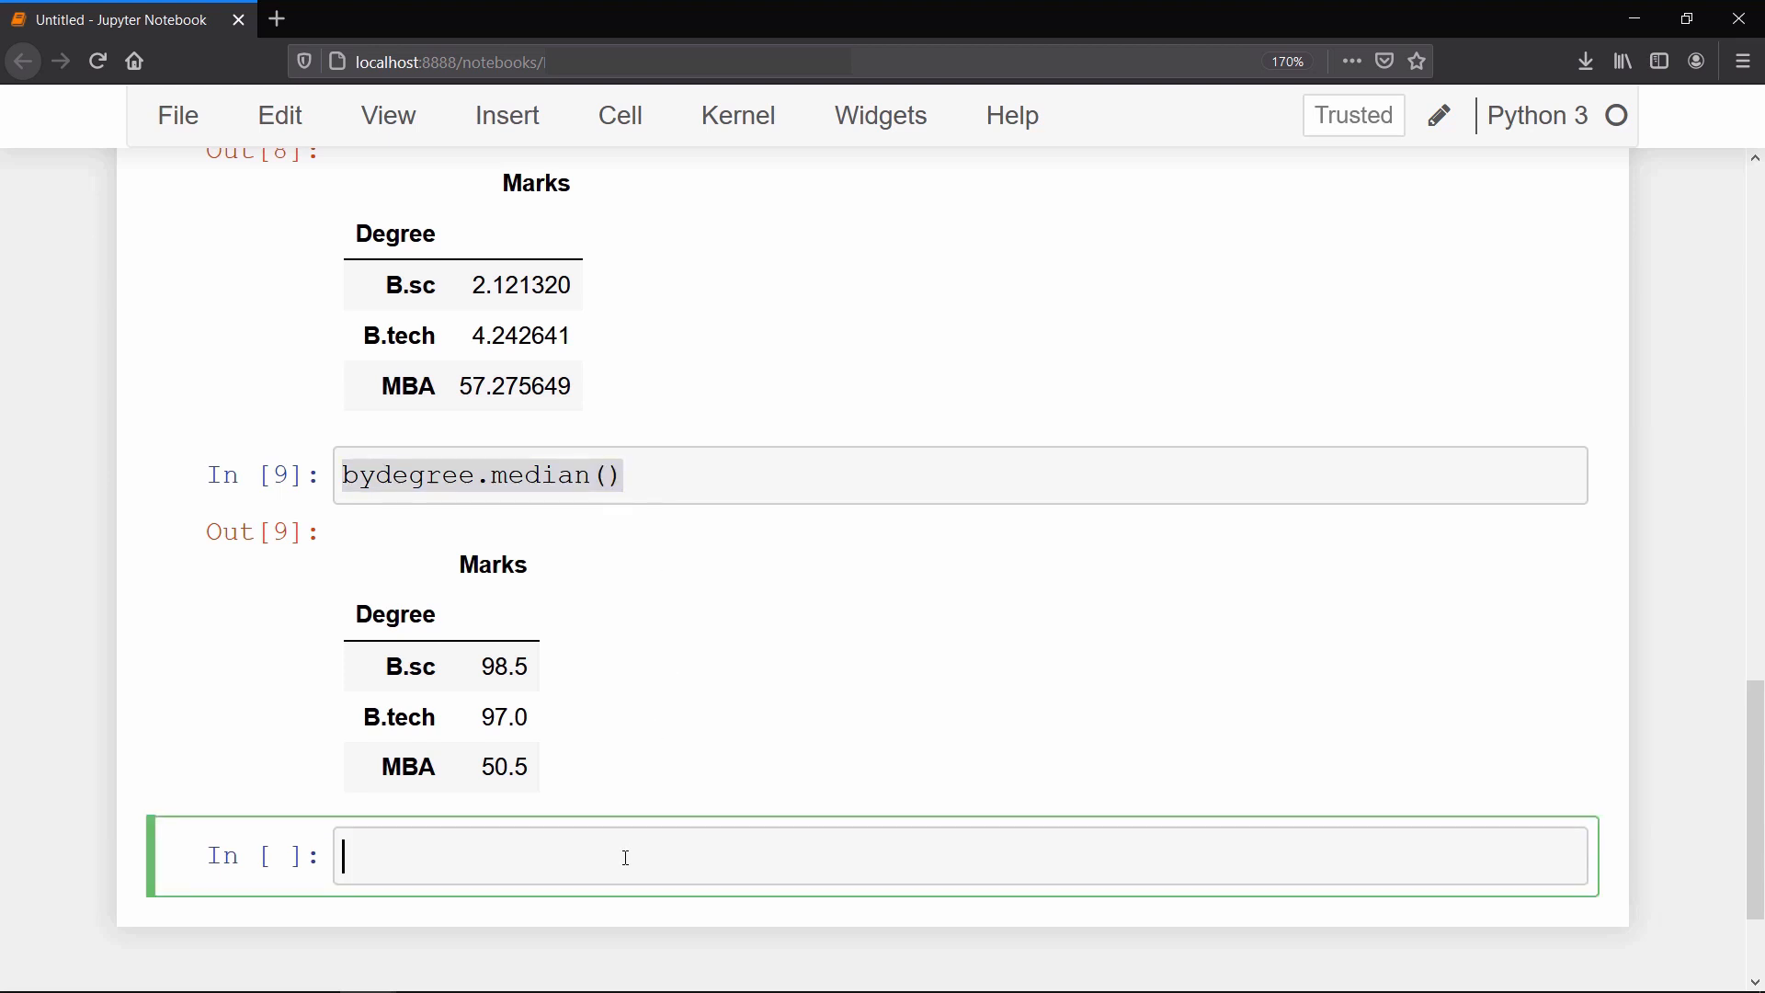
type("bydegree.median().loc['B.sc")
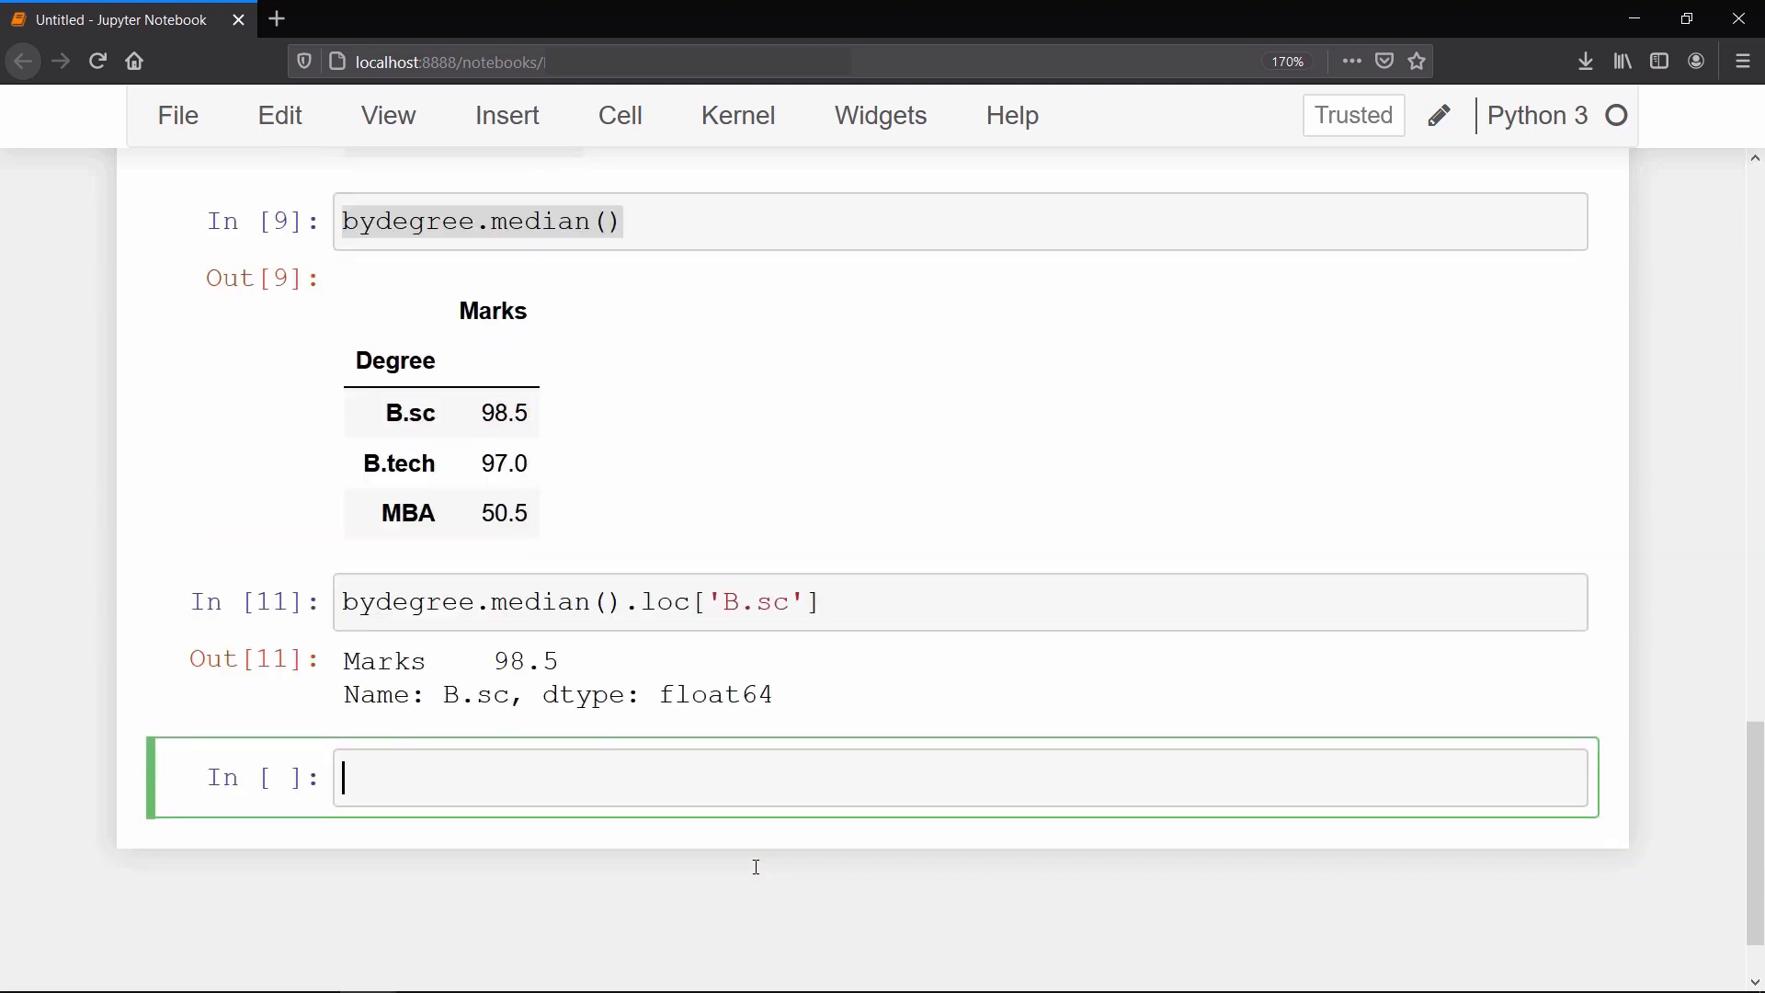
scroll("down", 3)
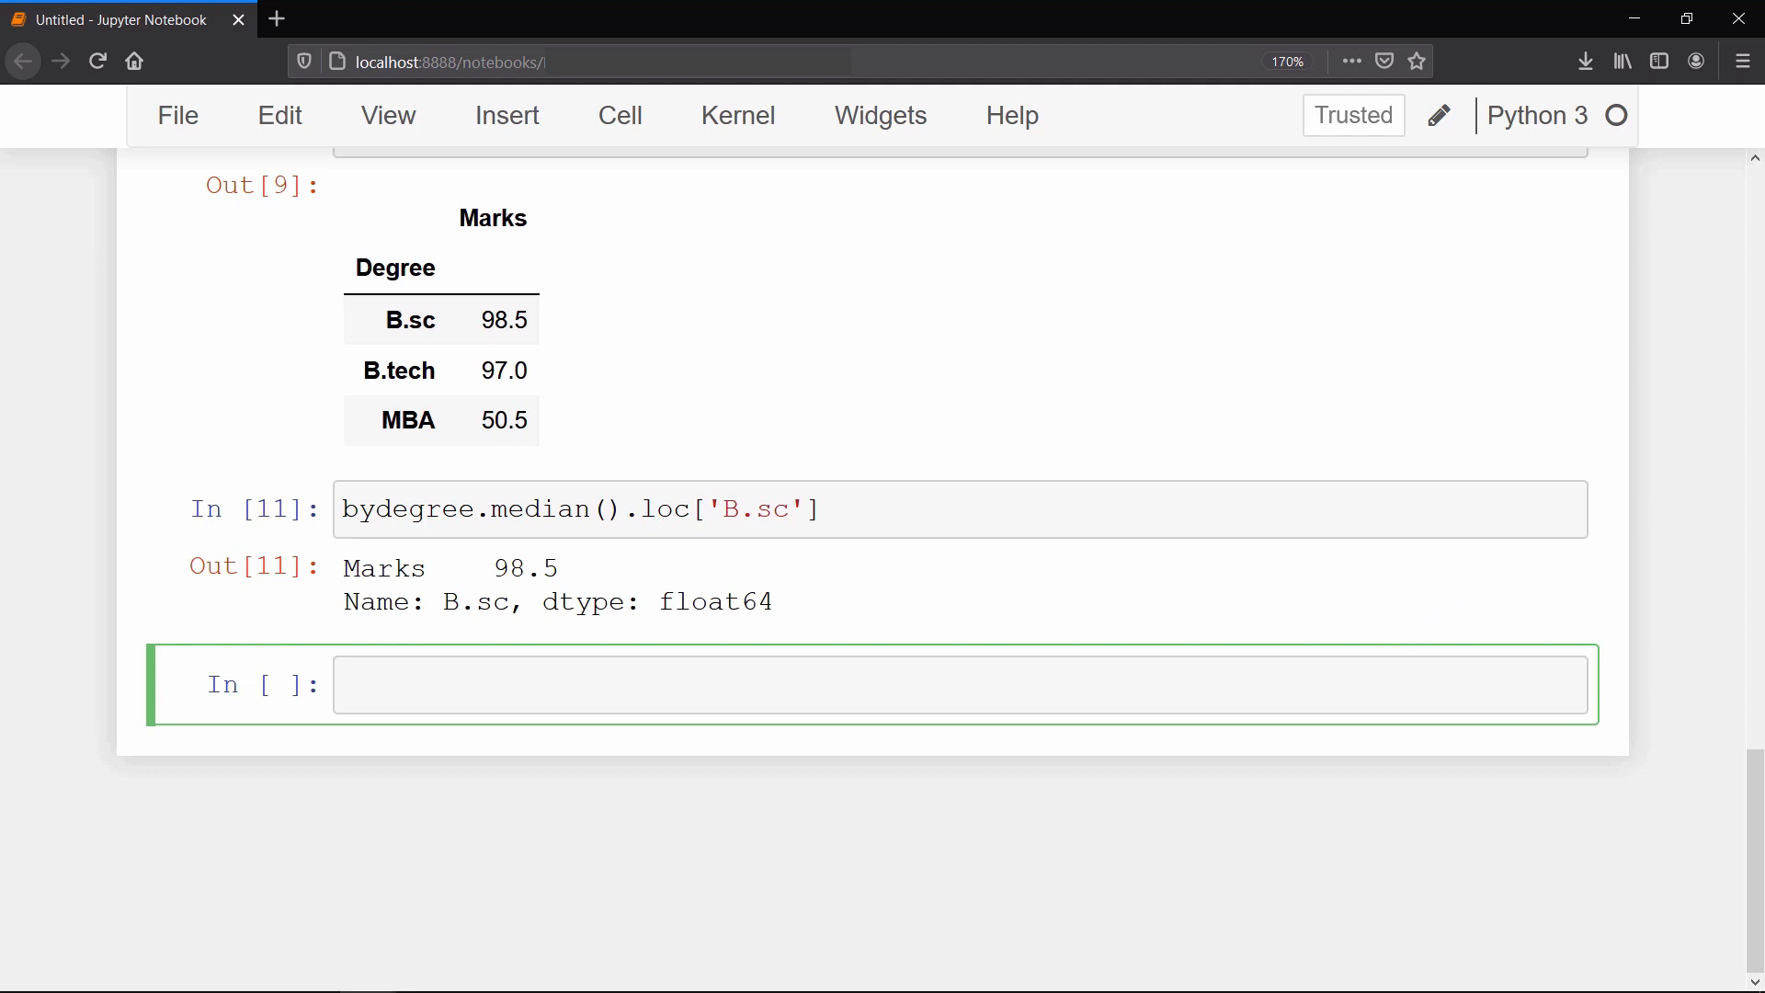
Step: Run bydegree.count() and bydegree.describe() to show two records per degree and full mark statistics
type("bydegree.count(")
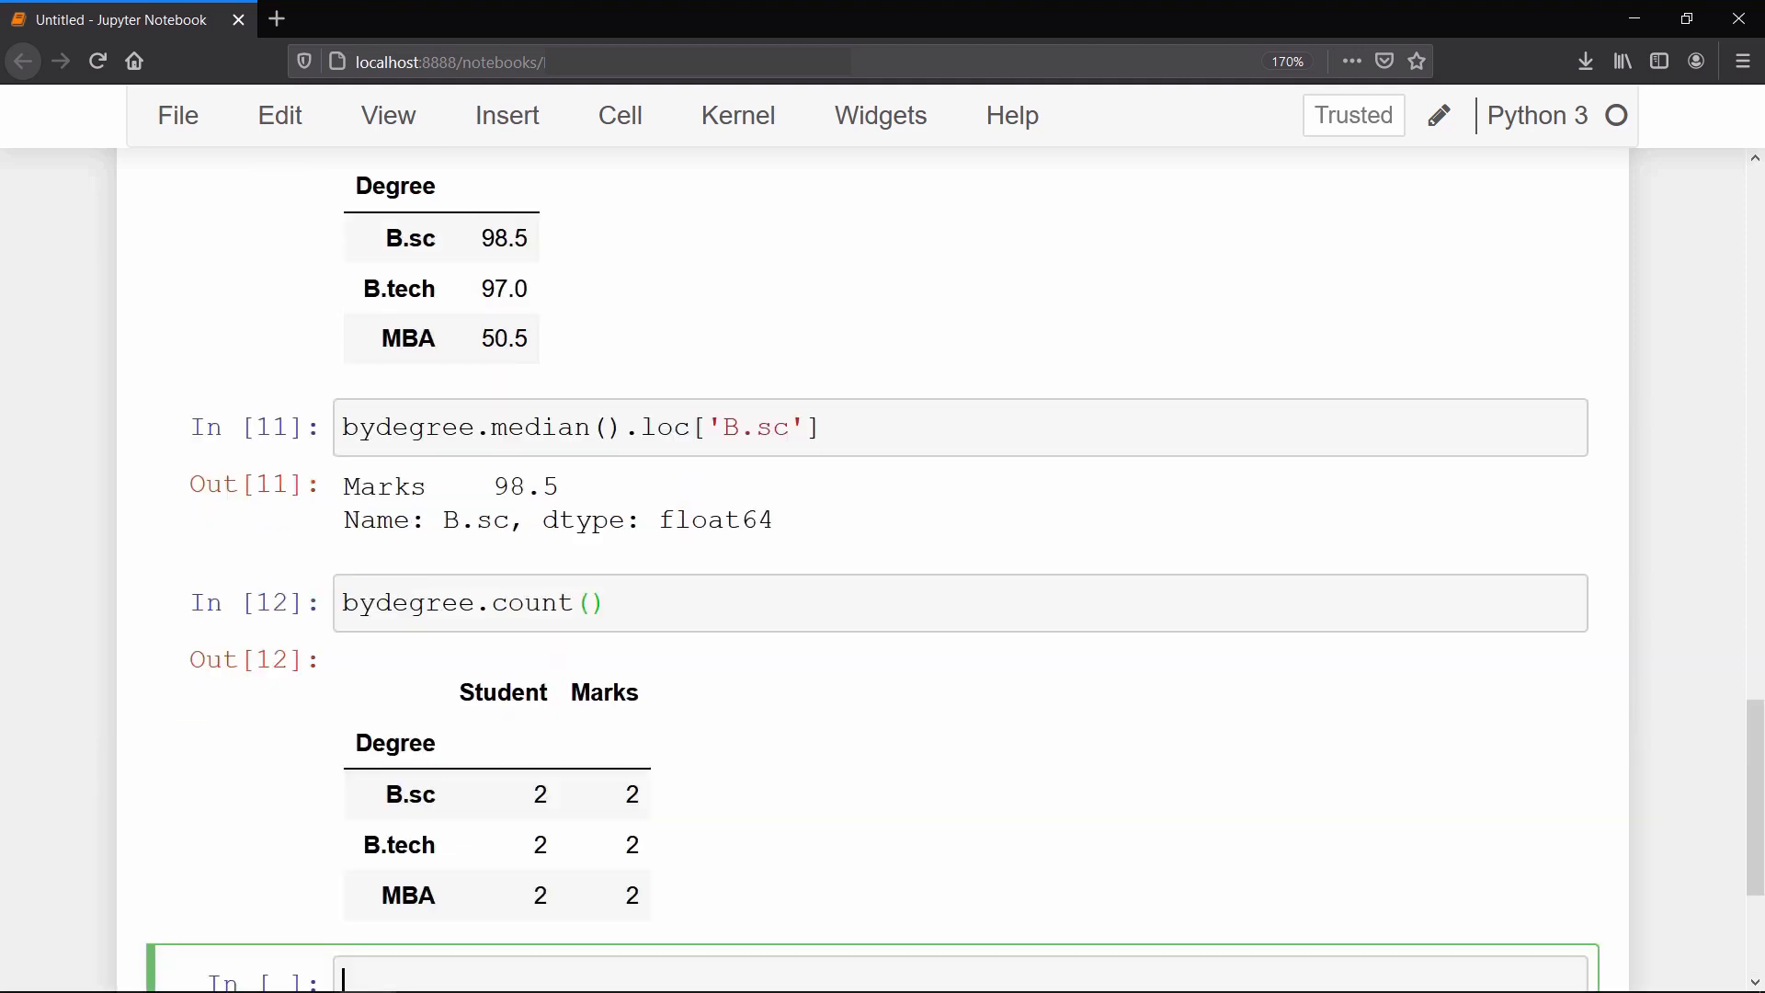
scroll("down", 3)
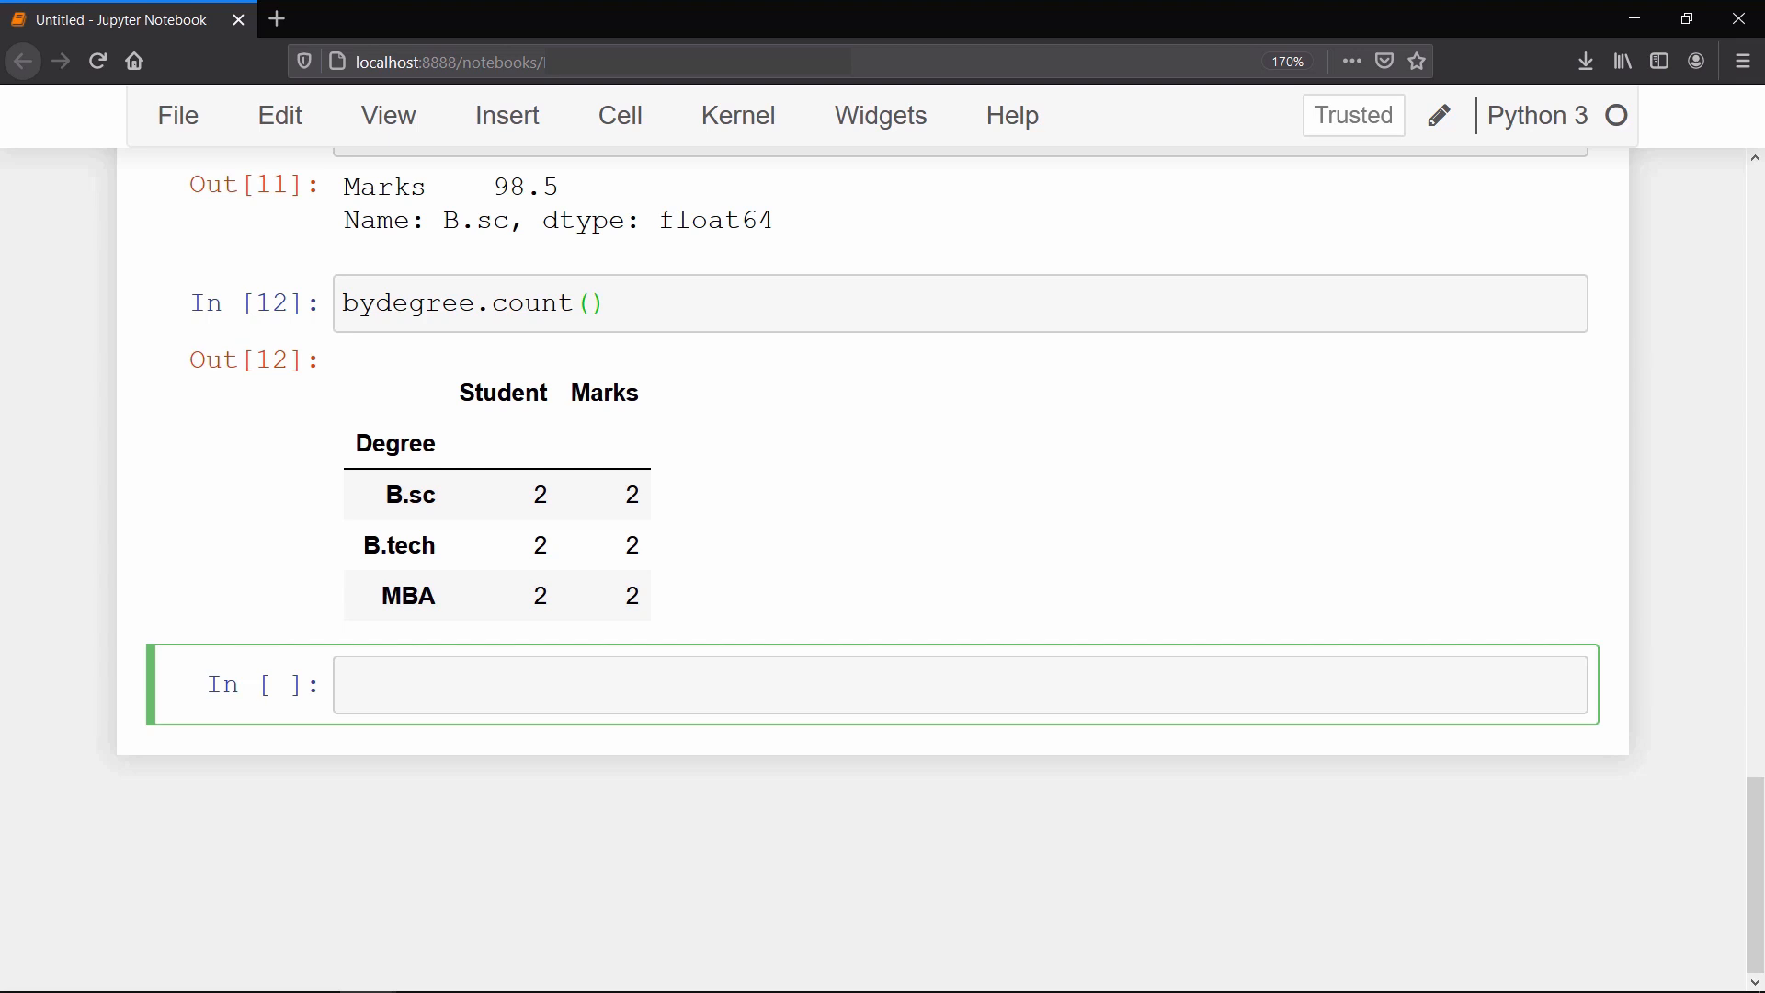
type("byd")
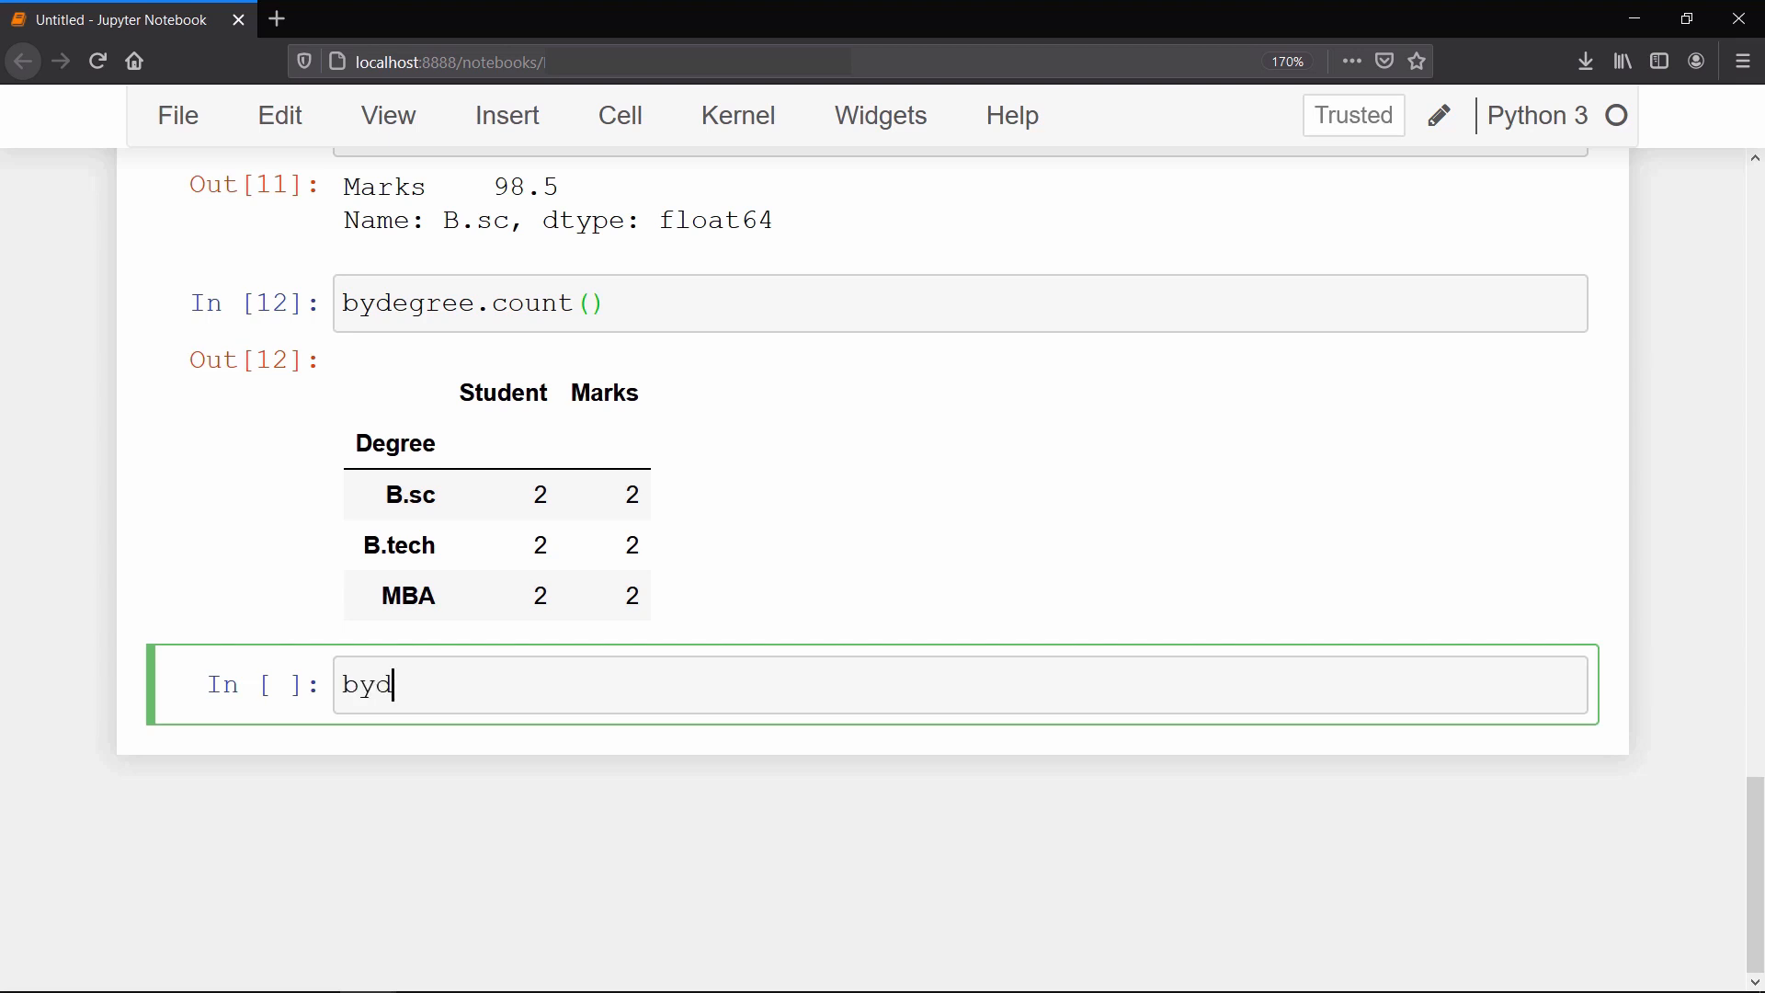
type("egree")
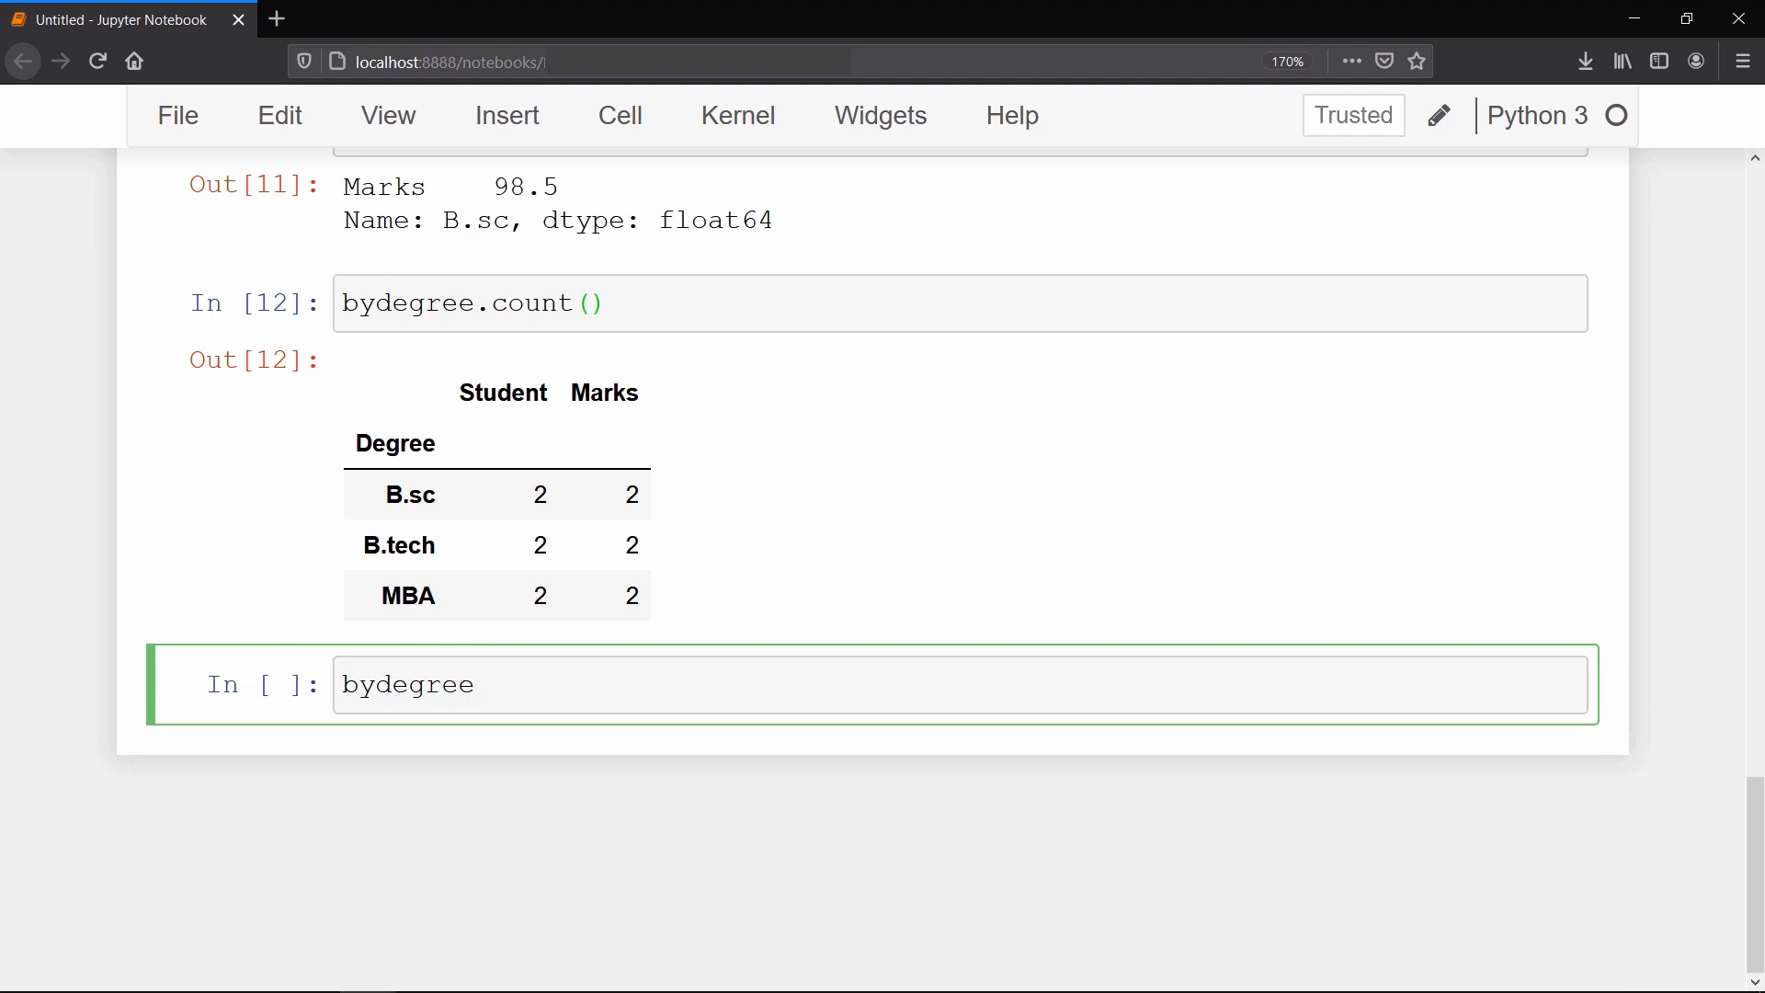
type(".describe(")
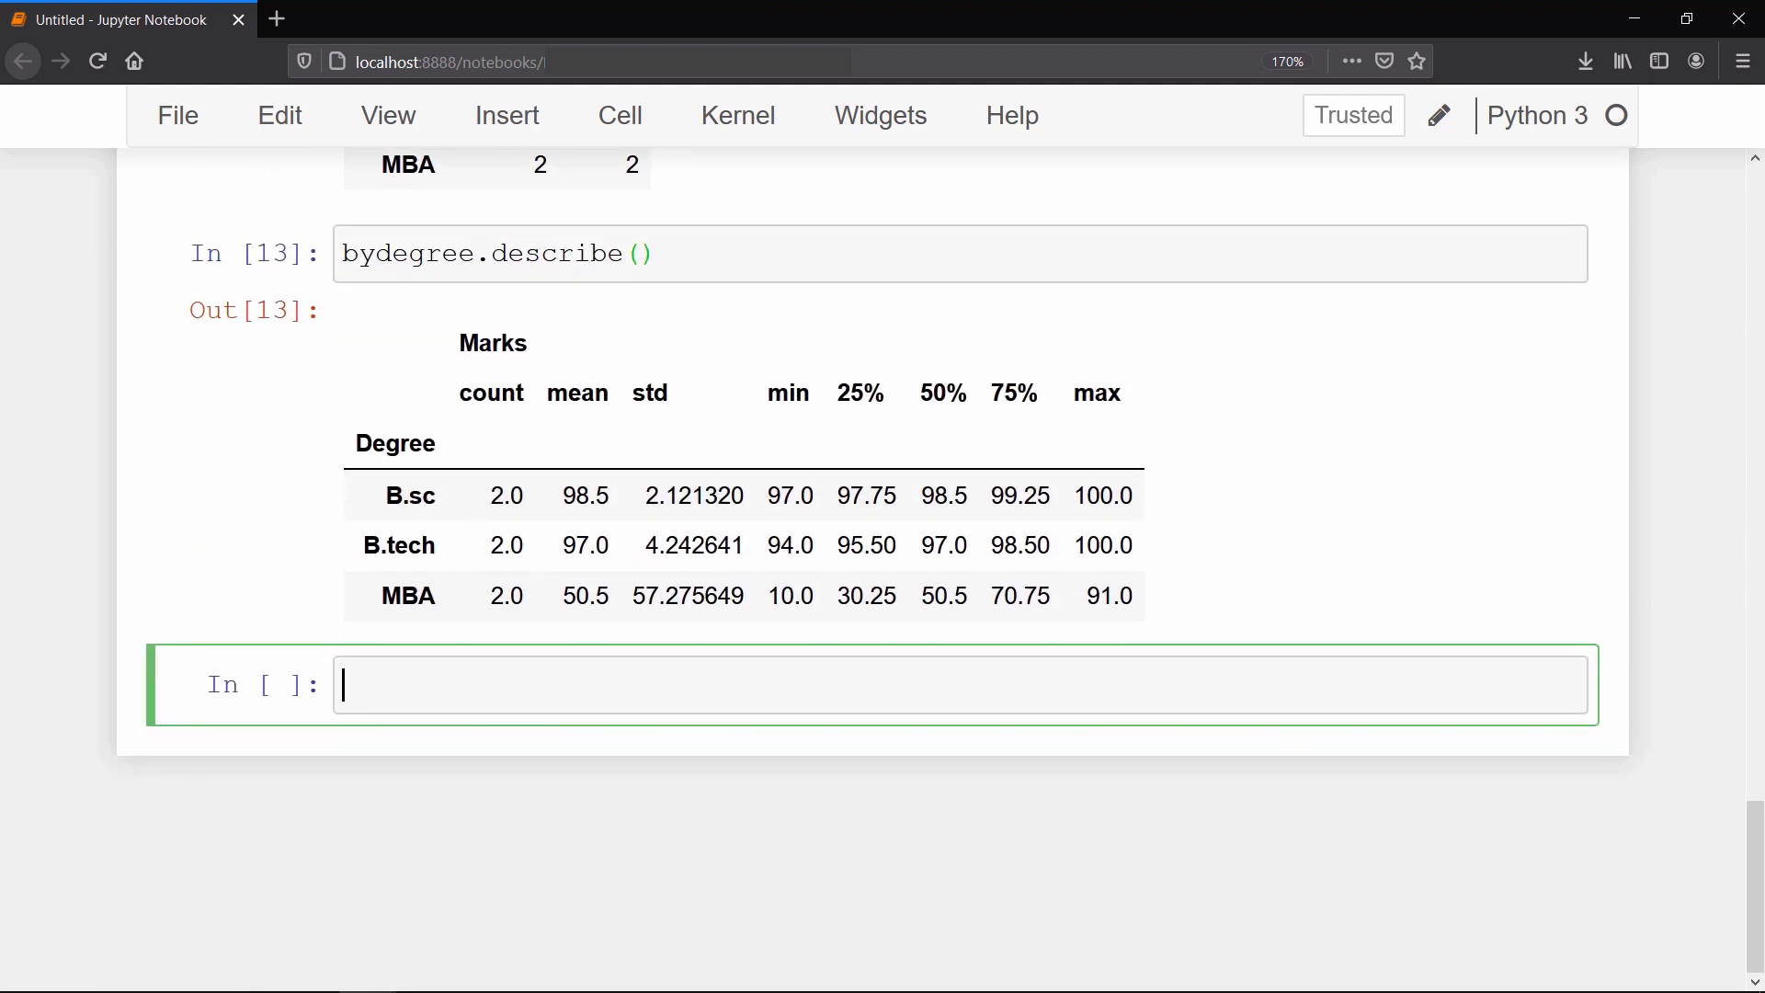
Step: Define df1 (A0–C2, index 0–2) and df2 (A3–C5, index 3–5), then display both
type("df1 = pd.DataFrame({'A':'A0 A1 A2'.split(),")
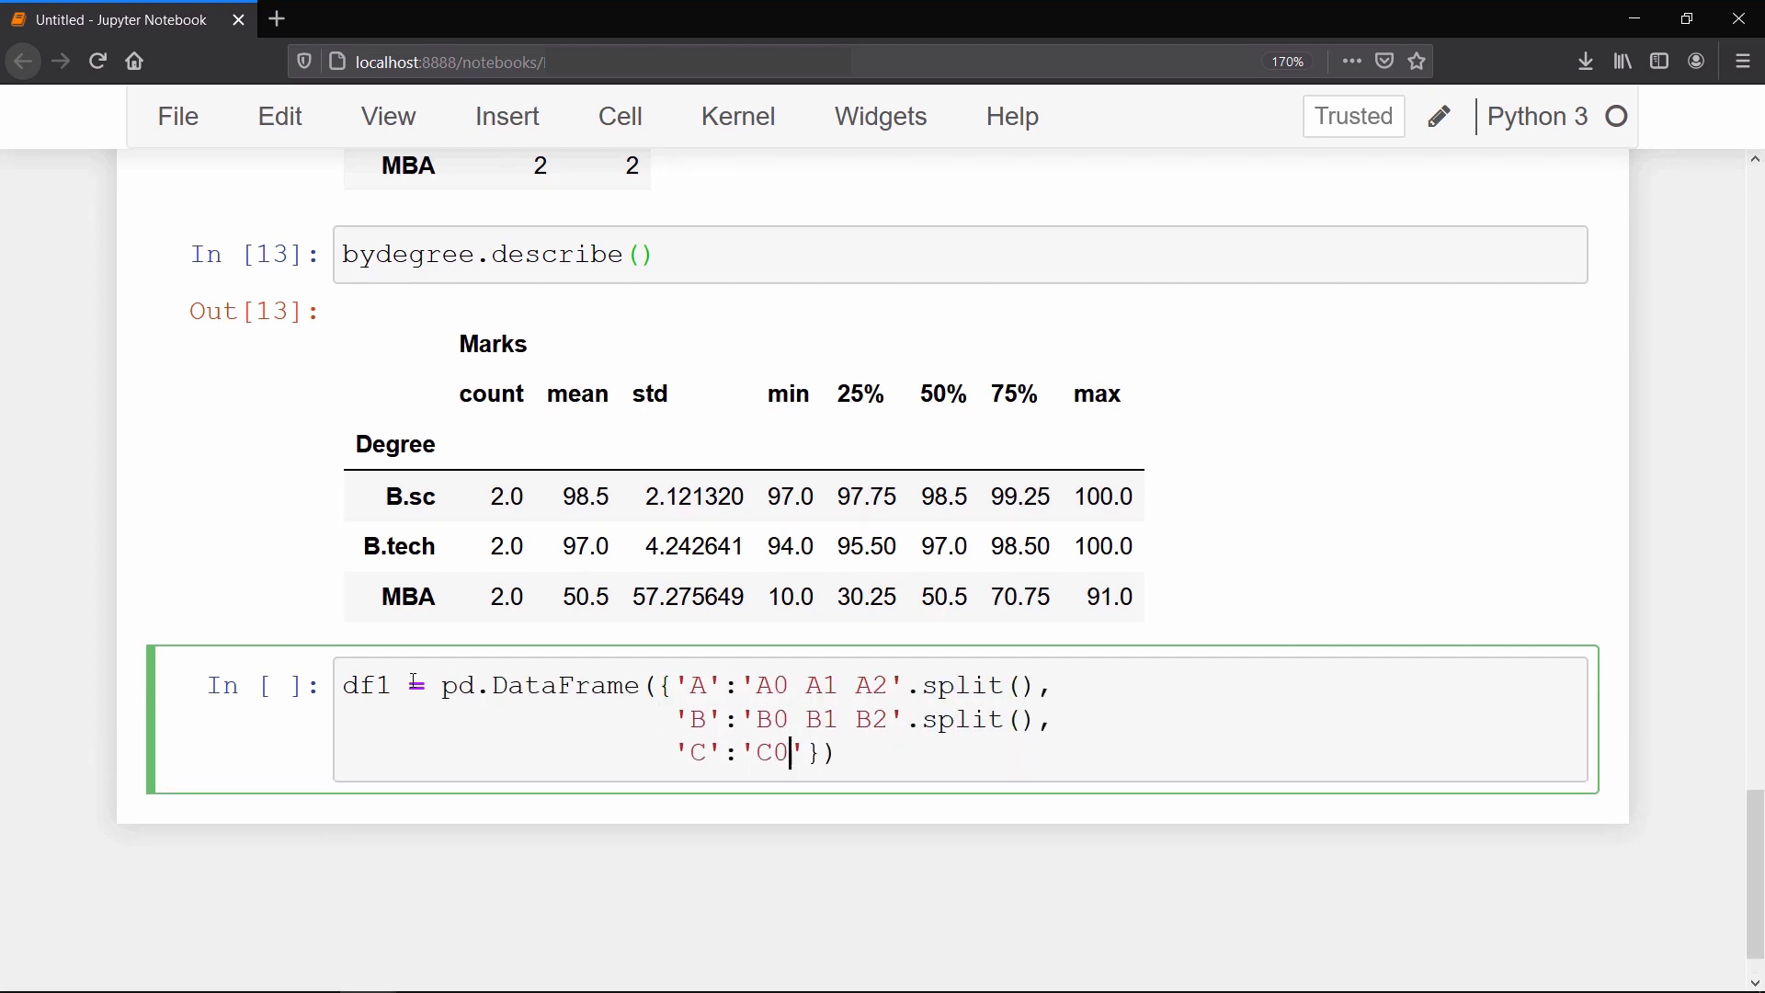
type("C1 C2'.split()}, index=[0,1,2")
type("df2 = pd.DataFrame({")
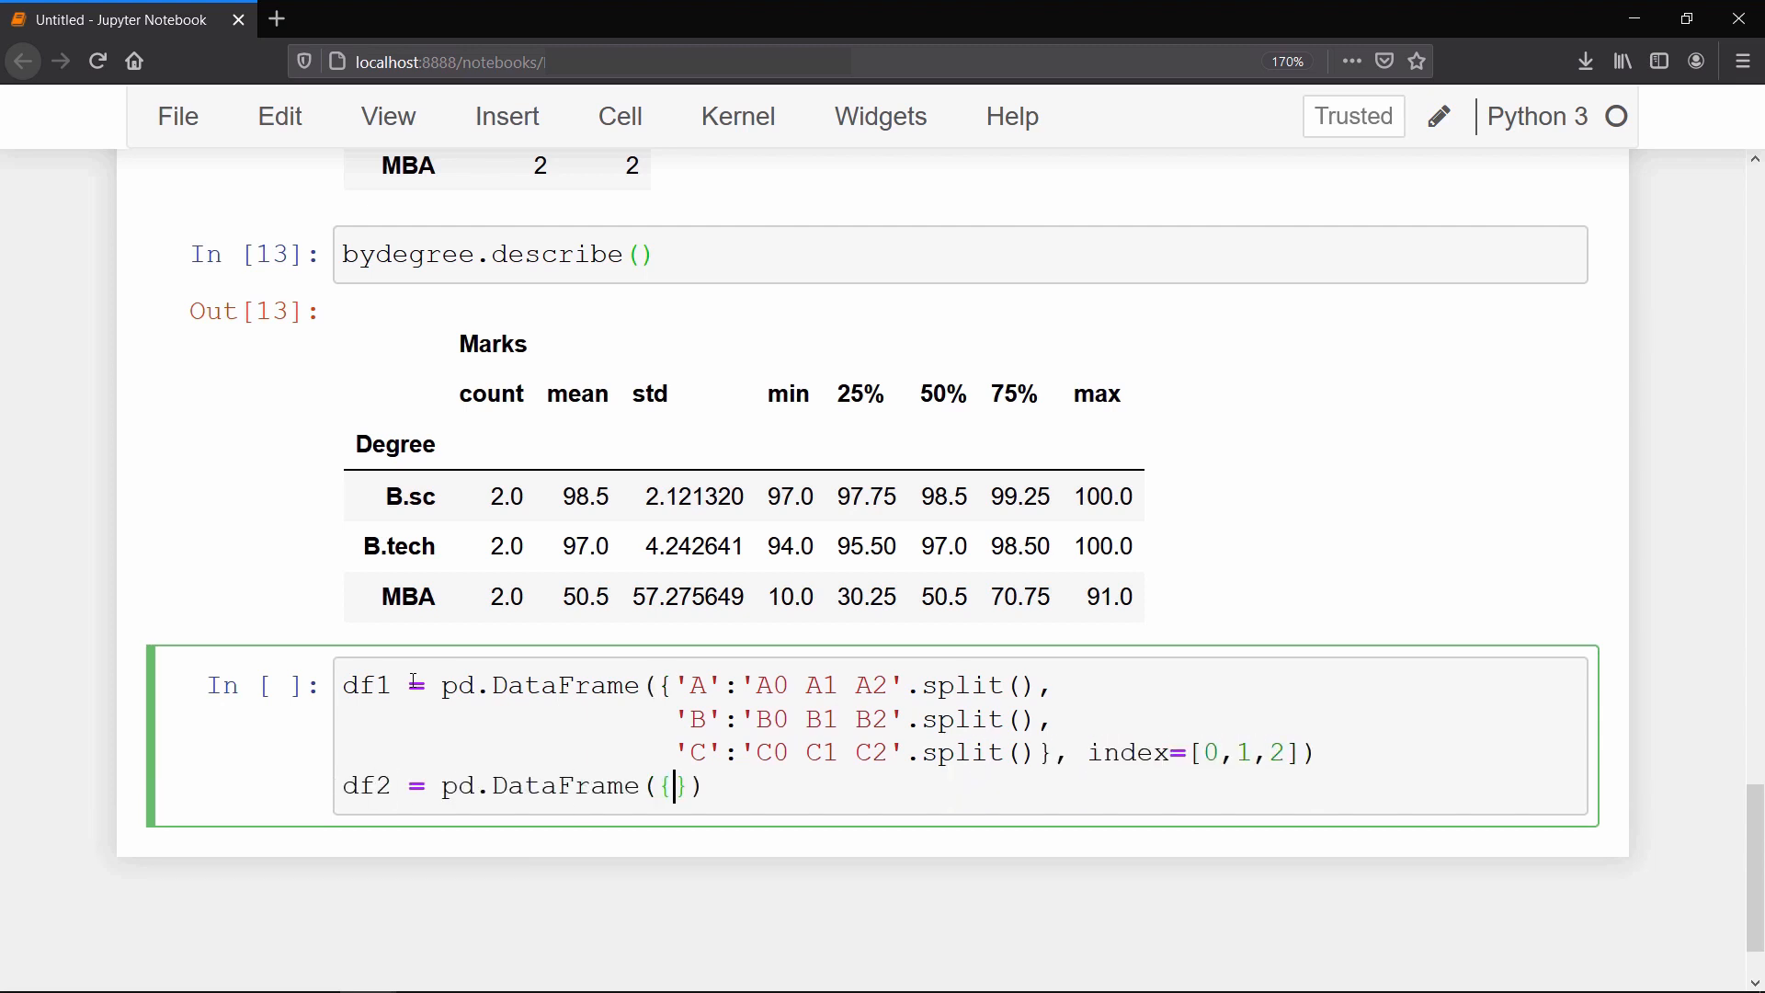
type("'A':'A3 A4 A5'.split(),")
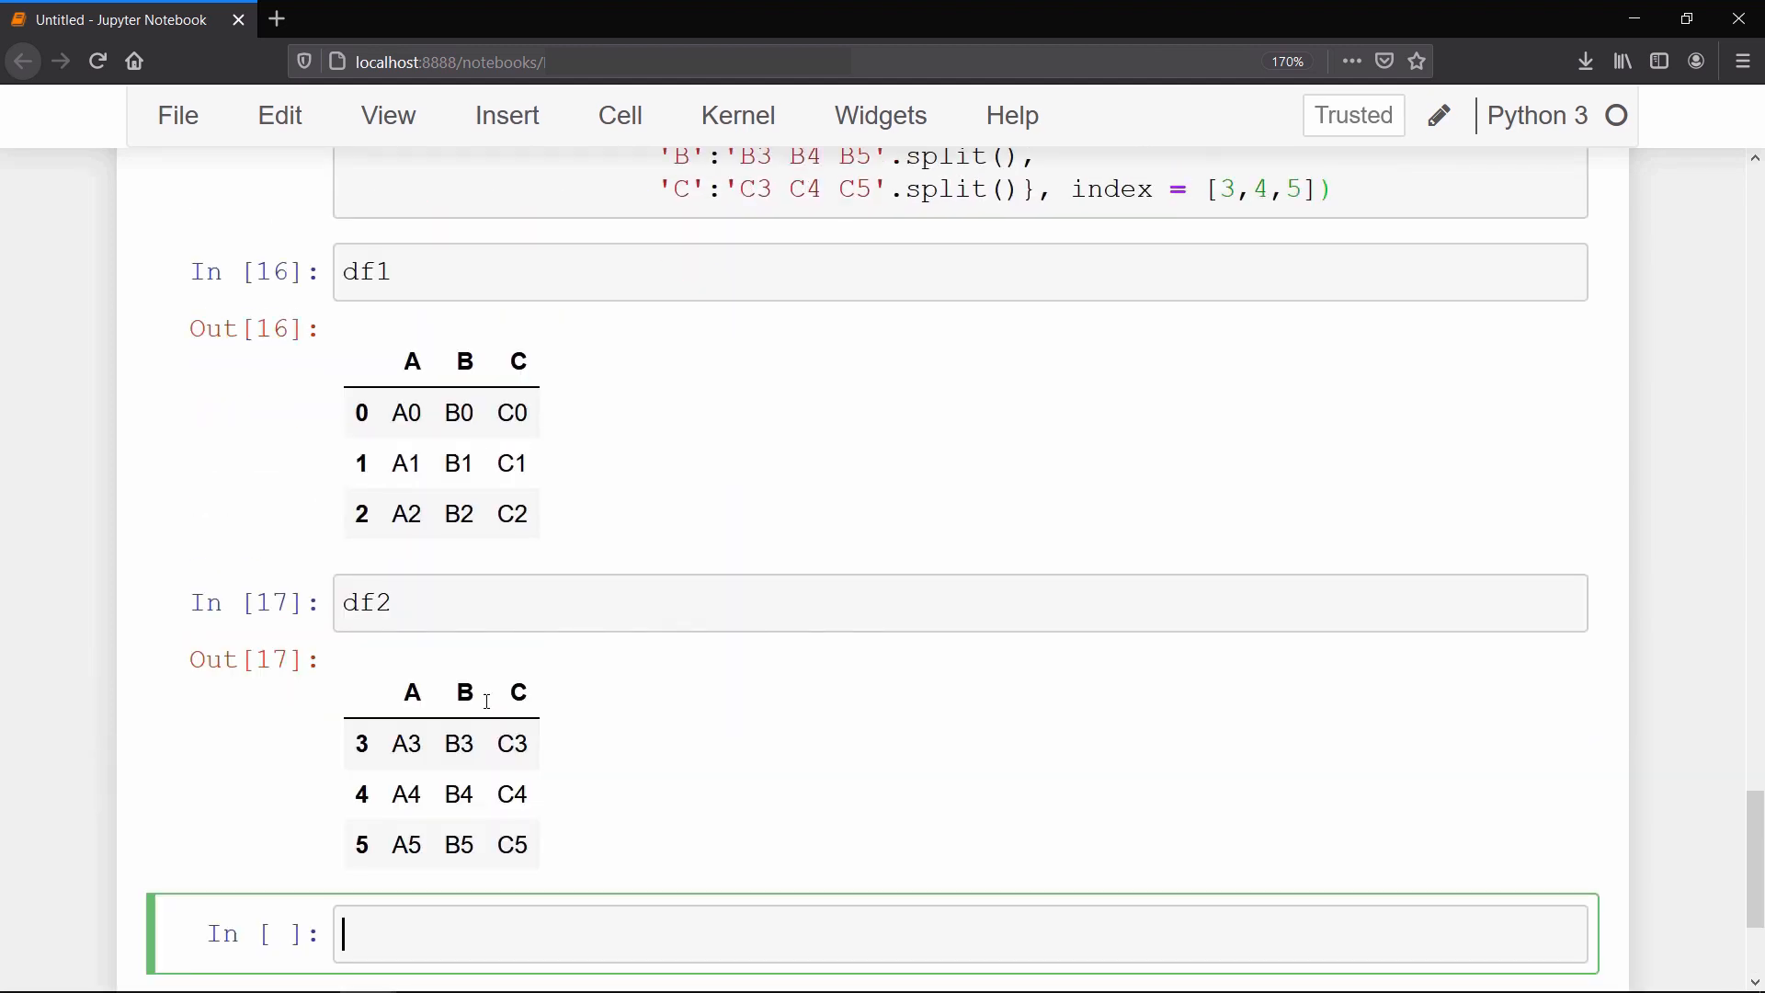
scroll("down", 3)
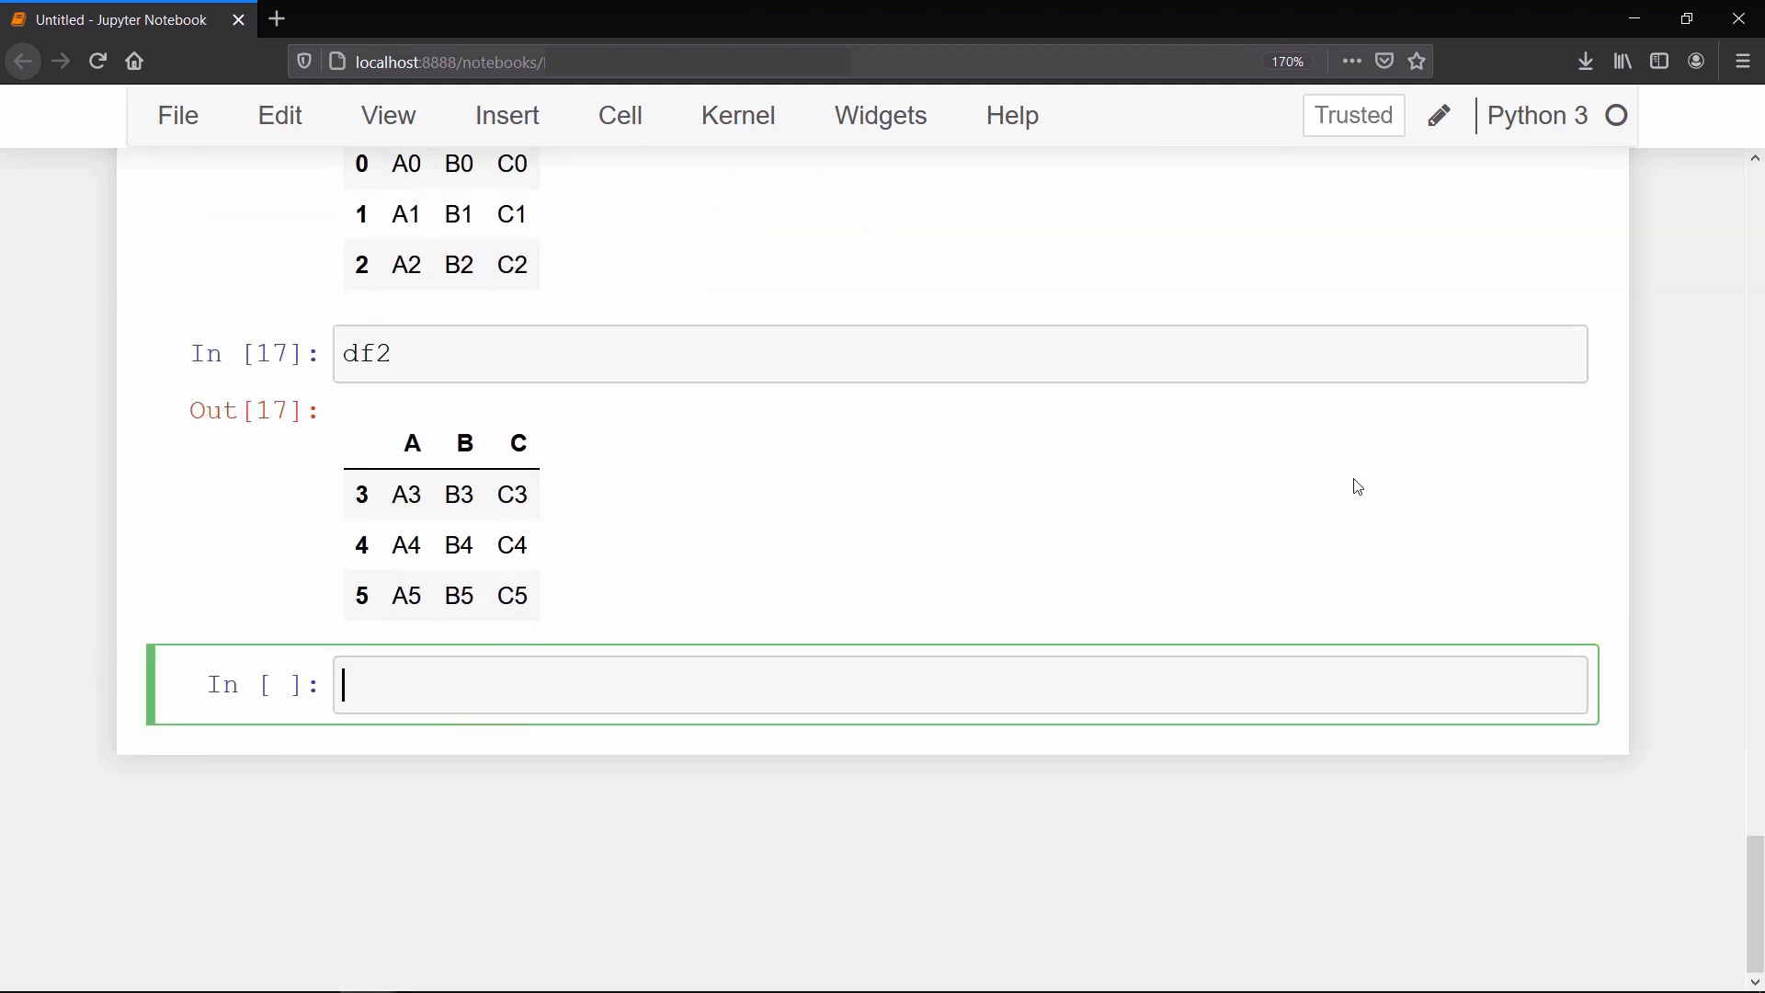
Step: Concatenate df1 and df2 with pd.concat, stacked and then along axis 1
type("pd.concat([df1")
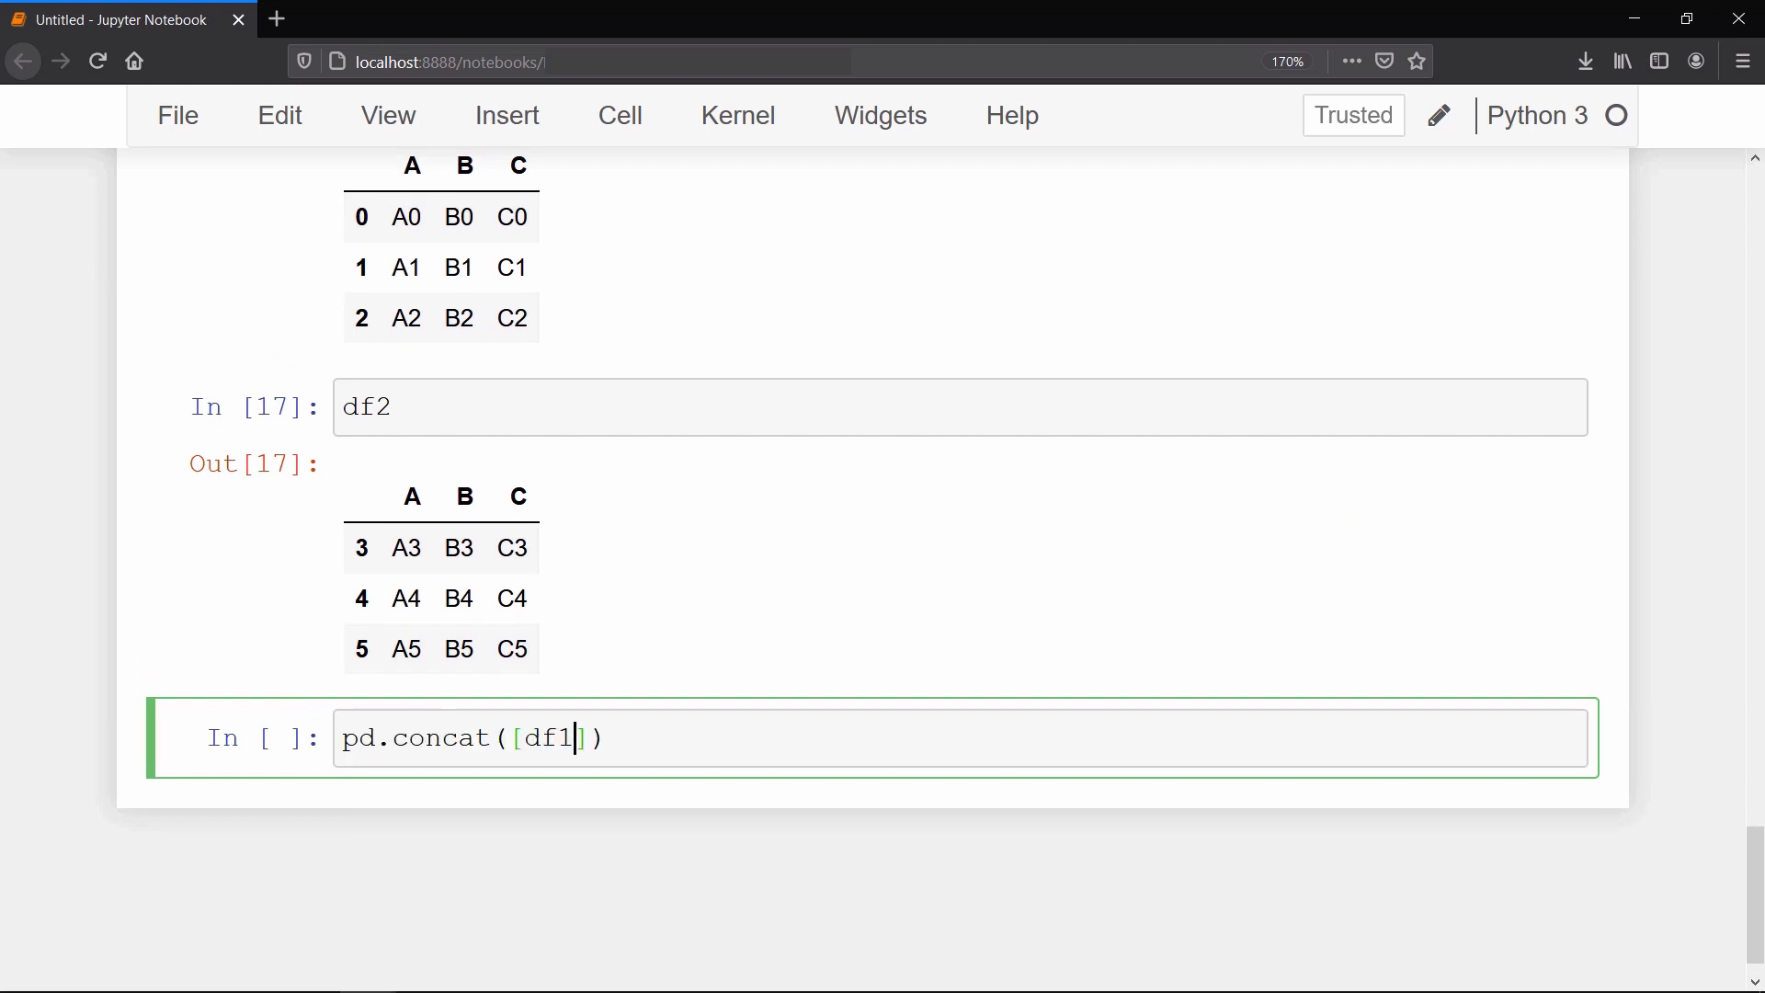
type(", df2")
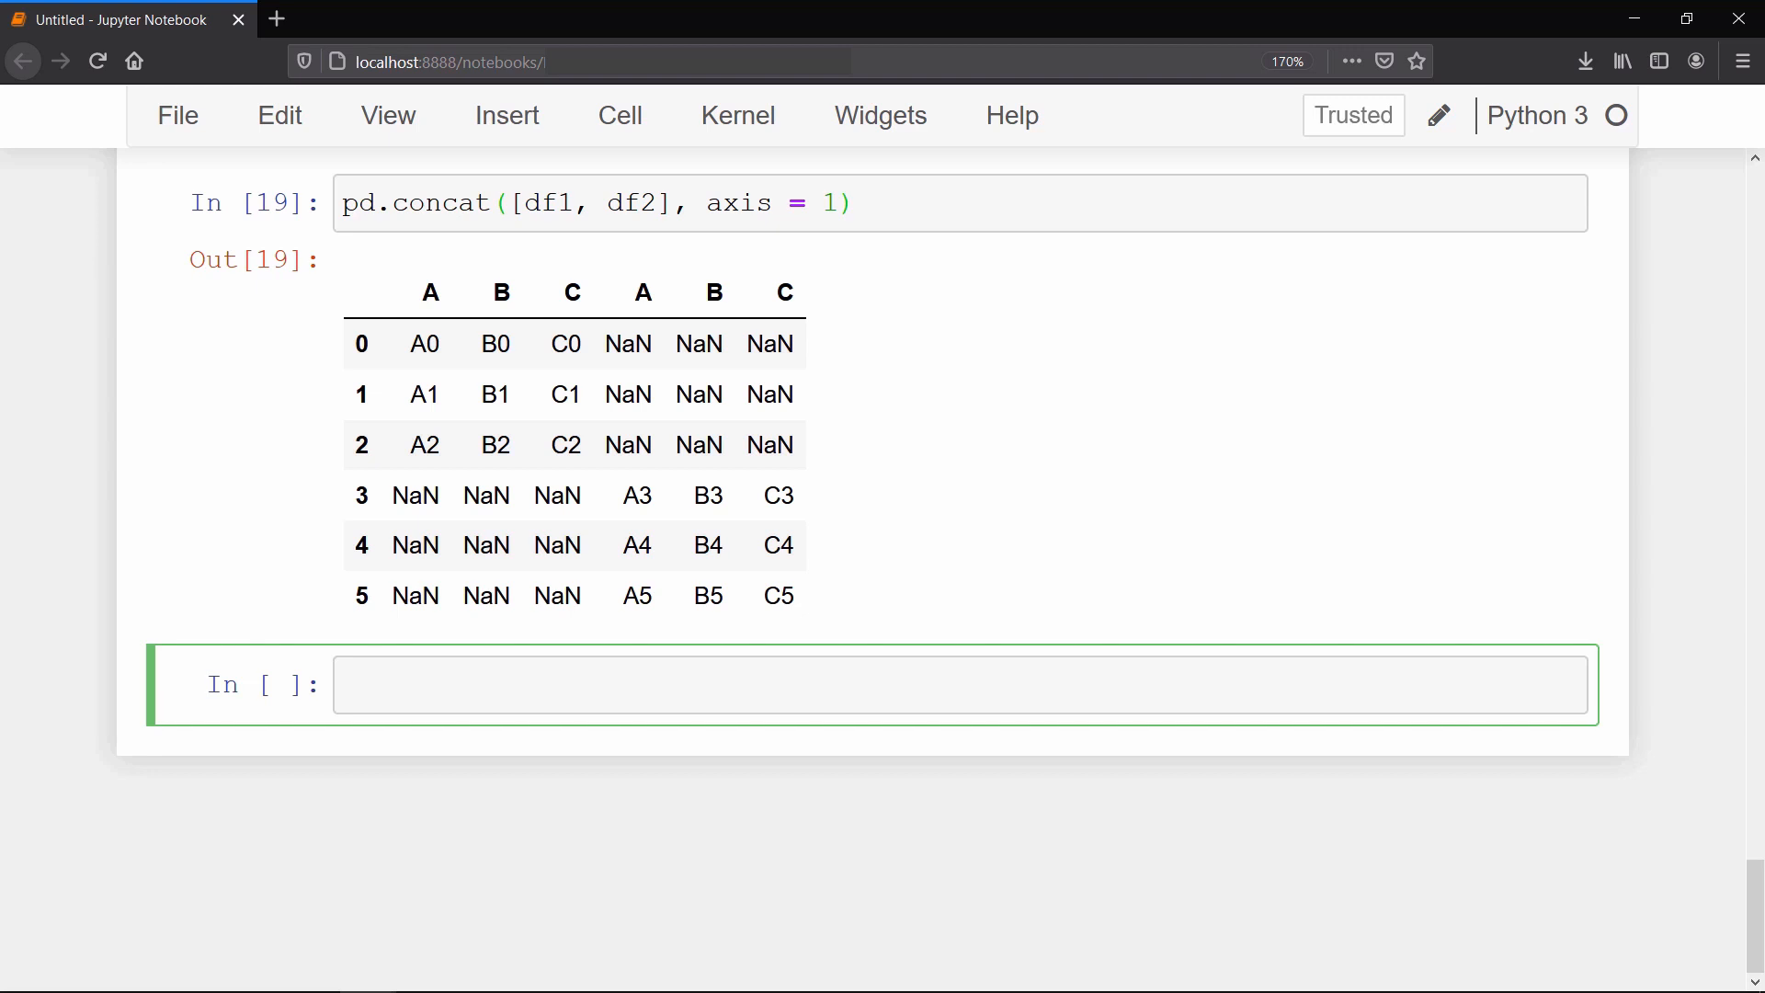
Step: Define left_df with key, A, B and right_df with key, C, D, then display both
type("left_df = pd.DataFrame({'key':'K0 K1 K2'.split(),")
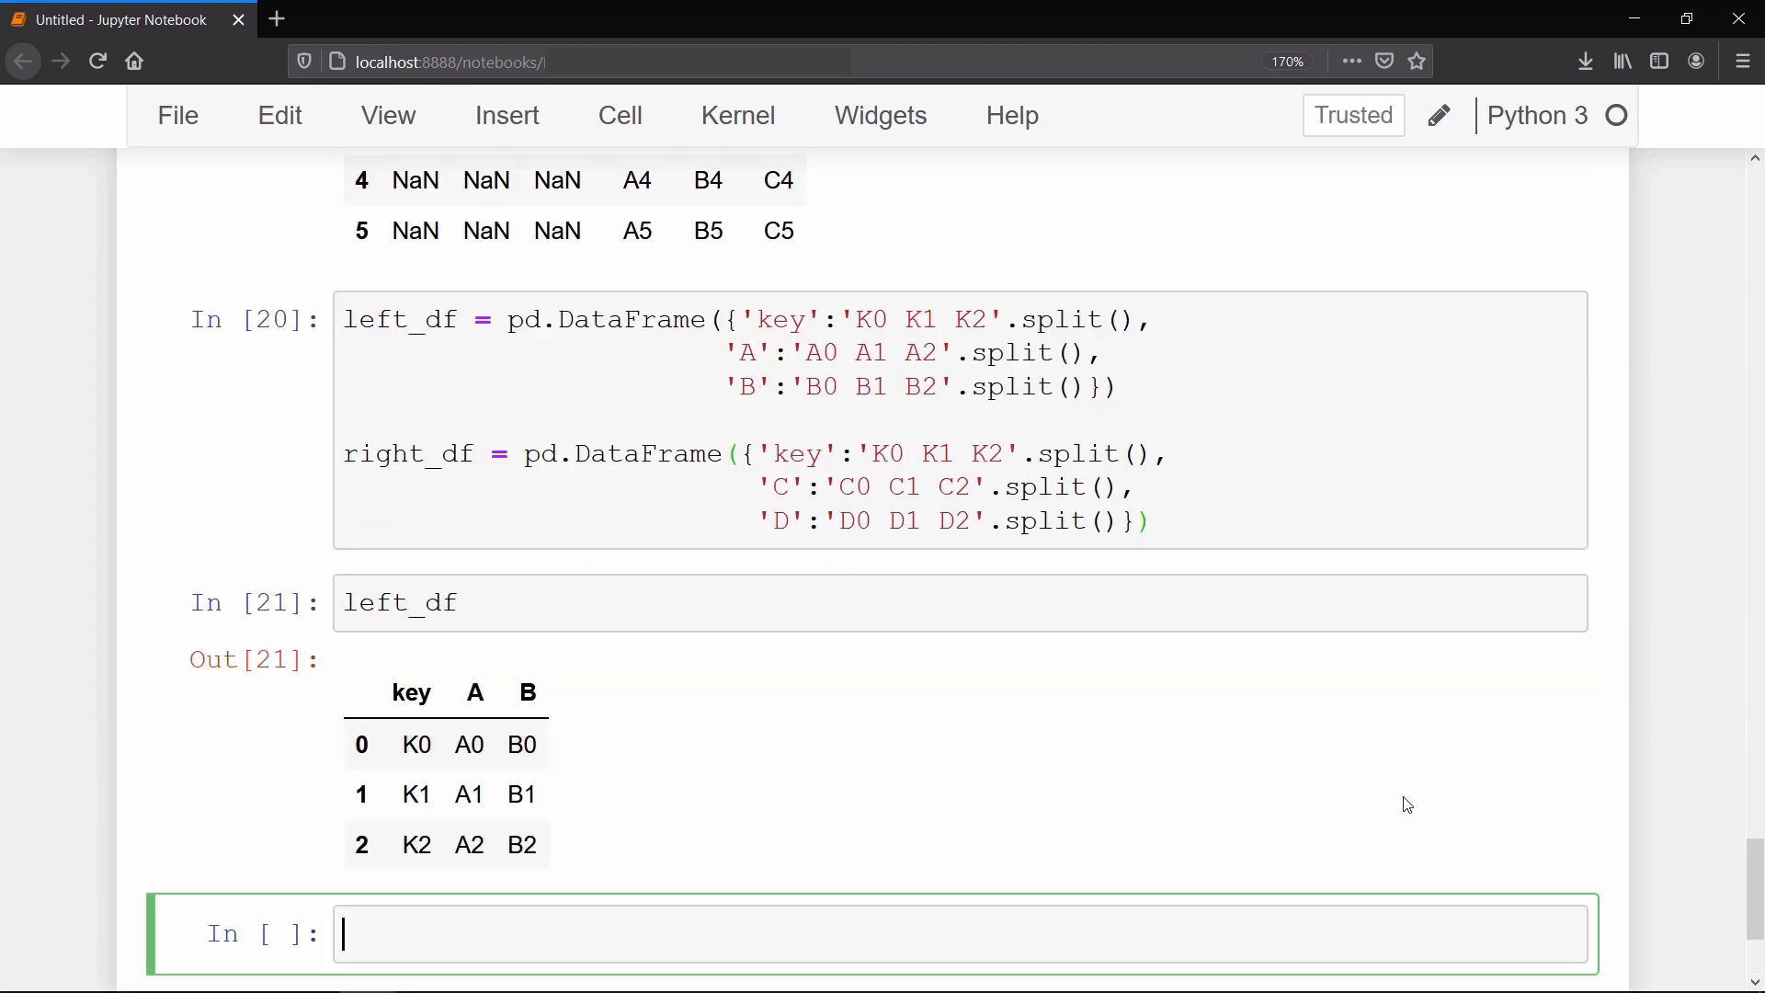
type("right_df")
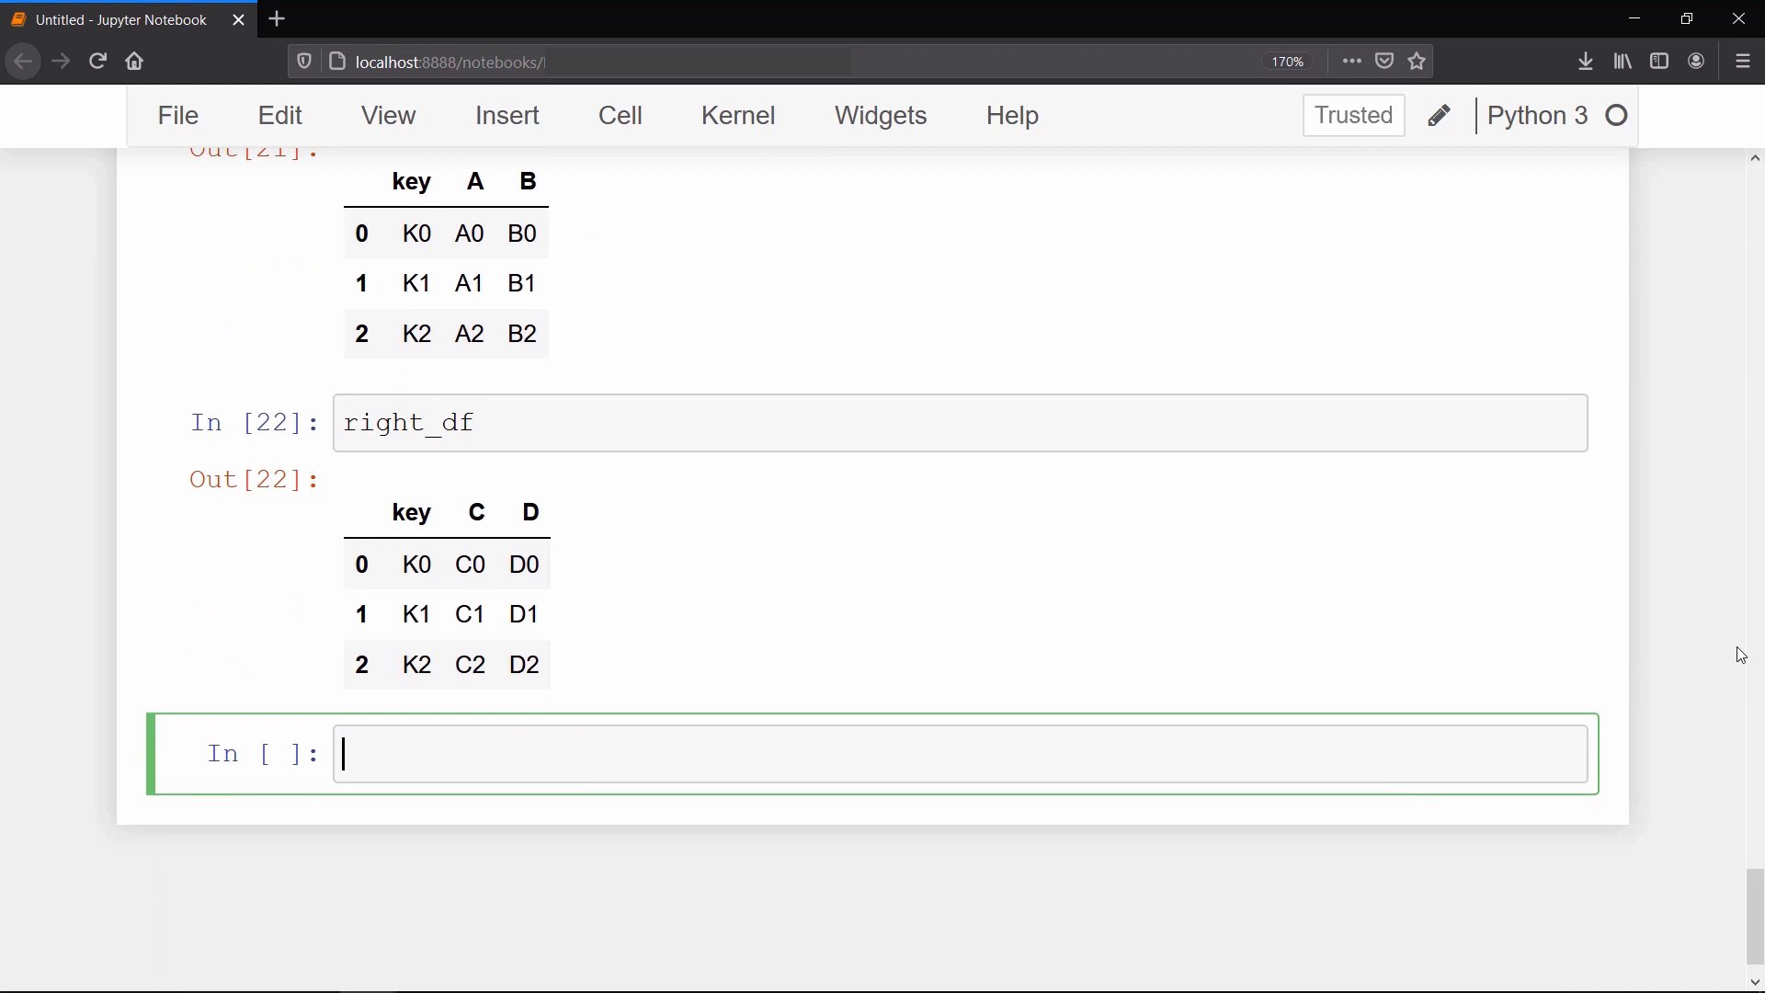
Step: Inner-merge left_df and right_df on 'key' with pd.merge, producing columns key, A, B, C, D
type("pd.me")
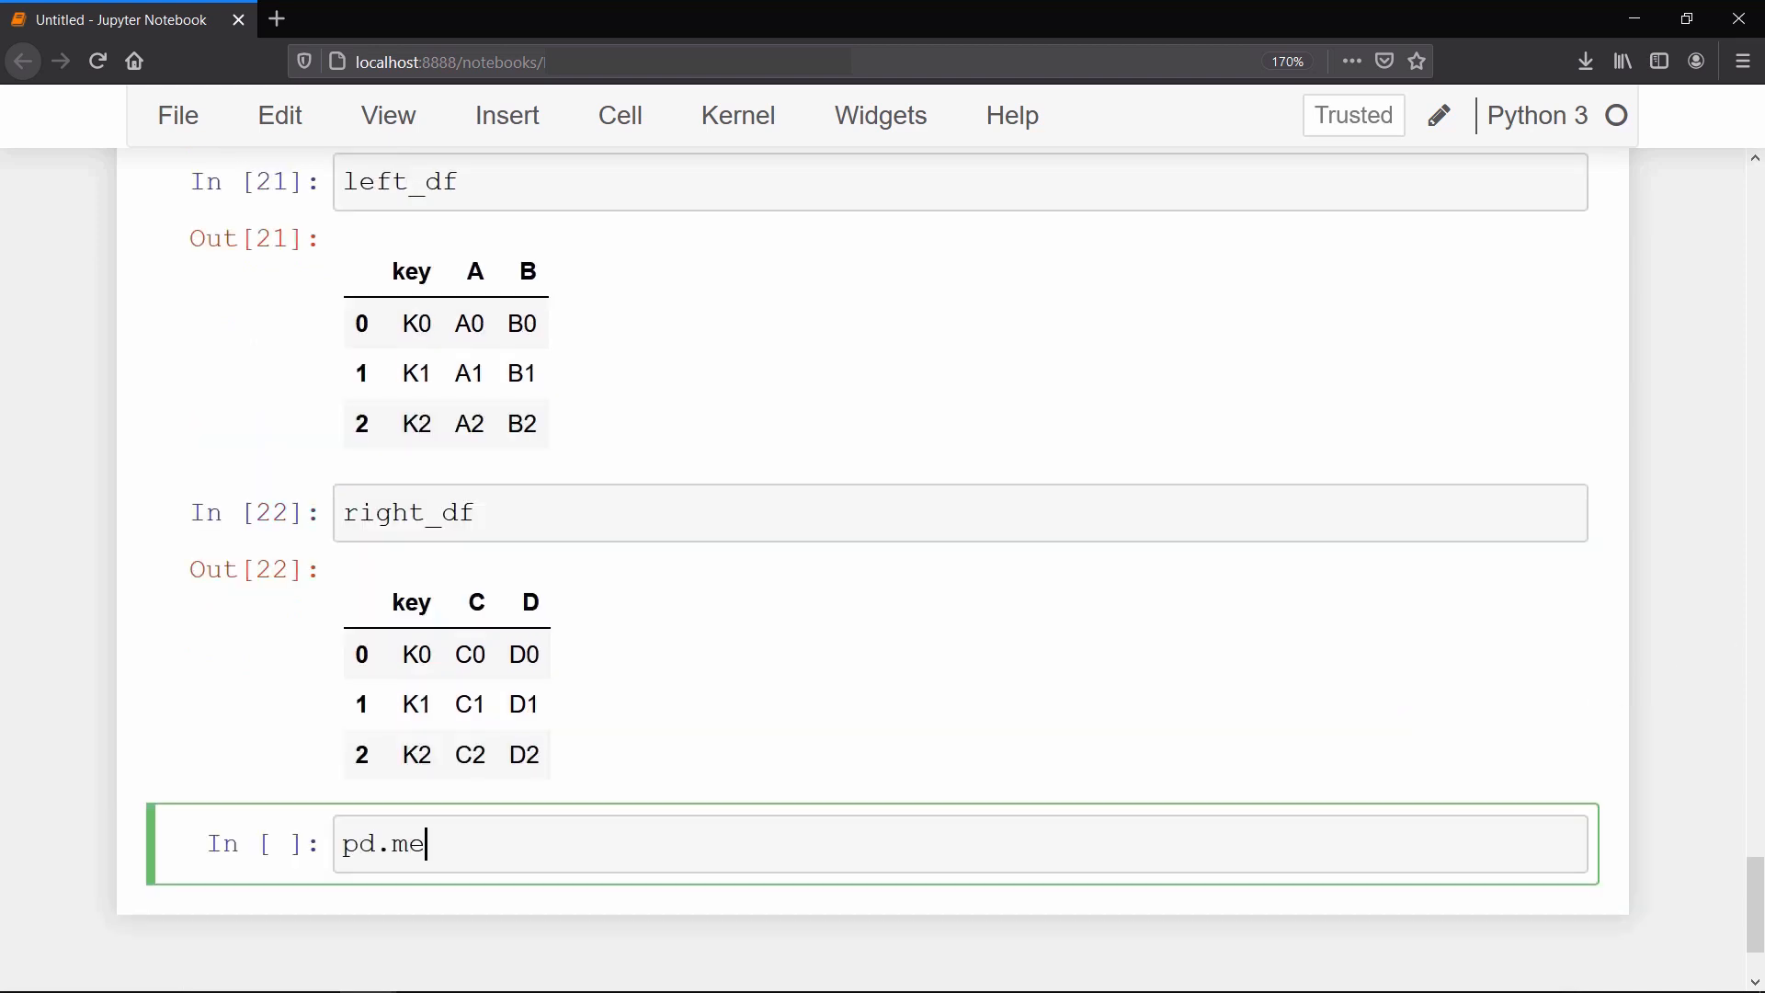
type("rge(left_df, r")
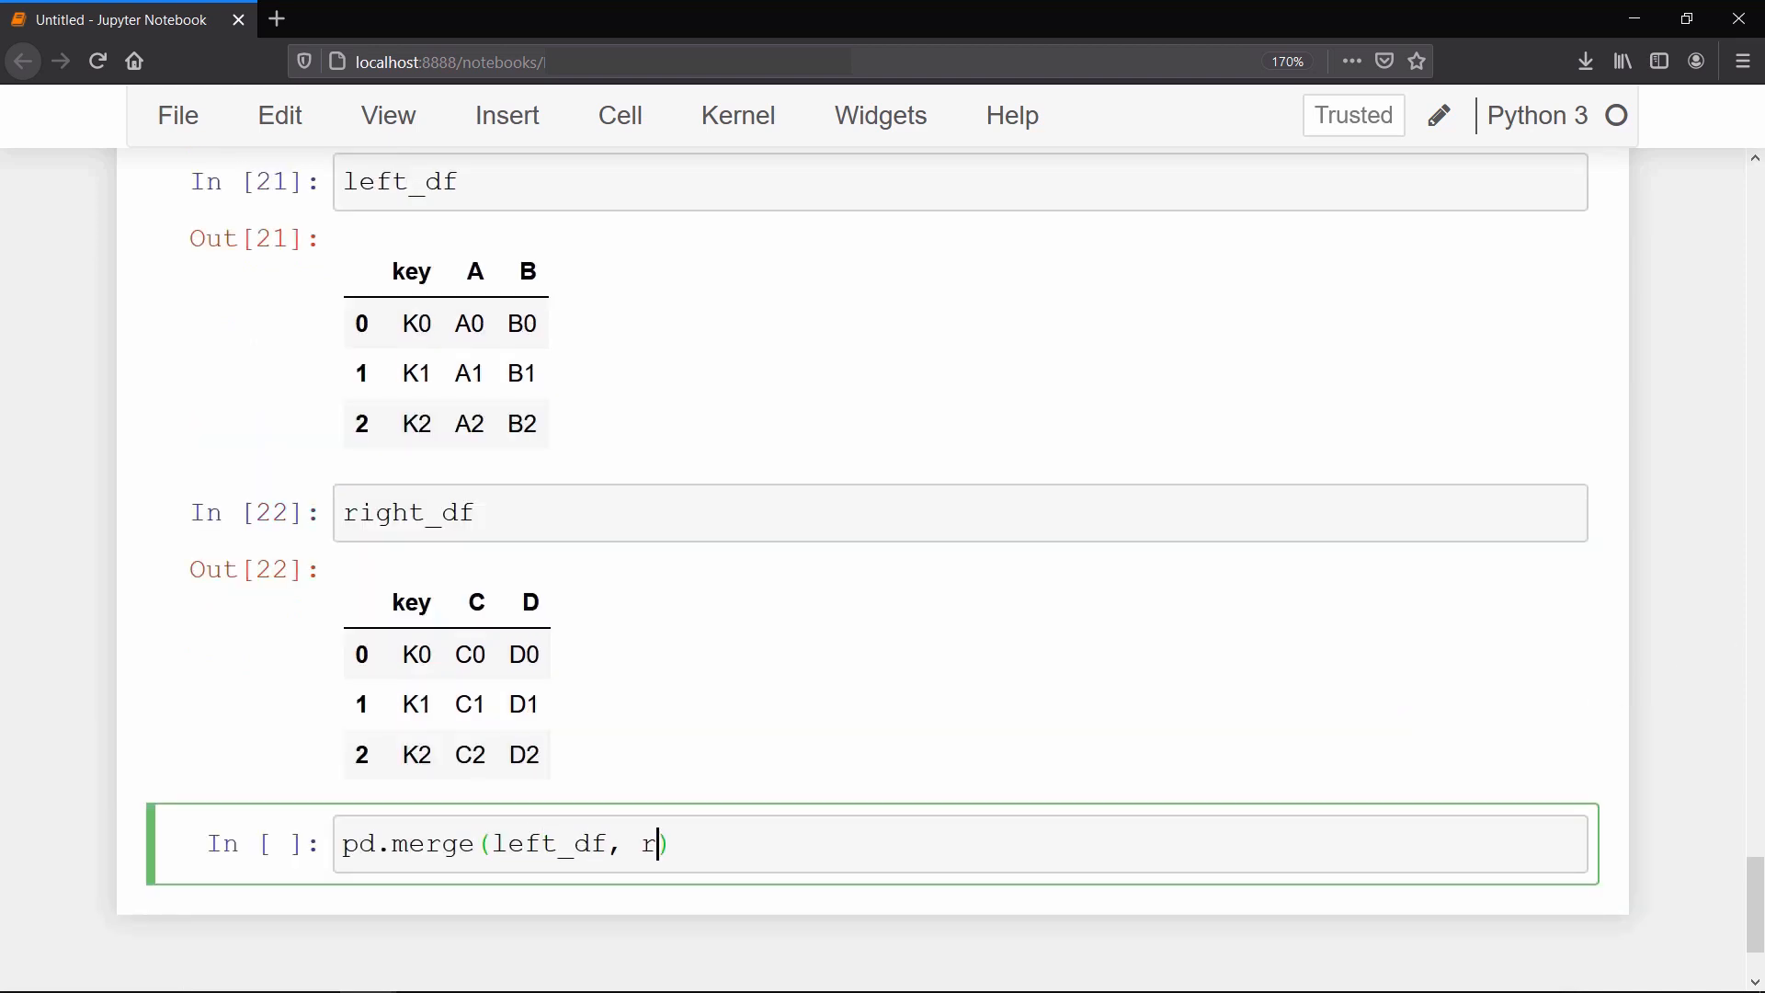
type("ight_df,")
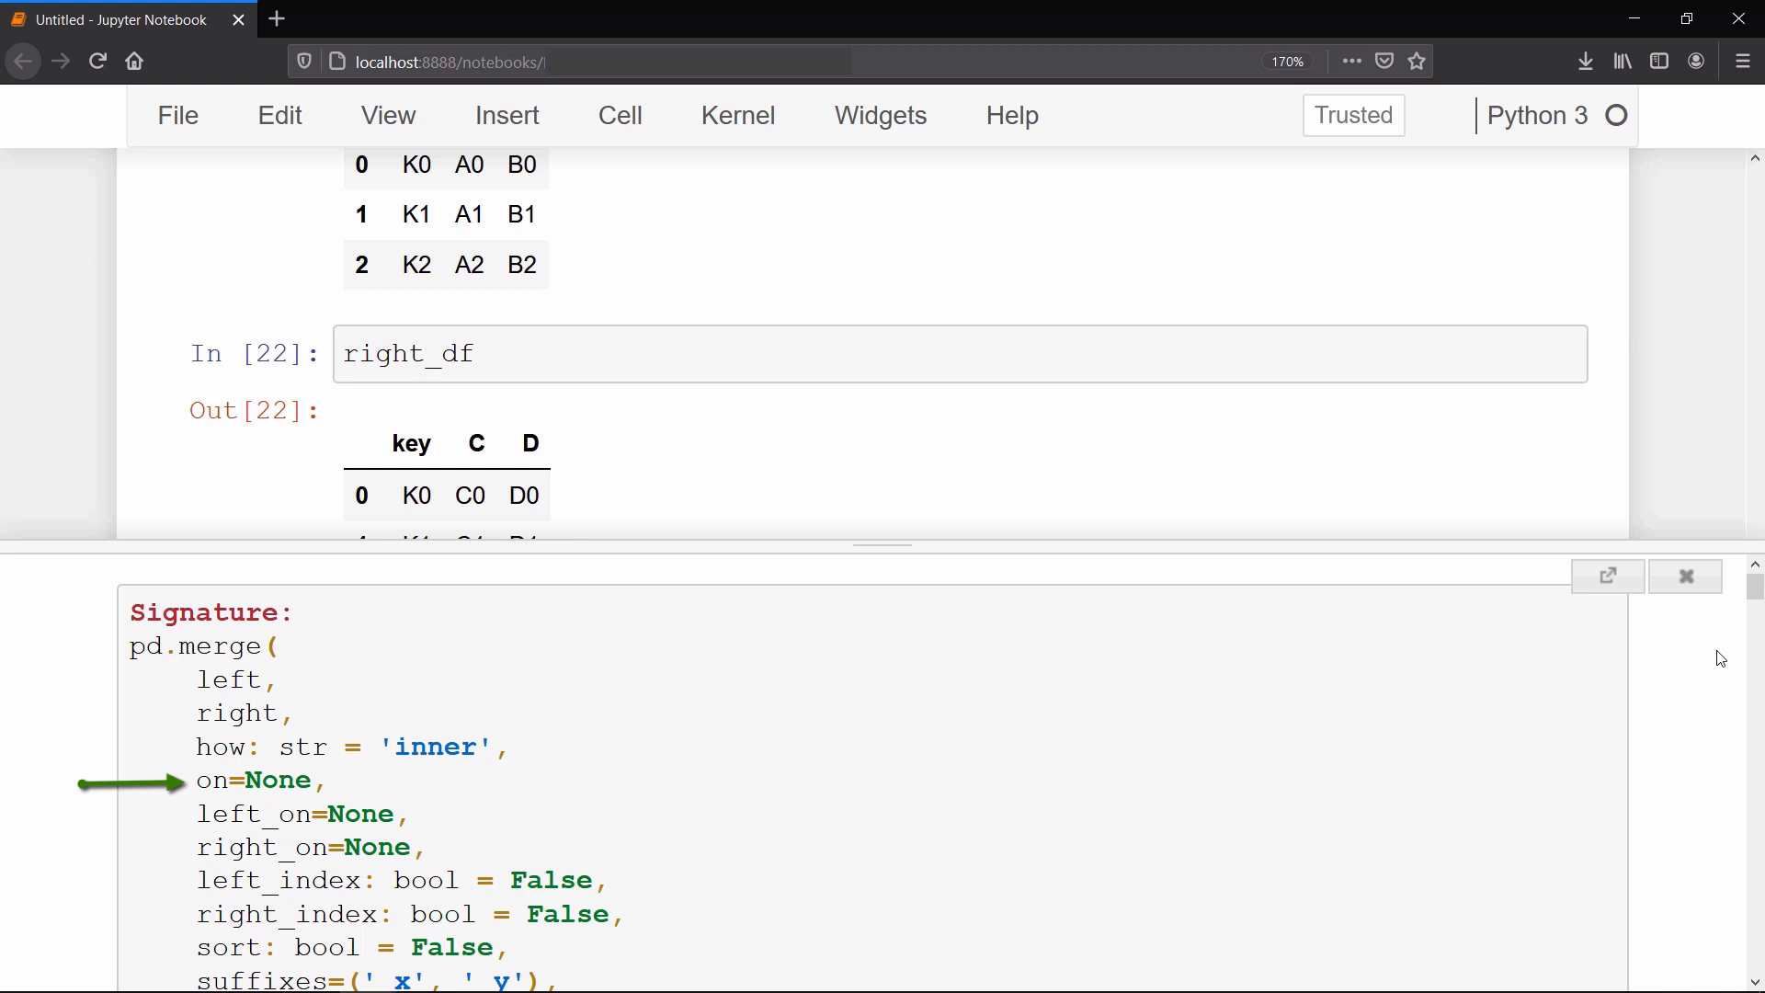
mouse_move(1708, 673)
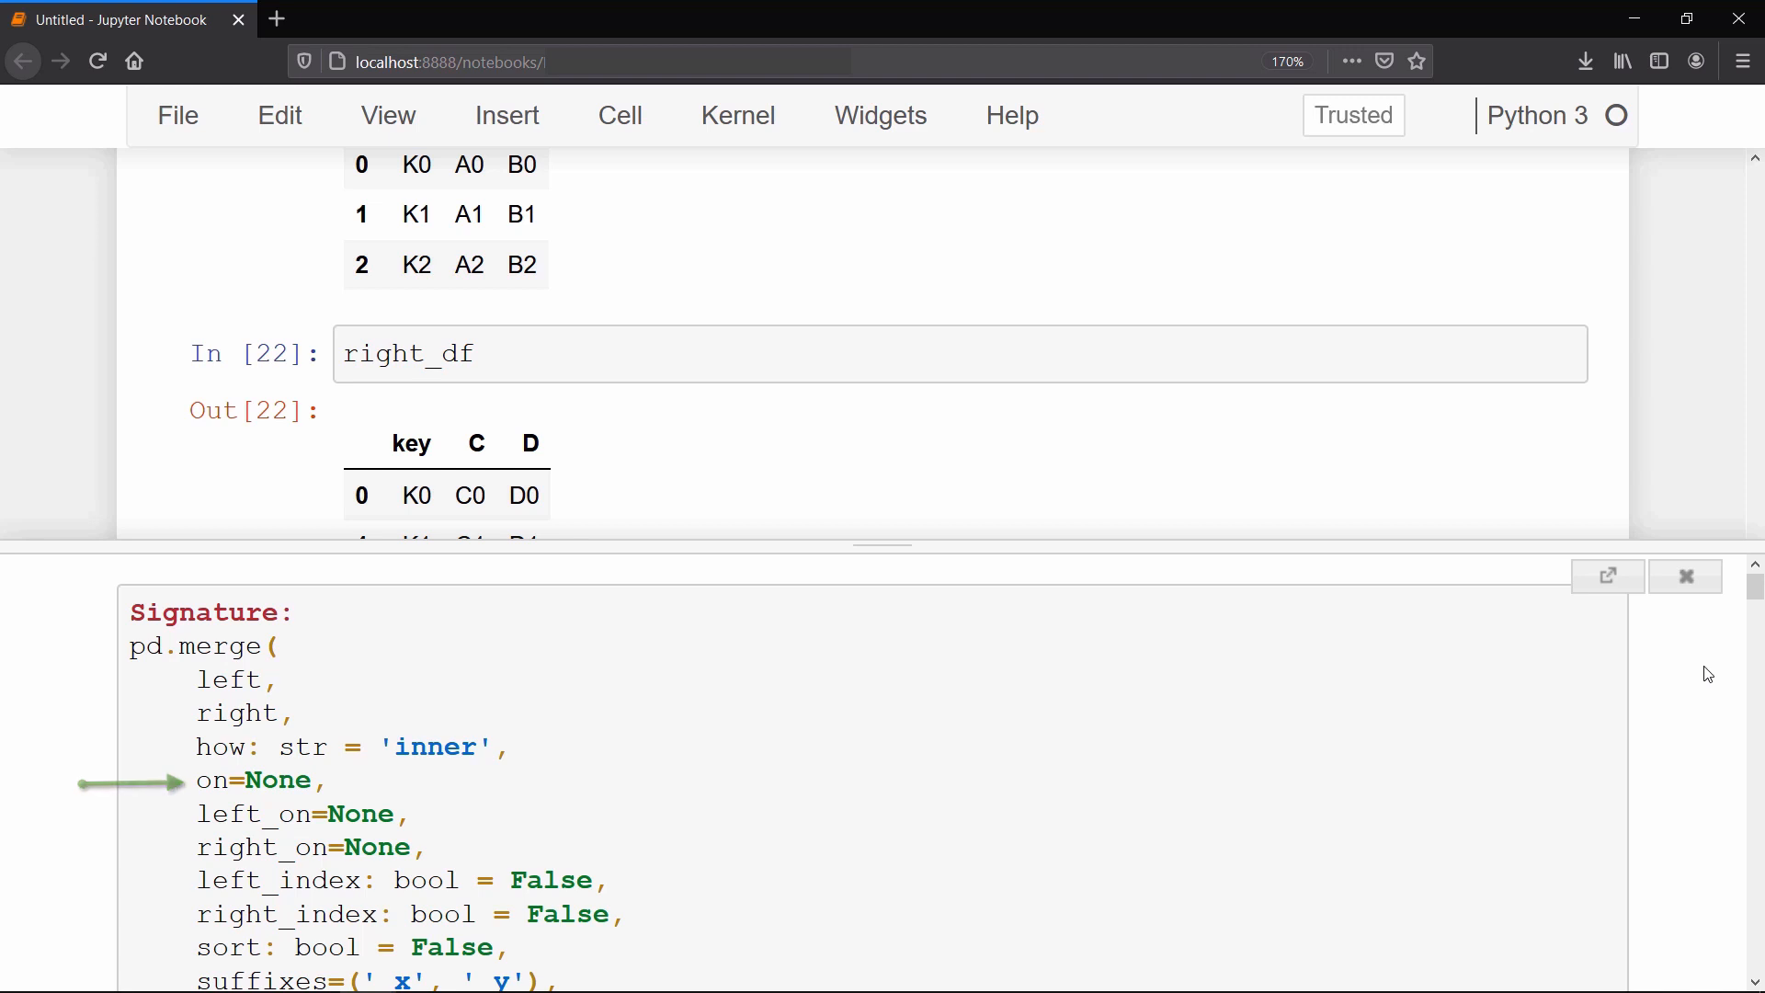
type("pd.merge(left_df, right_df, how = 'in')")
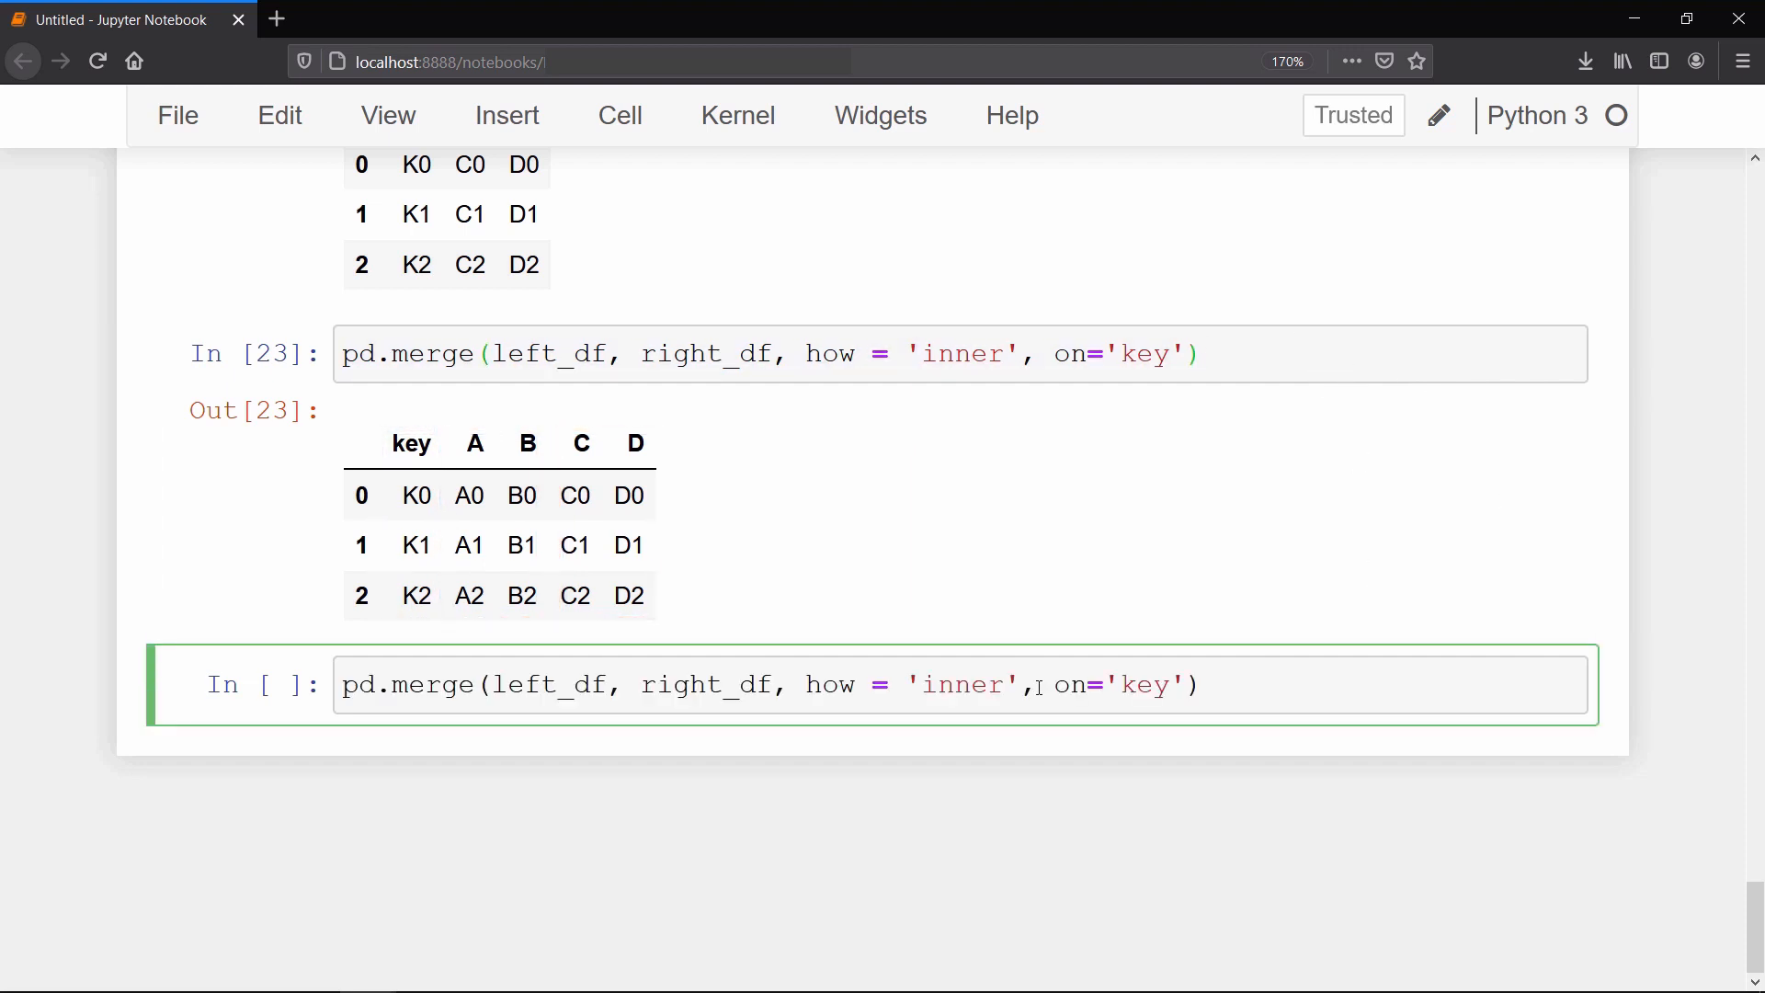
Step: Change right_df's keys to K0, K1, K3 and rerun the definitions
type("out")
type("pd.mer")
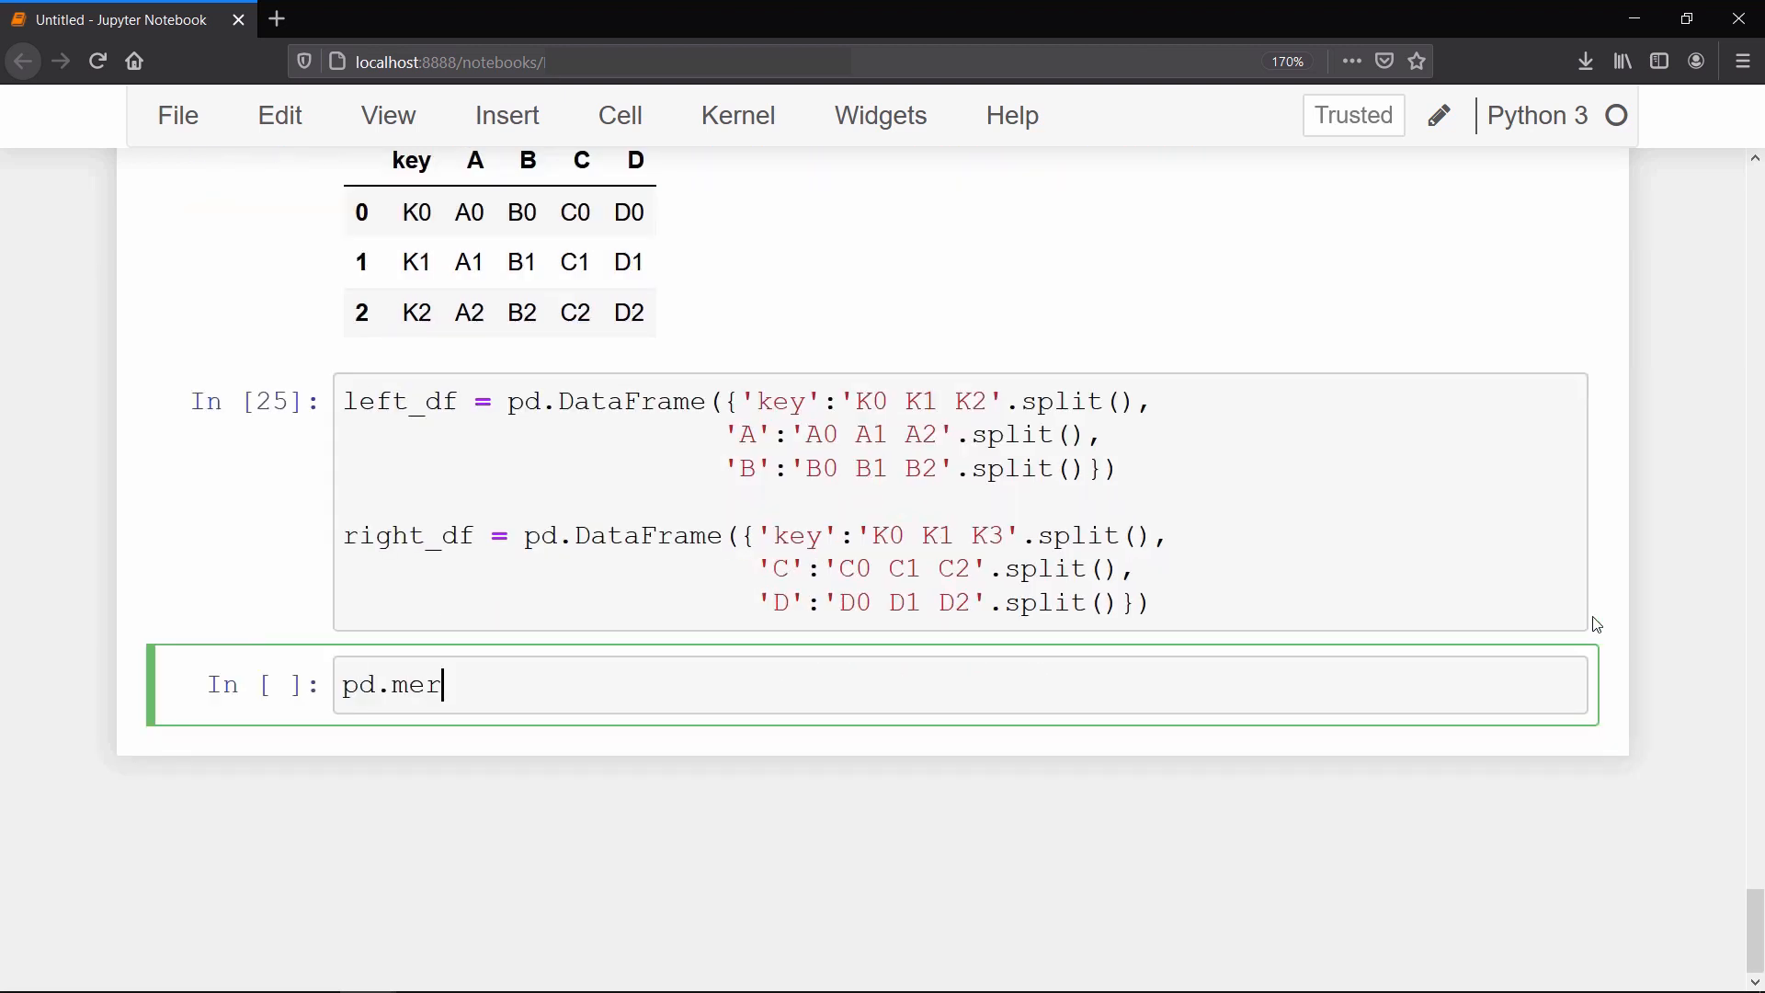
Step: Merge left_df and right_df on 'key' with how='inner' and then how='outer'
type("ge(left_df, right")
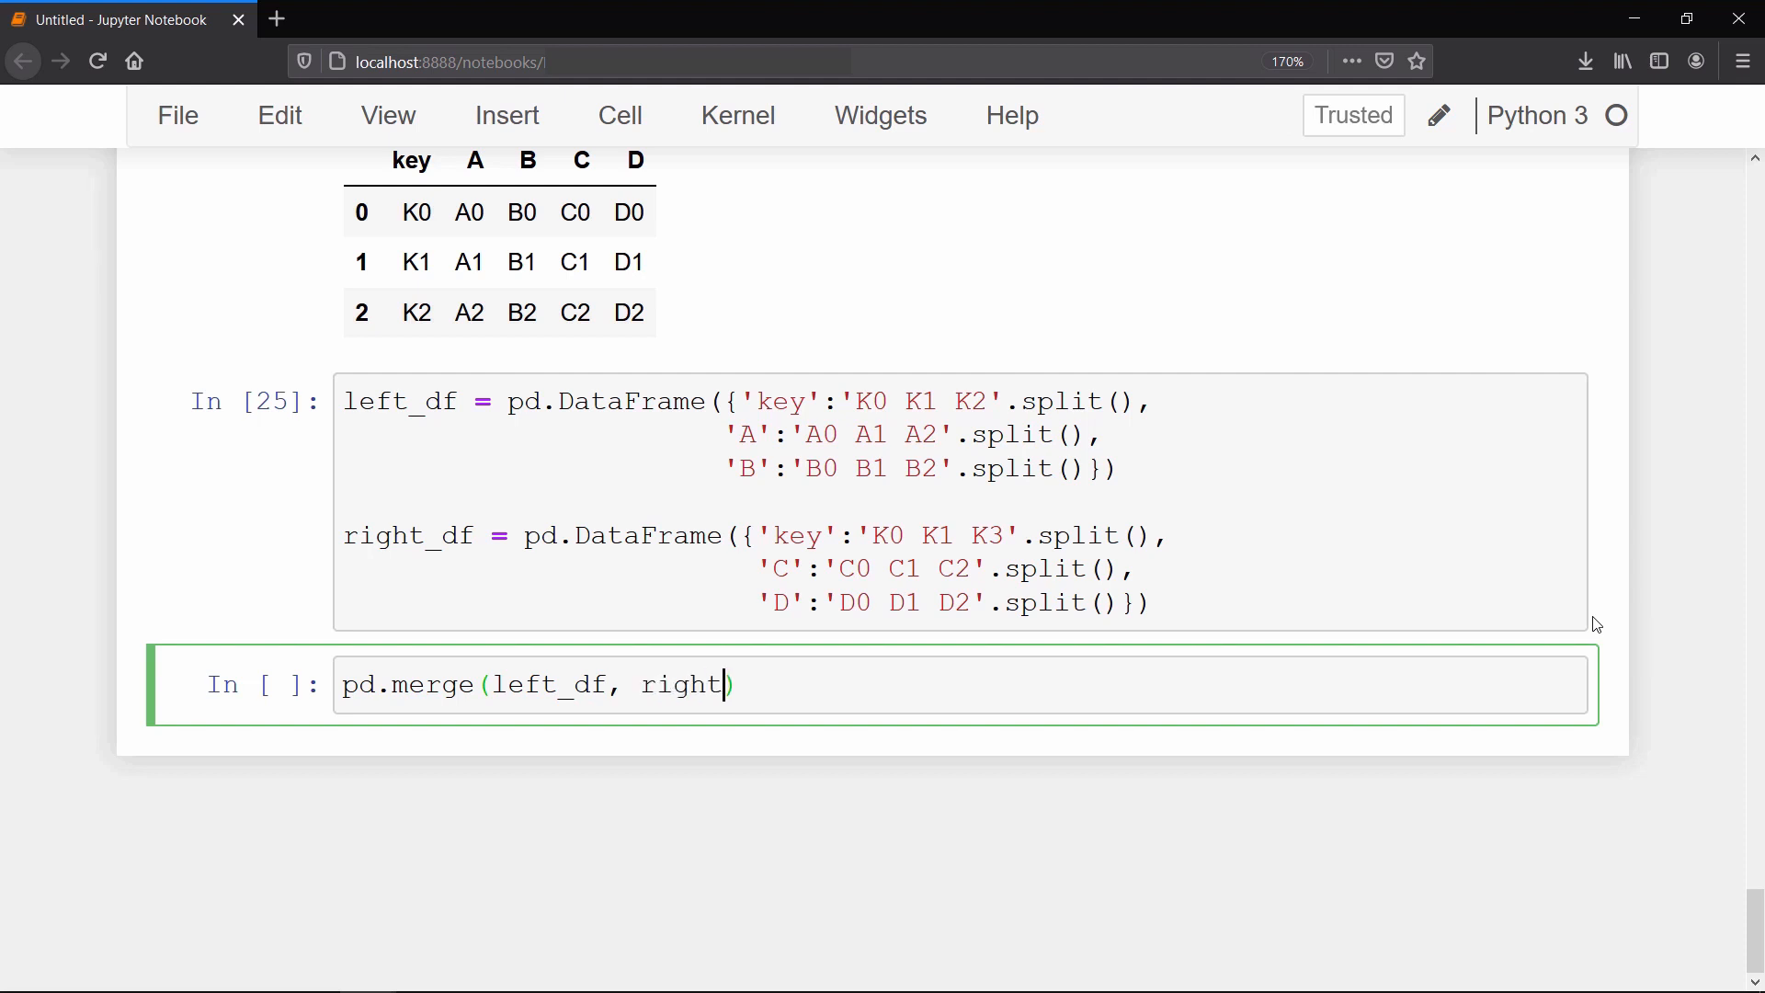
type("_df, how")
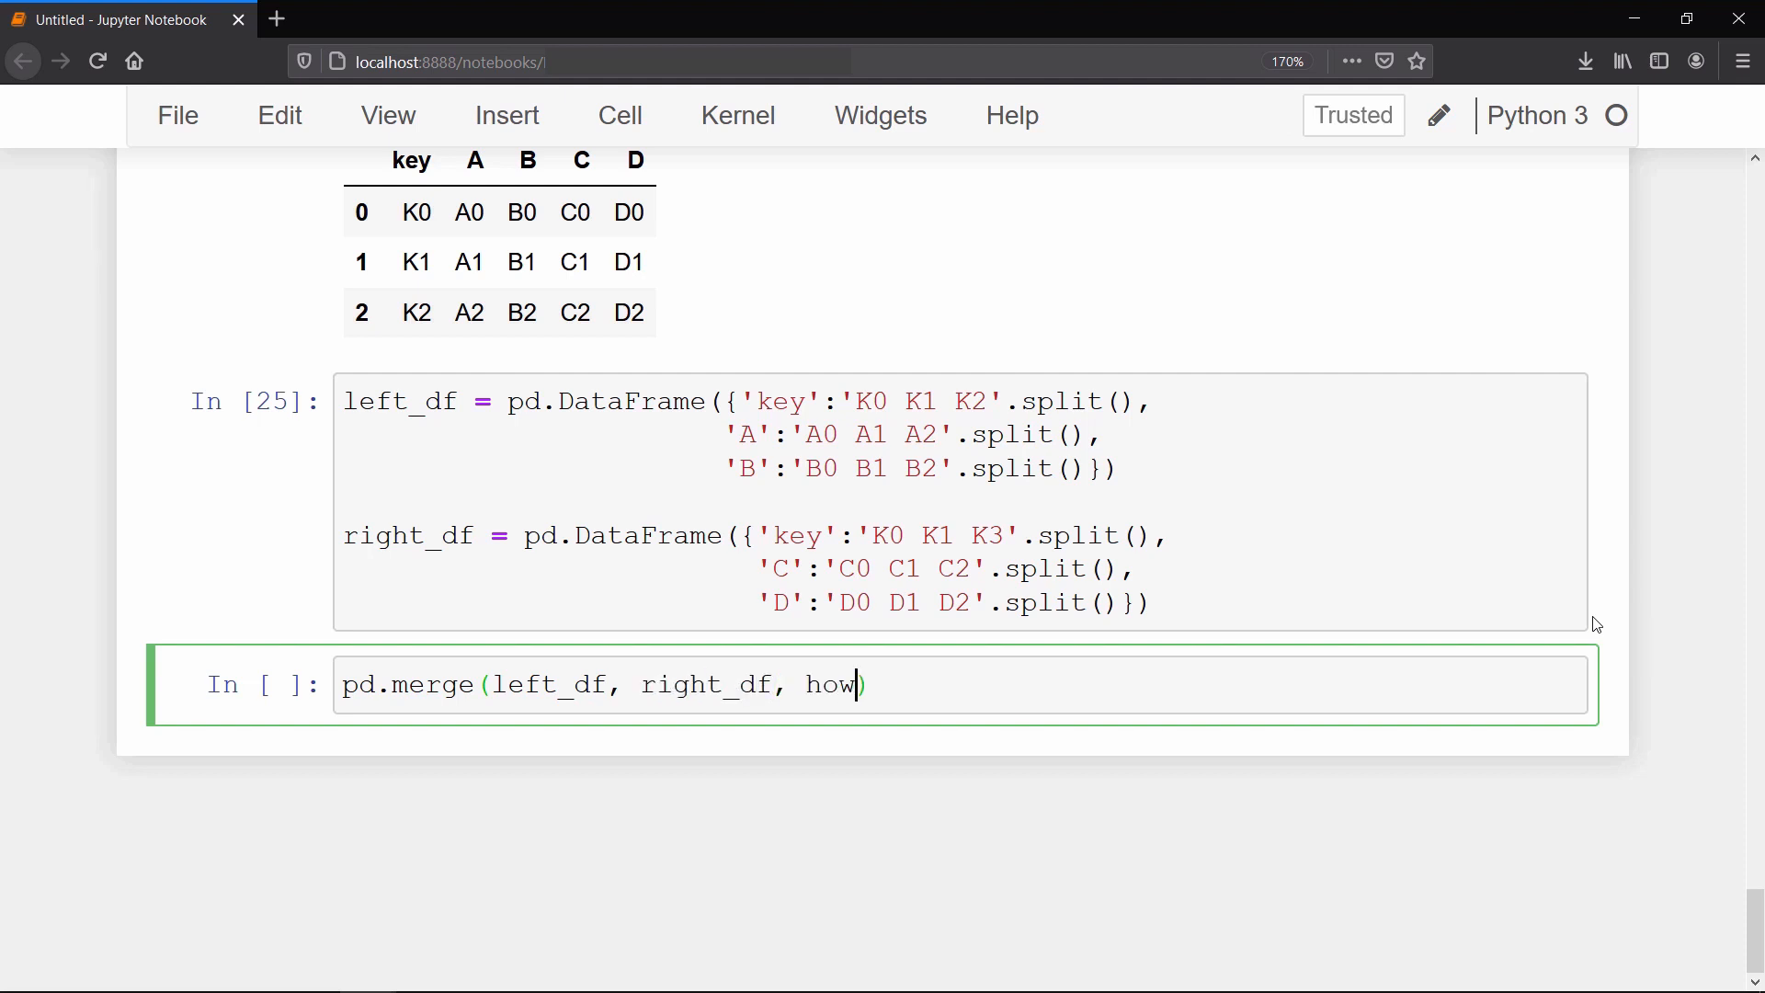
type("='inner',")
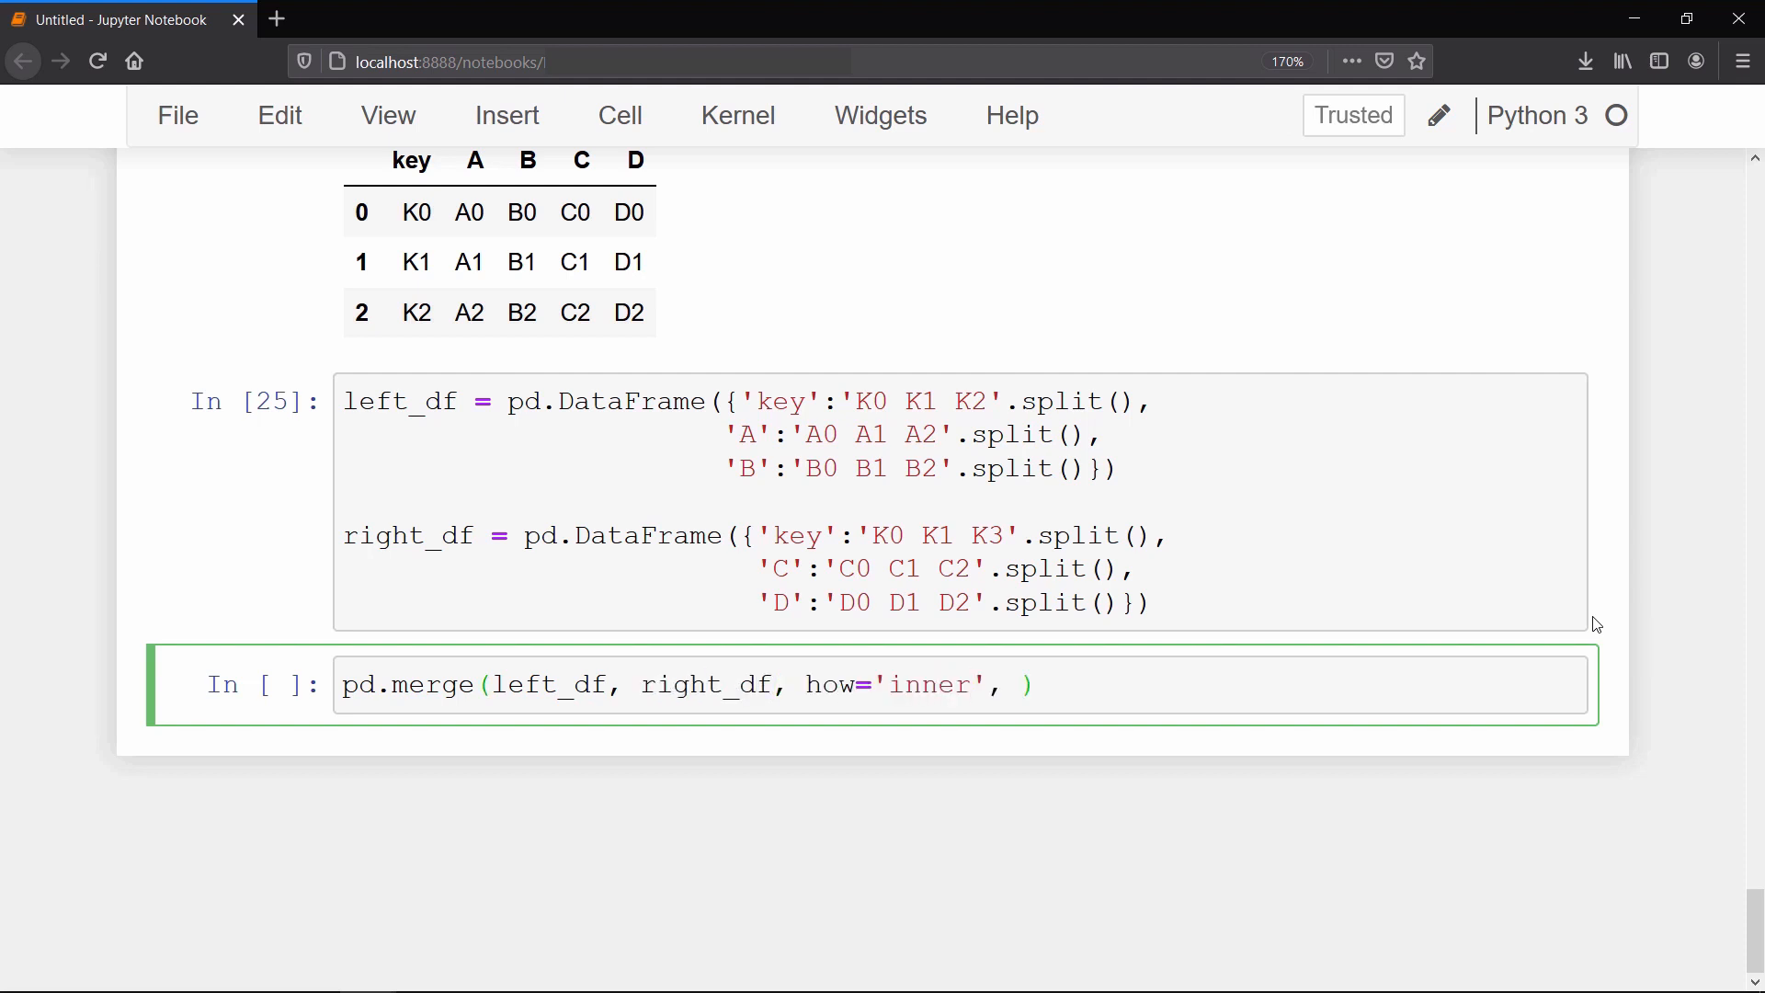
type("on='key'")
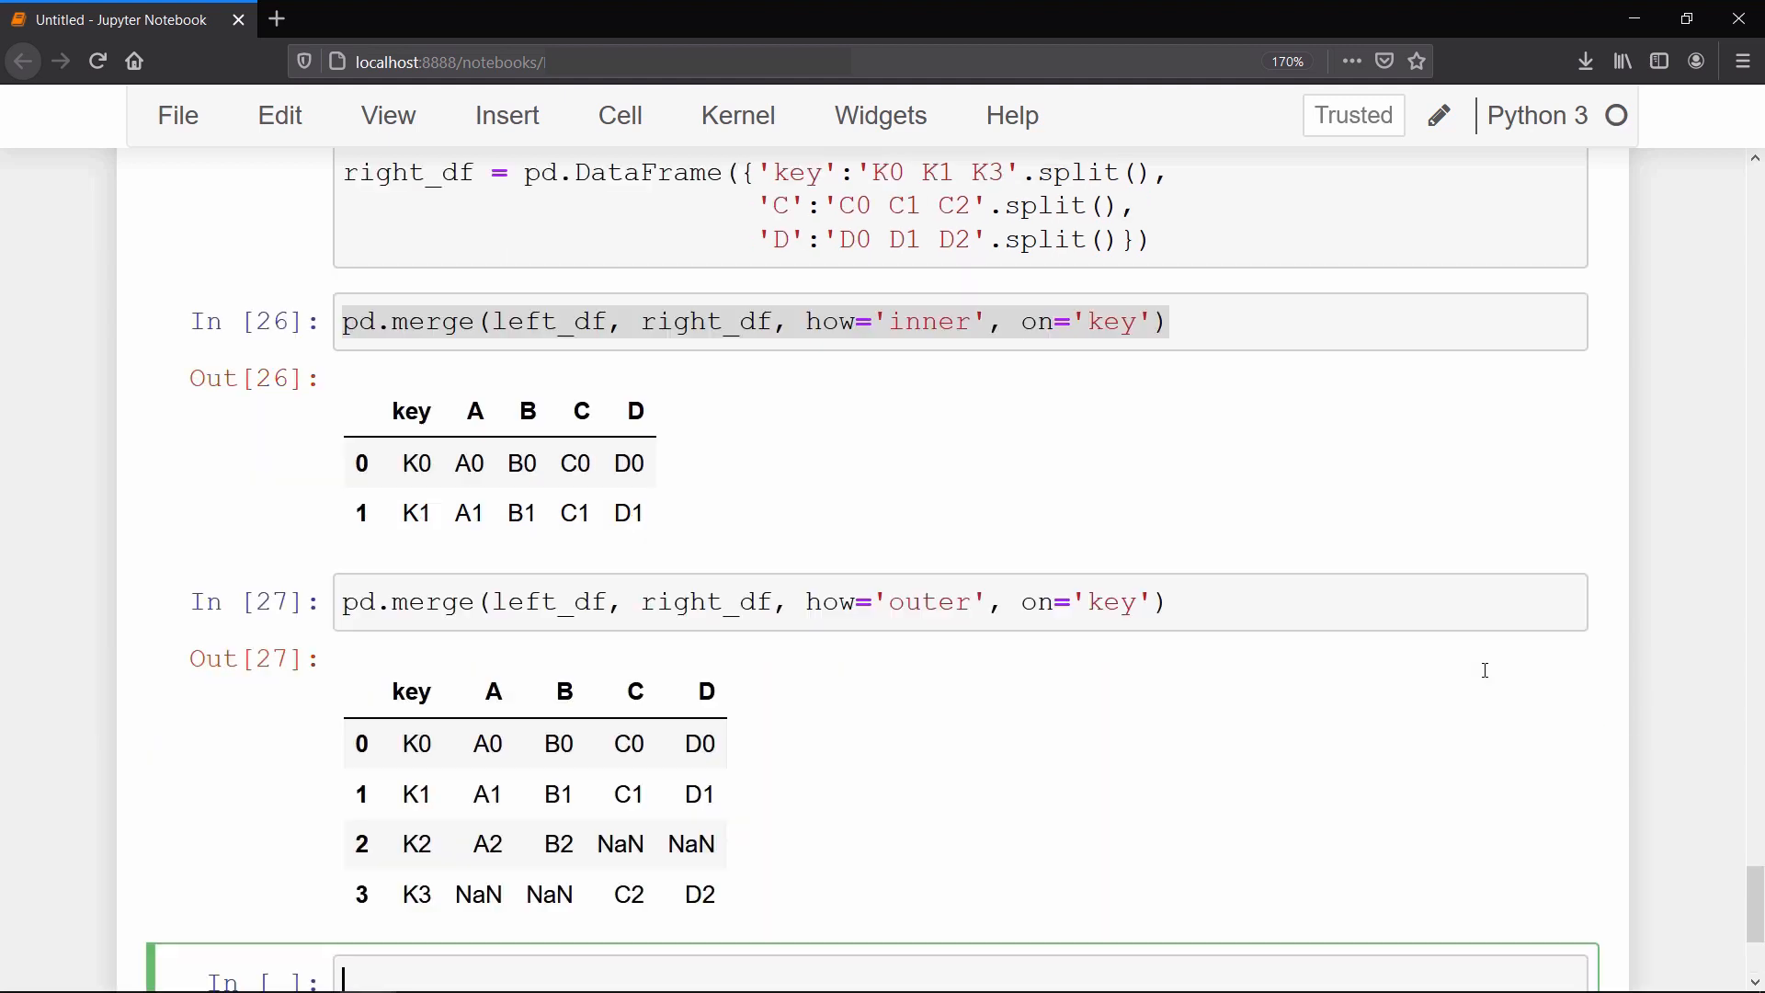
scroll("down", 3)
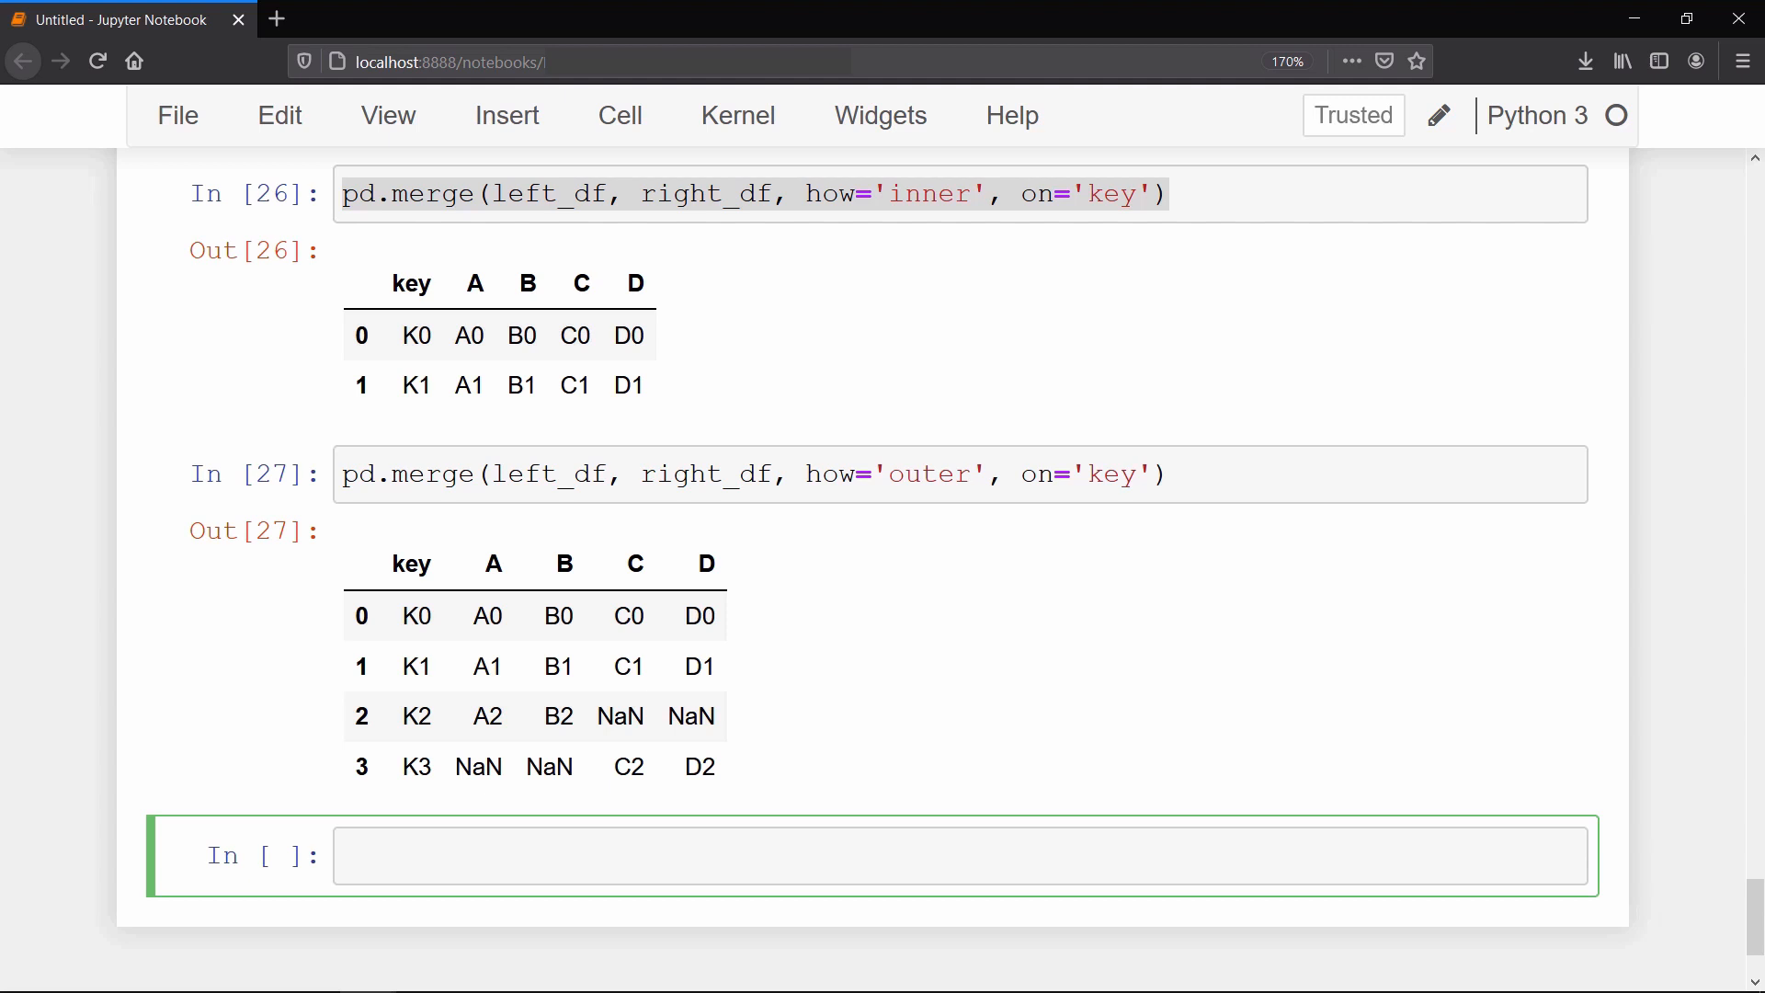
scroll("down", 3)
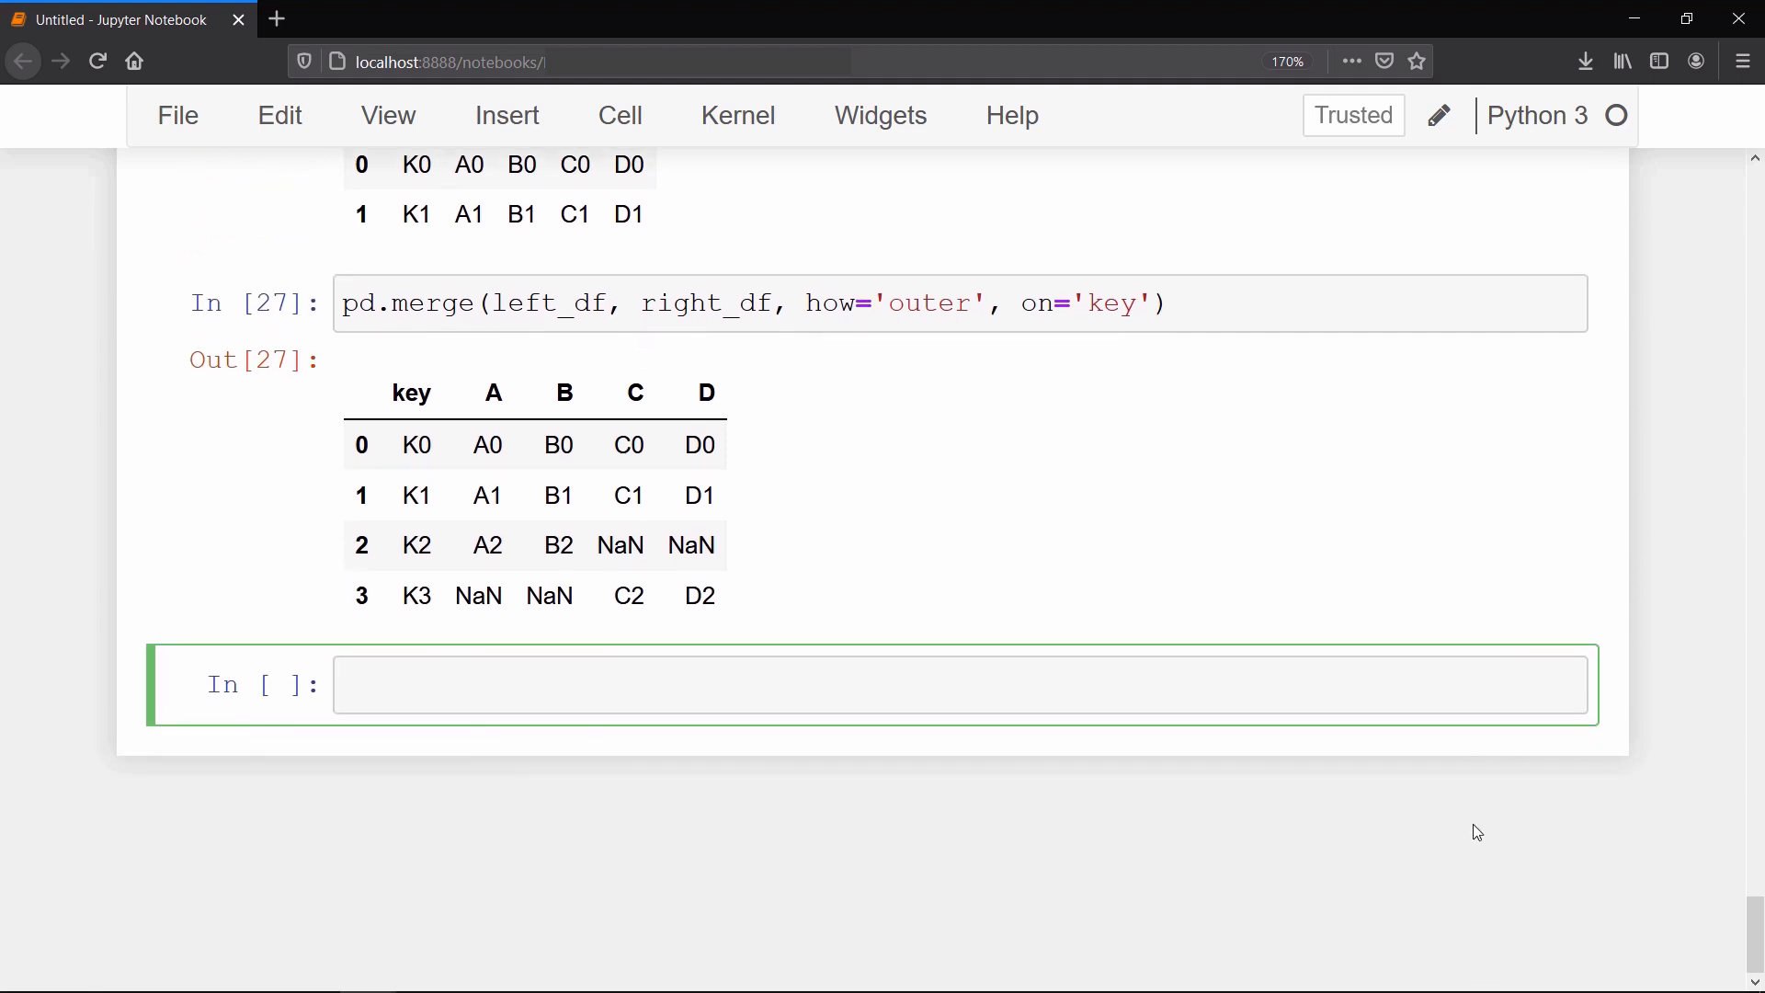
Step: Run df['Marks'].unique() in a new cell to list the distinct marks
left_click(957, 685)
type("df")
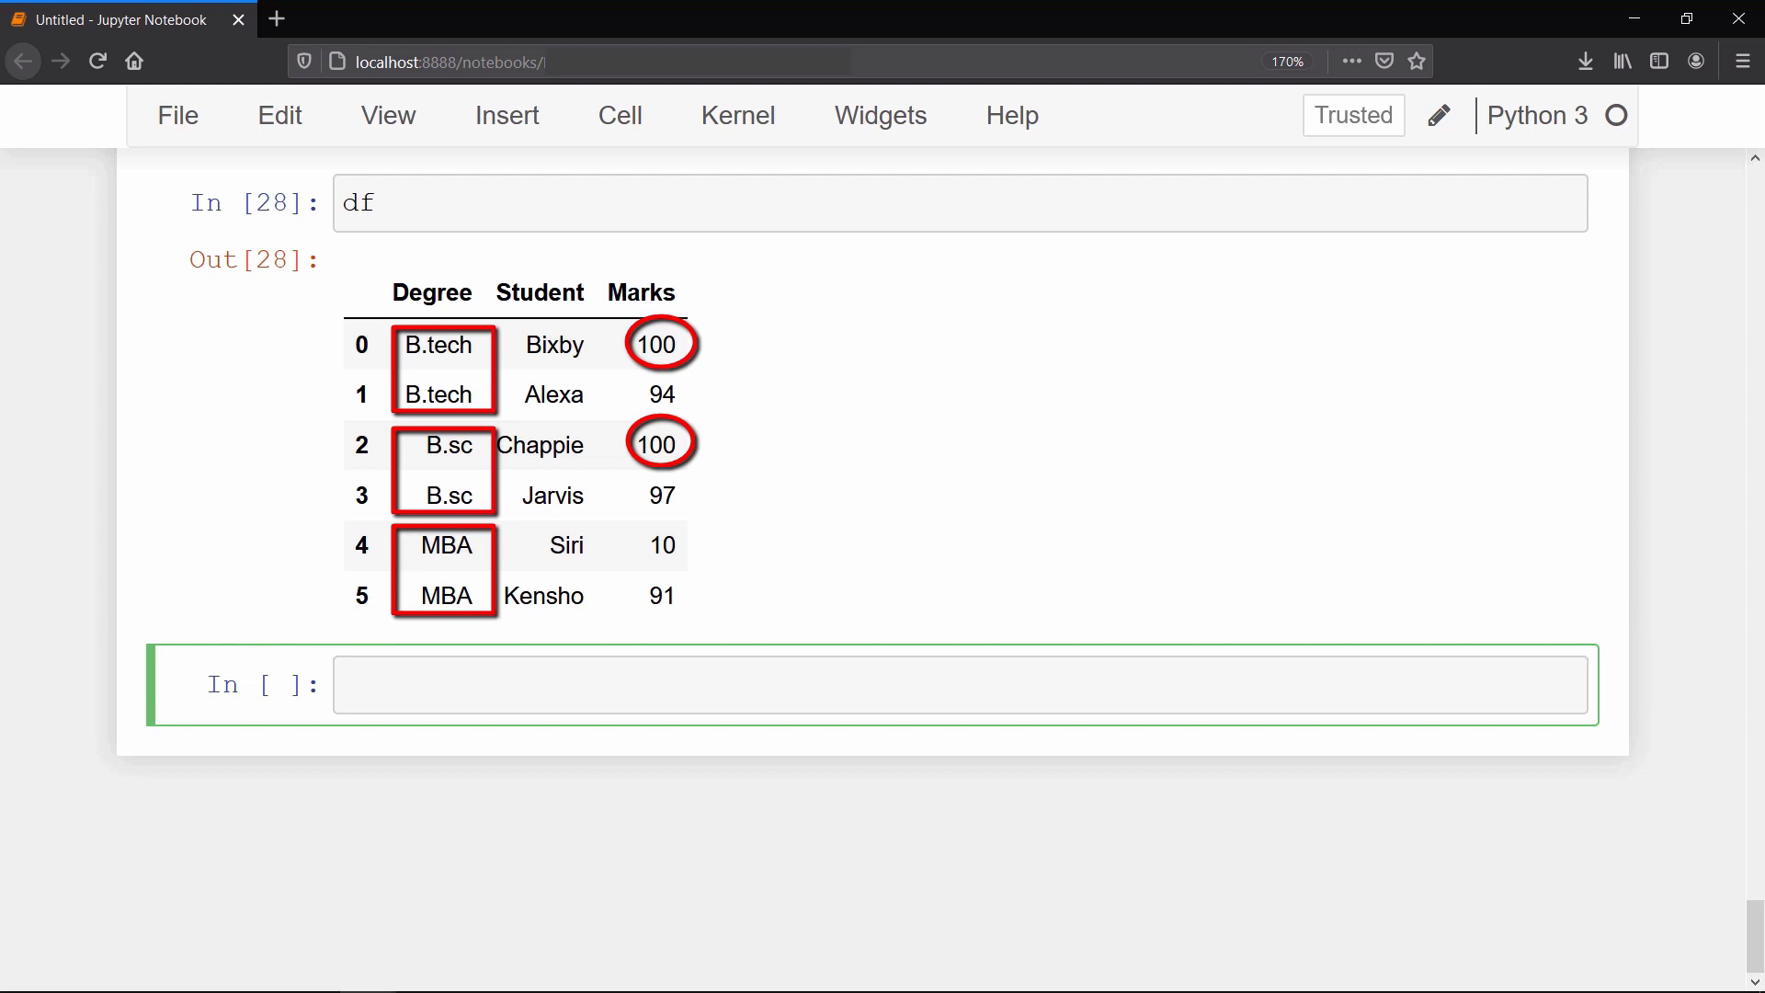
left_click(956, 684)
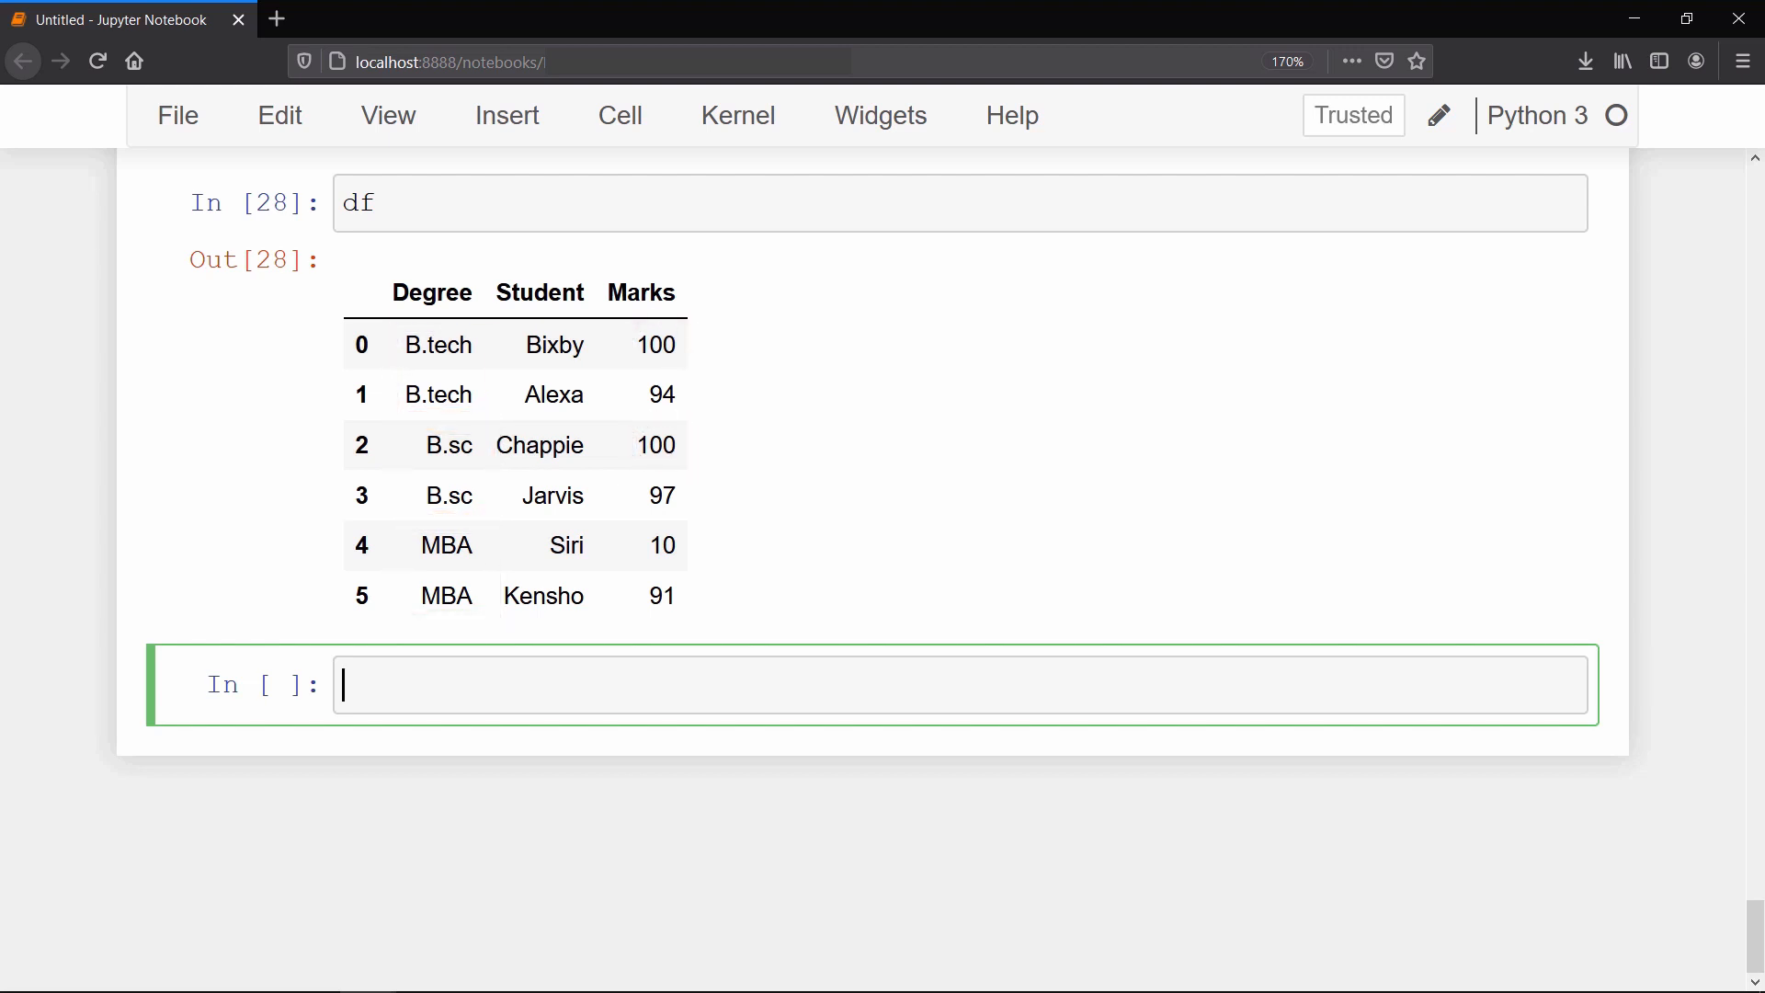
type("df['']")
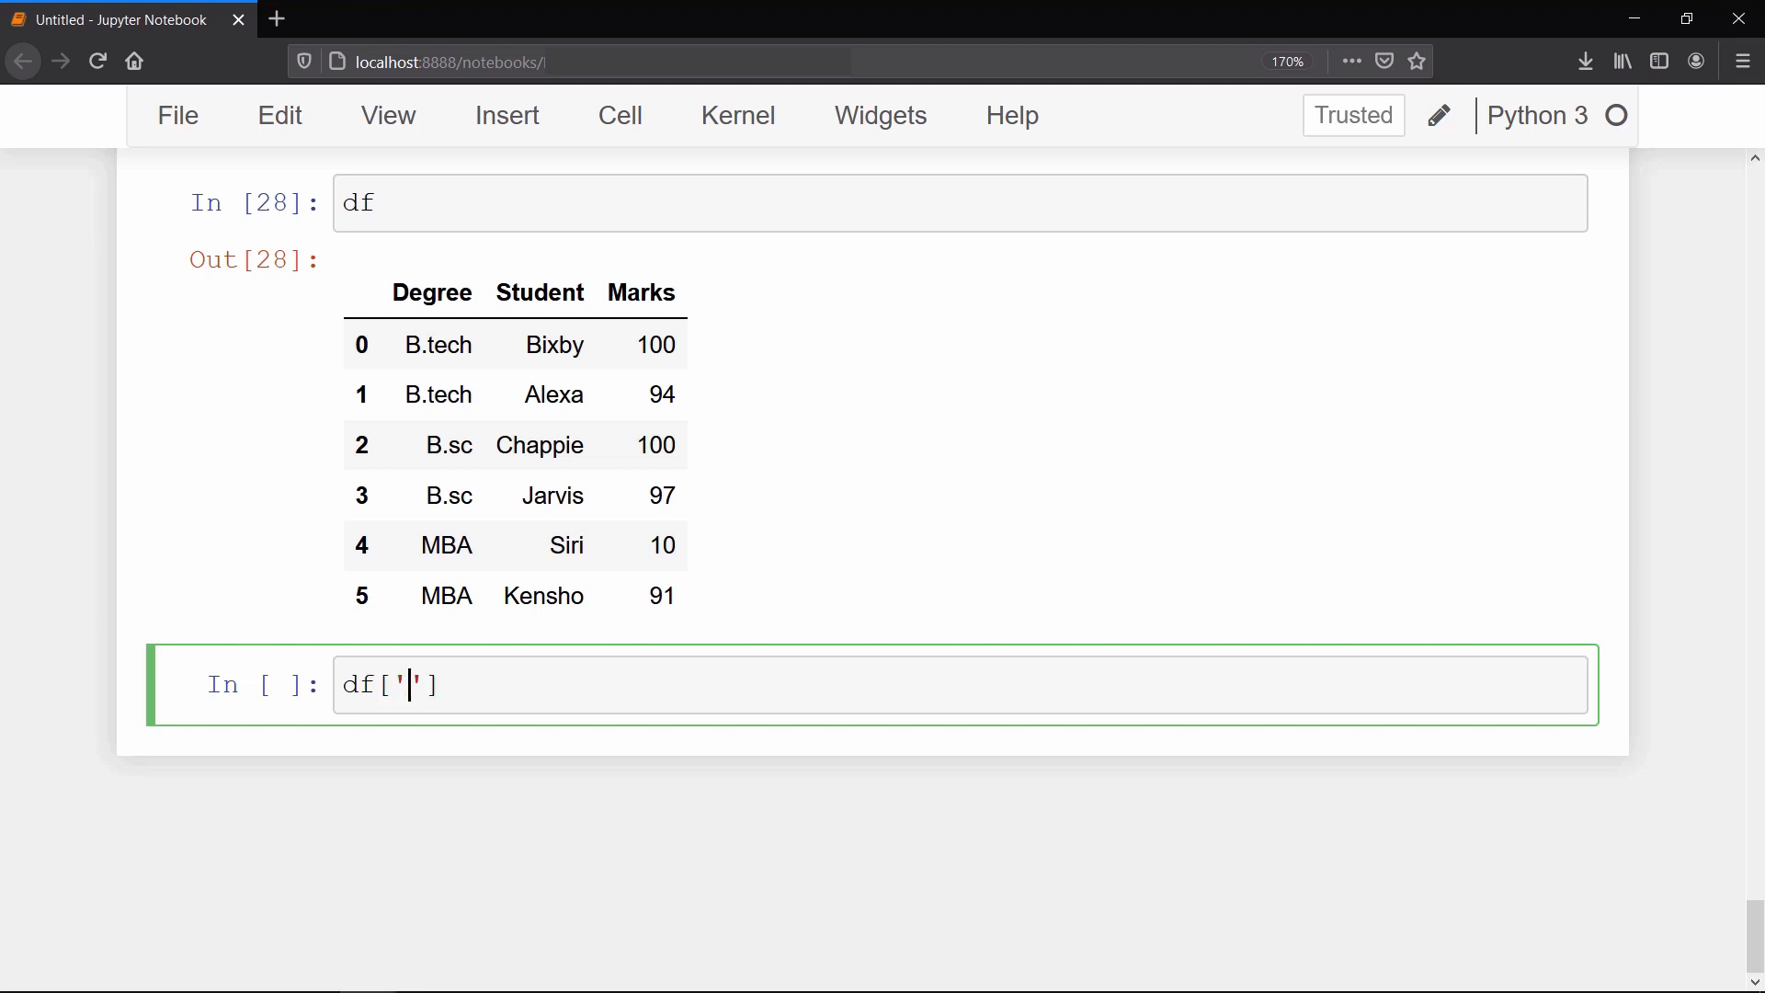
type("Marks'].unique(")
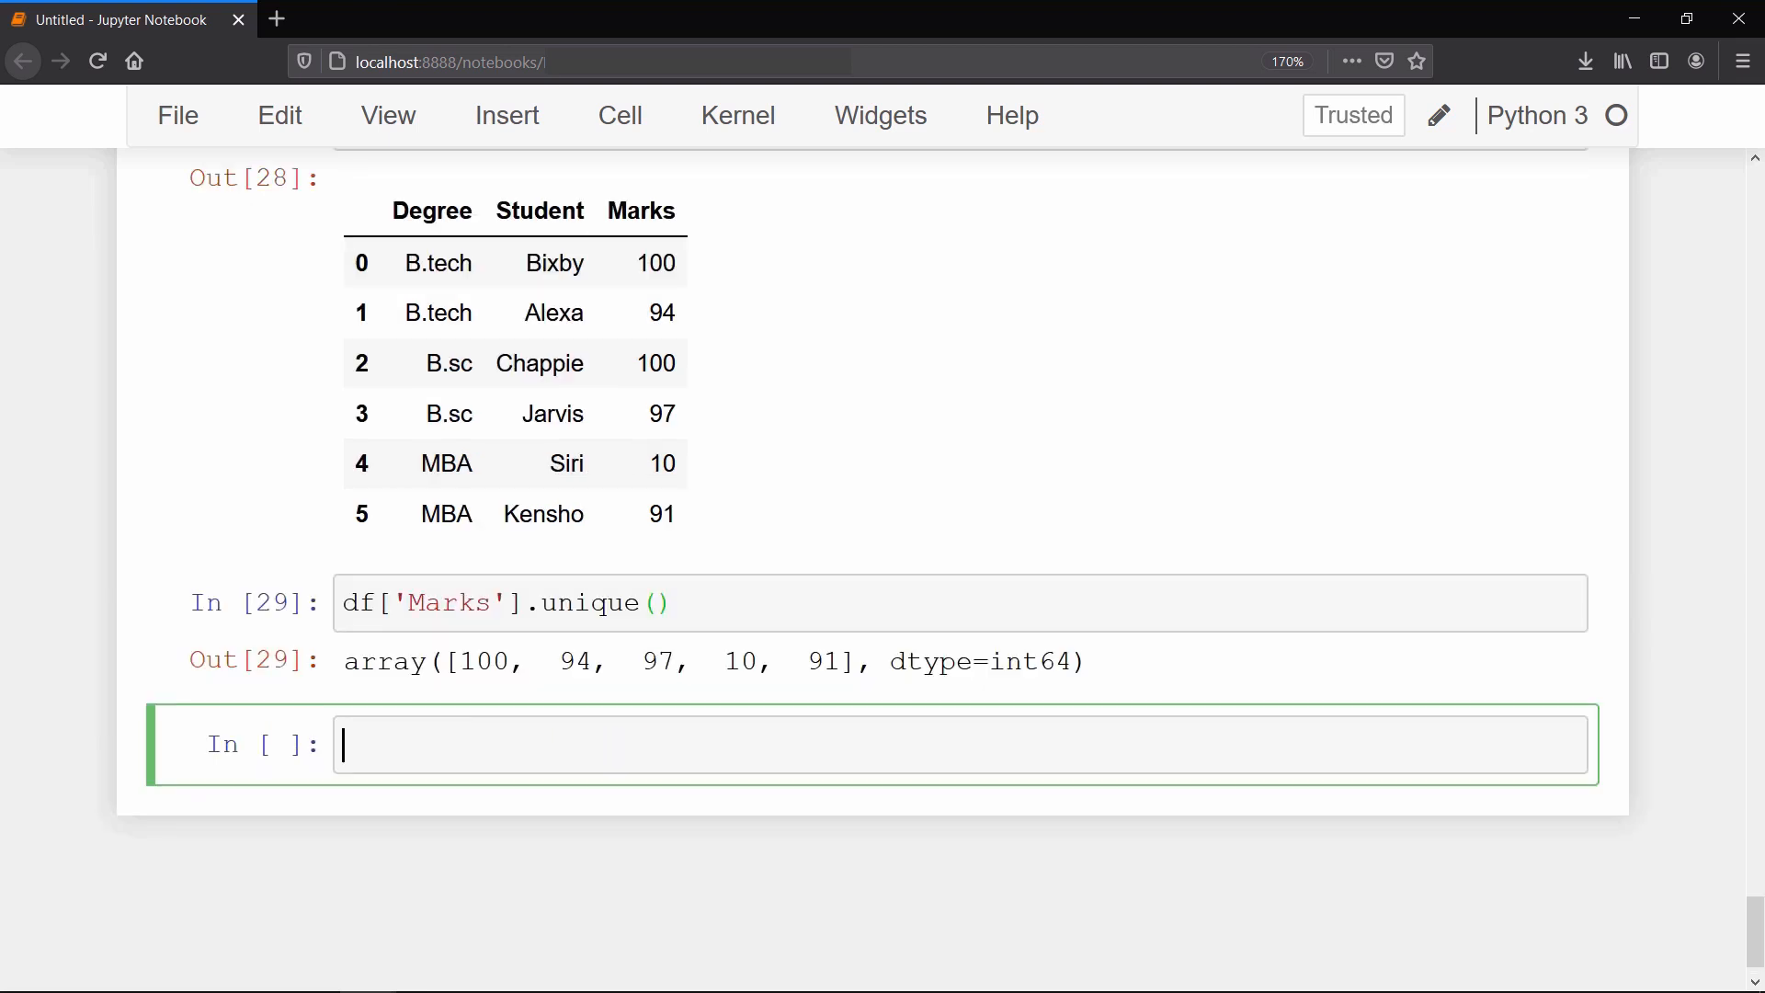
Step: Count the distinct marks with nunique (5), then begin df['Marks'].value_counts()
type("df[]")
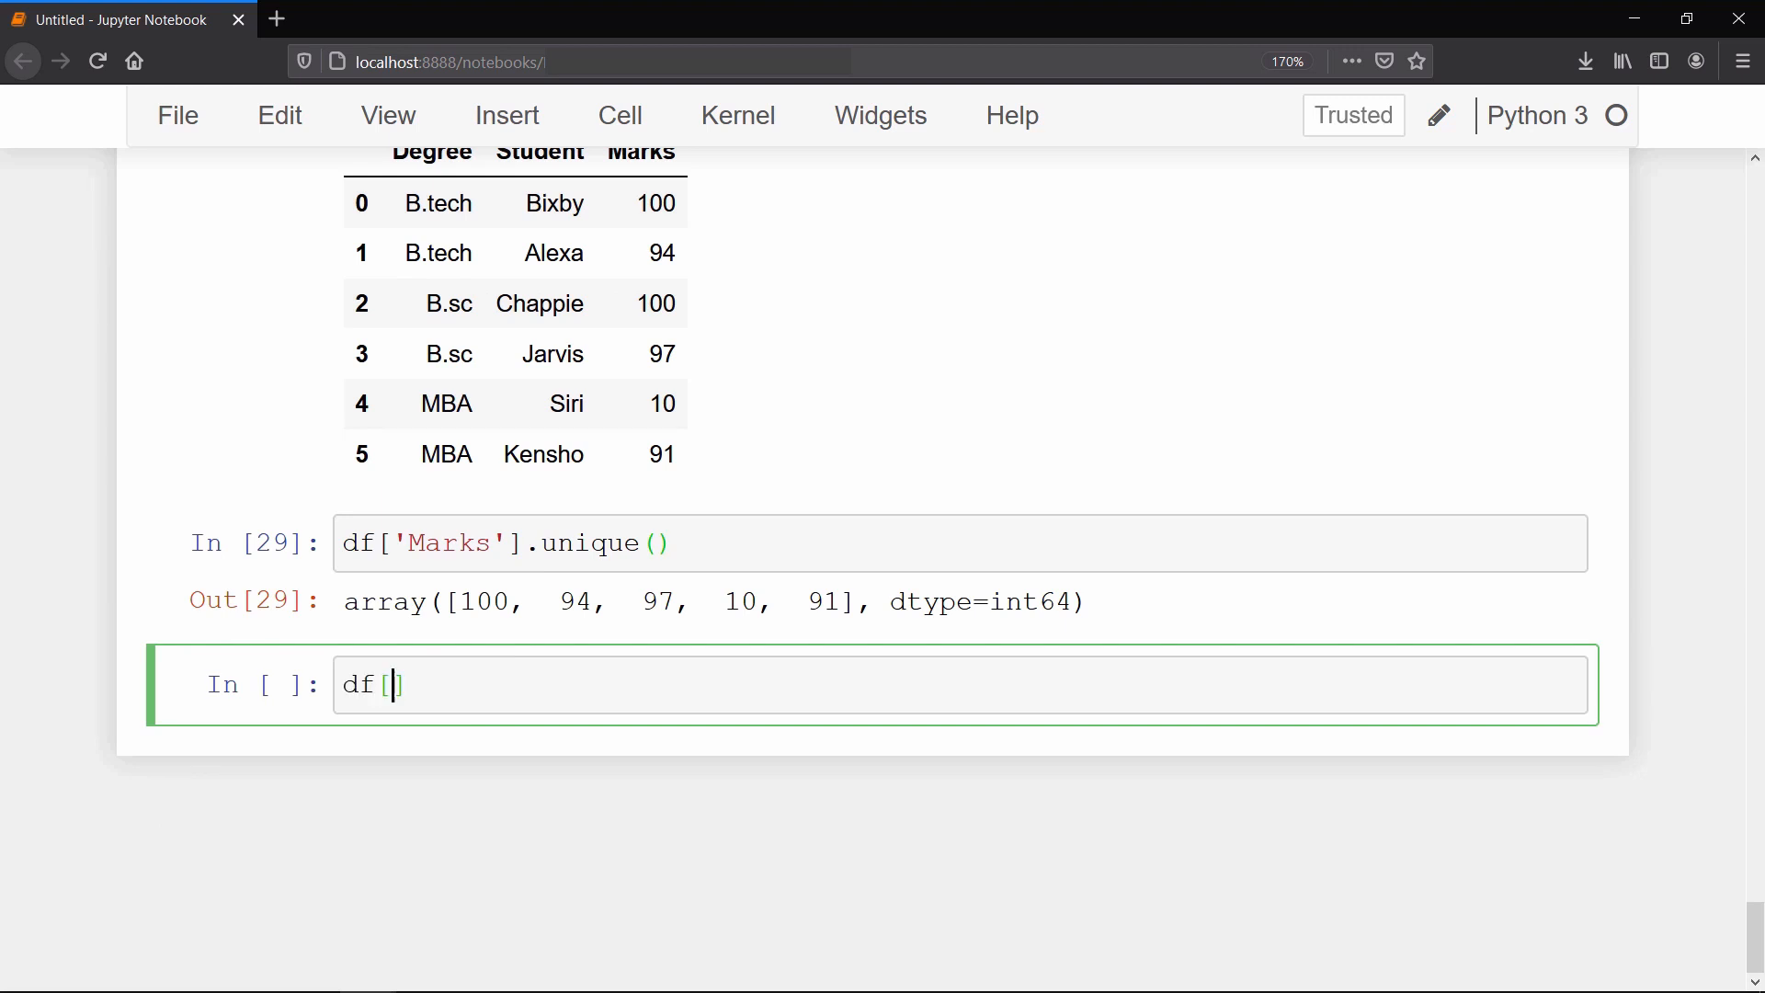
type("'Marks'")
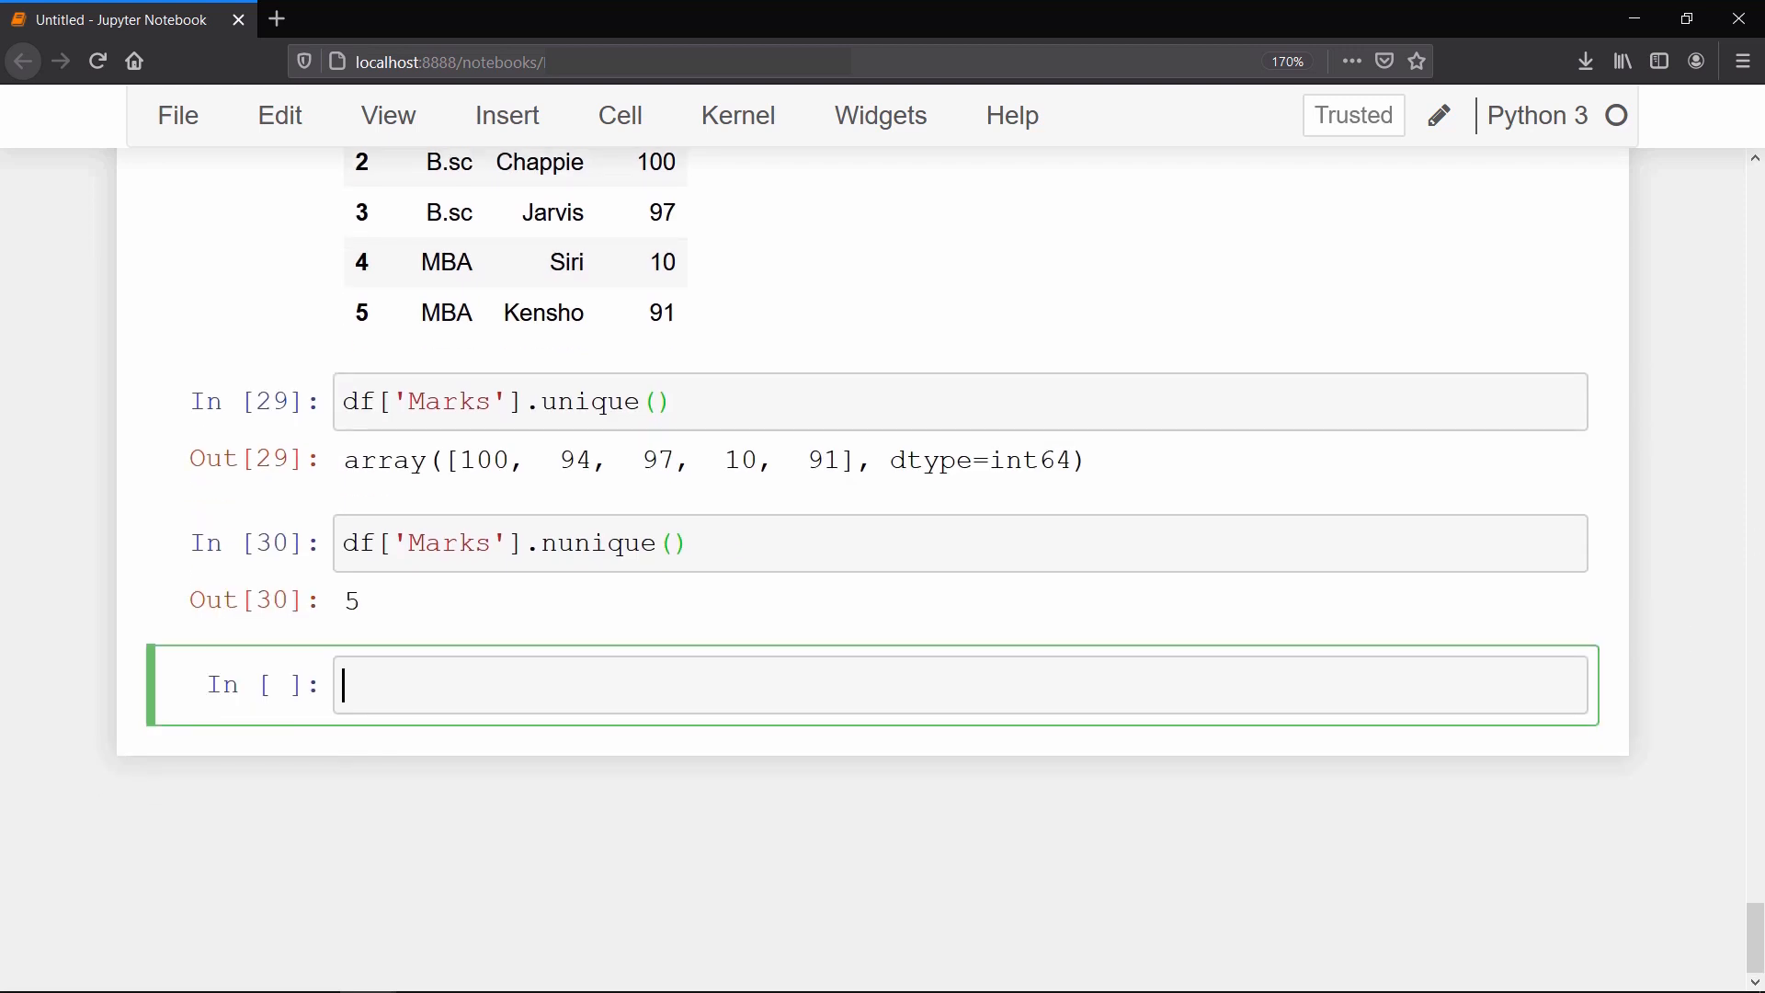
type("df['Marks']")
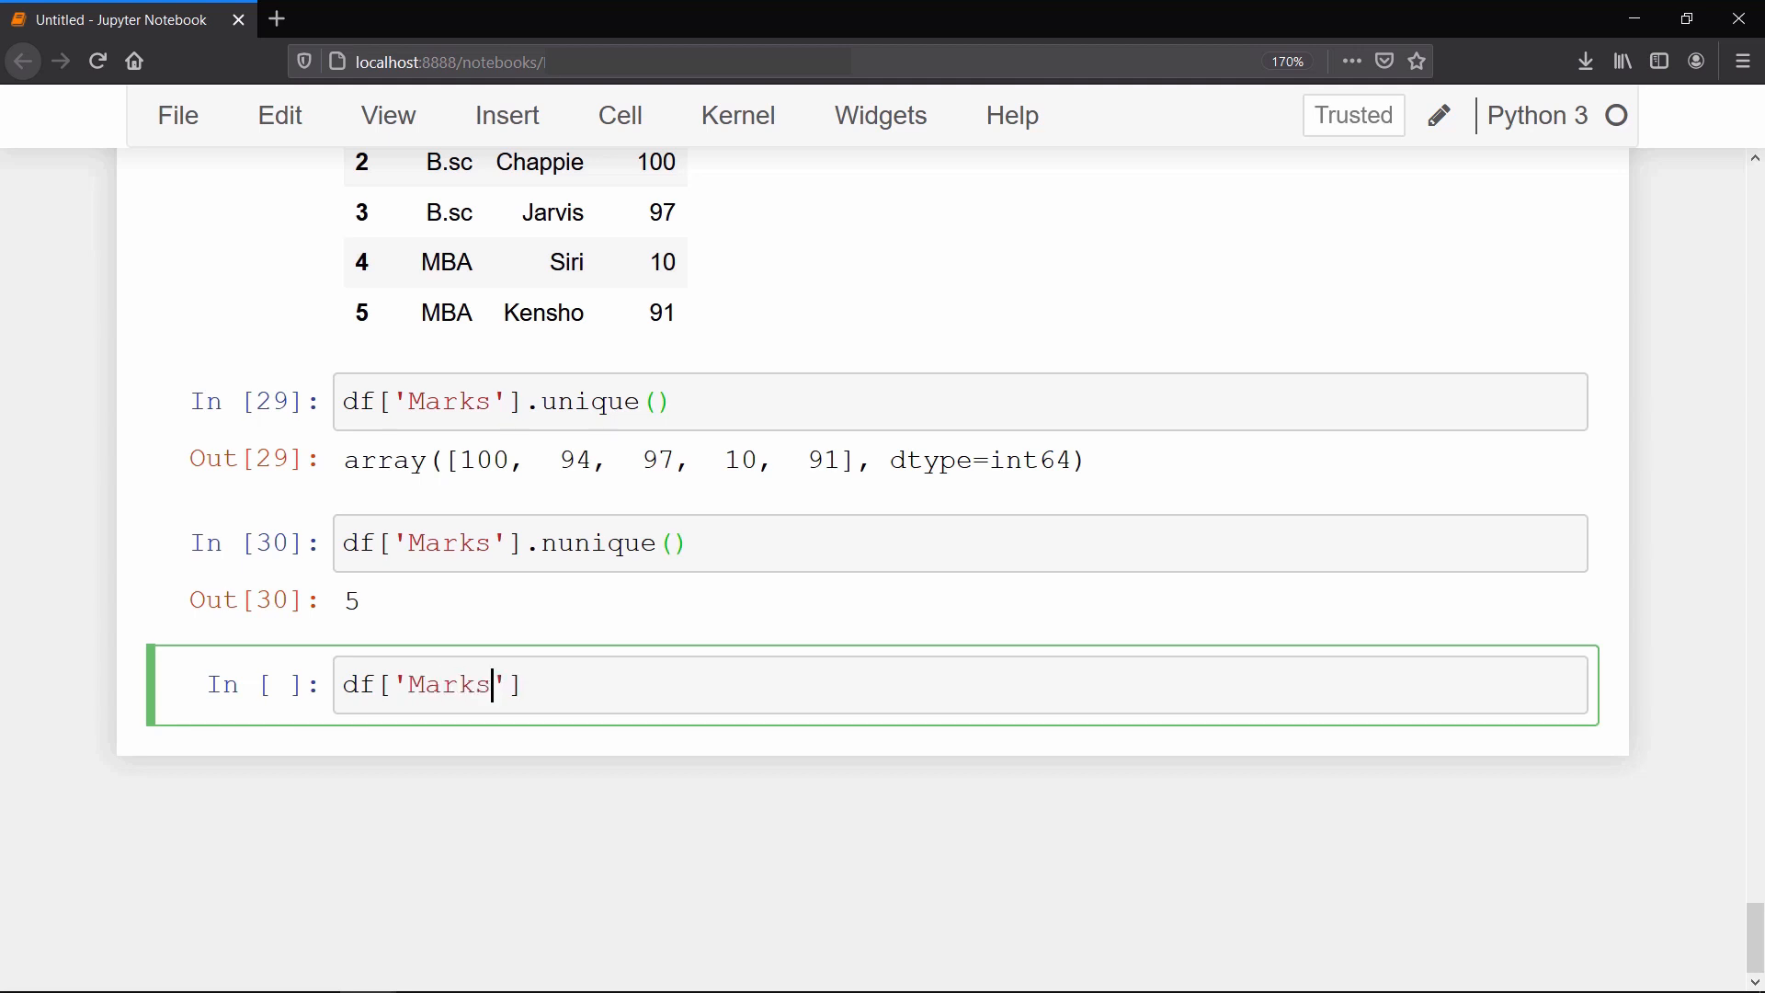
type(".value_counts(")
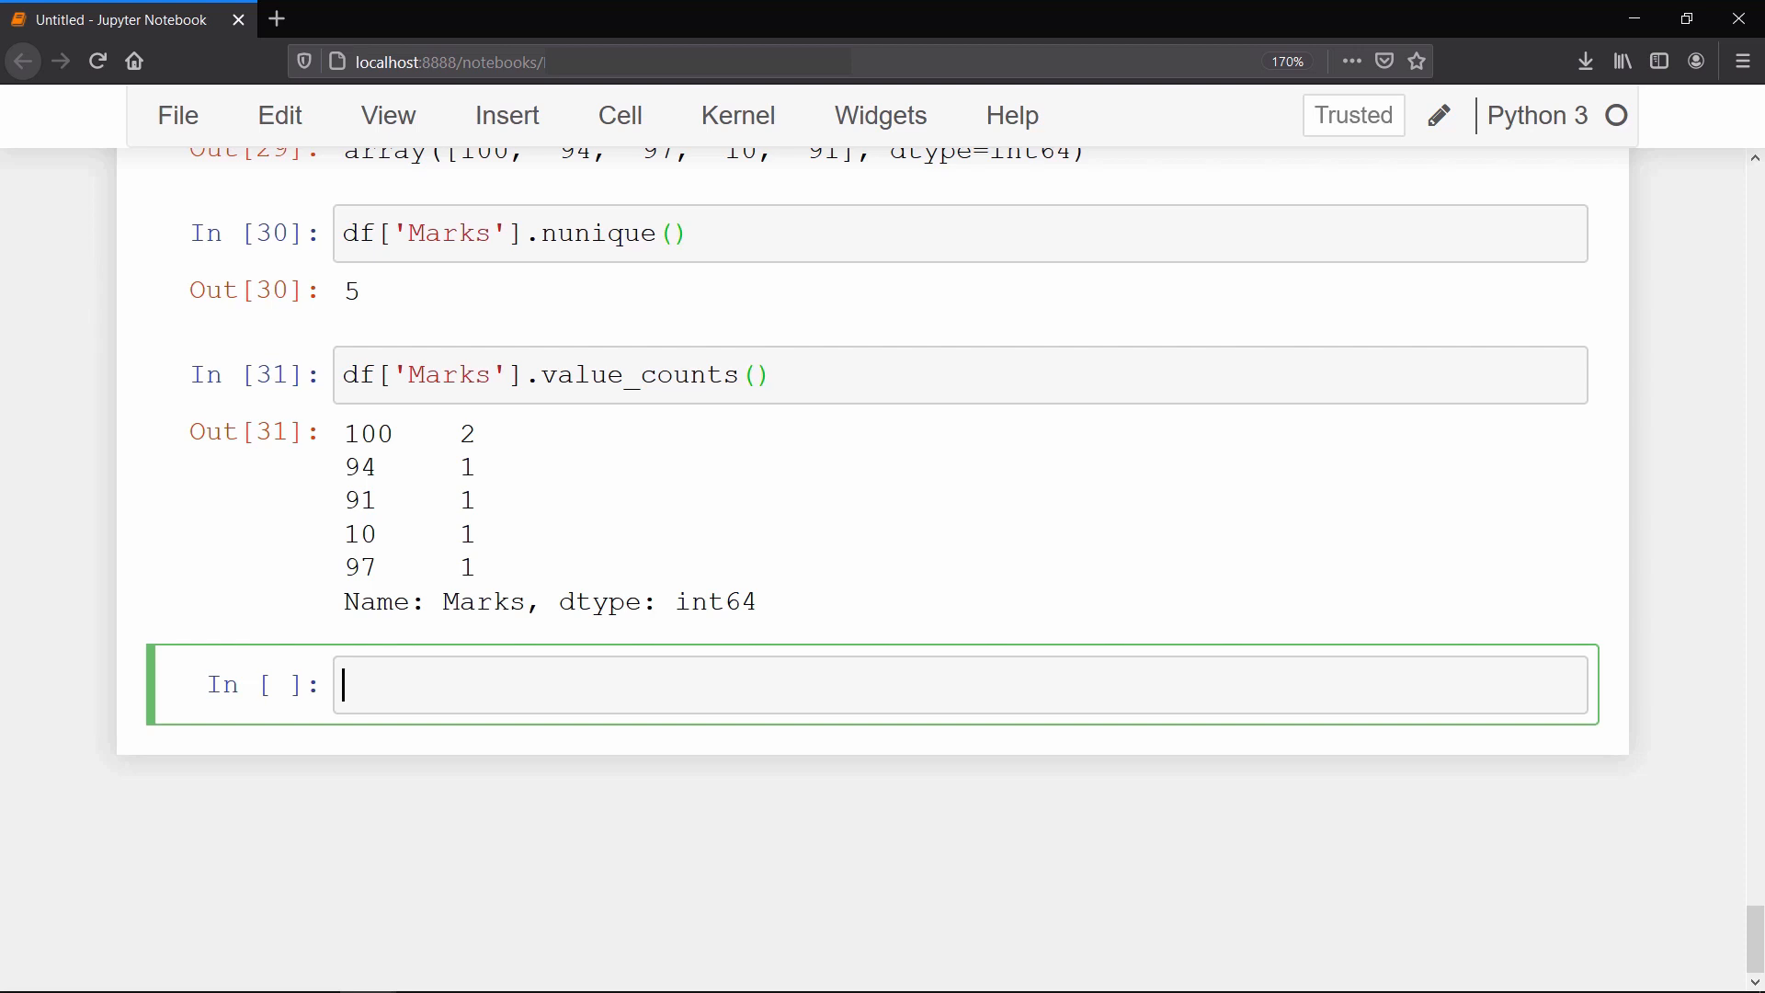
Step: Define the function scale(x) returning x/10
type("def scale(x):")
type("return")
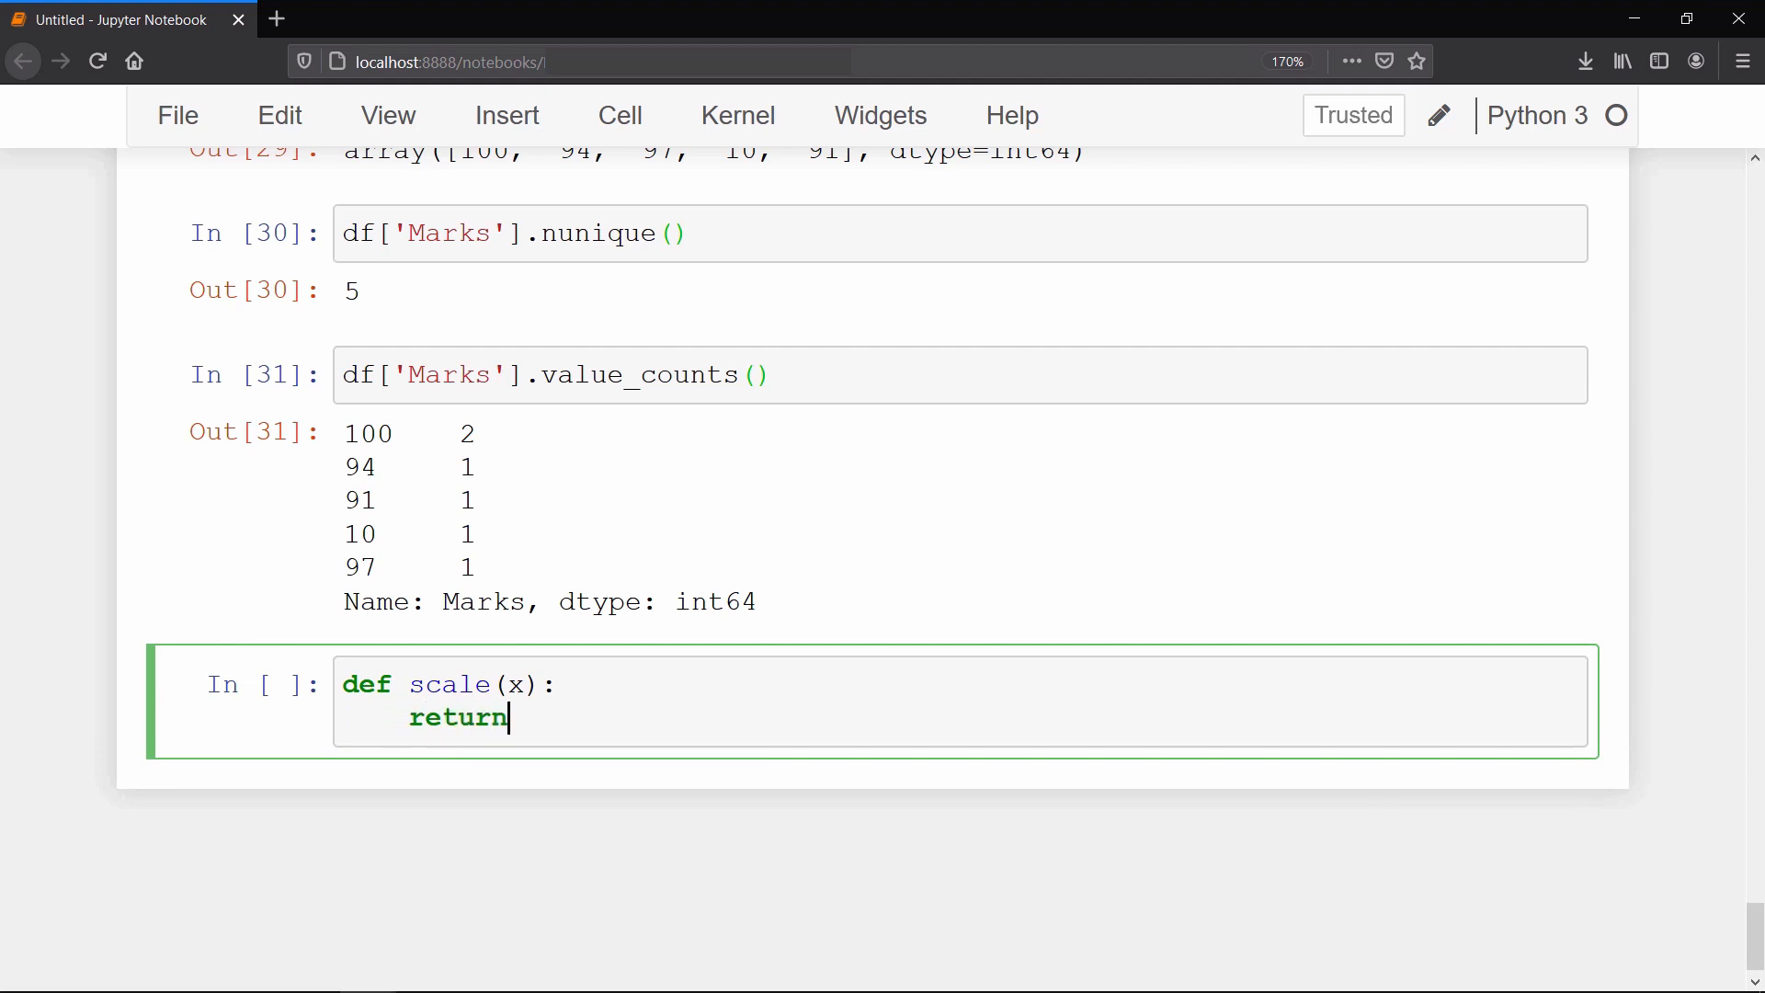
type("x/10")
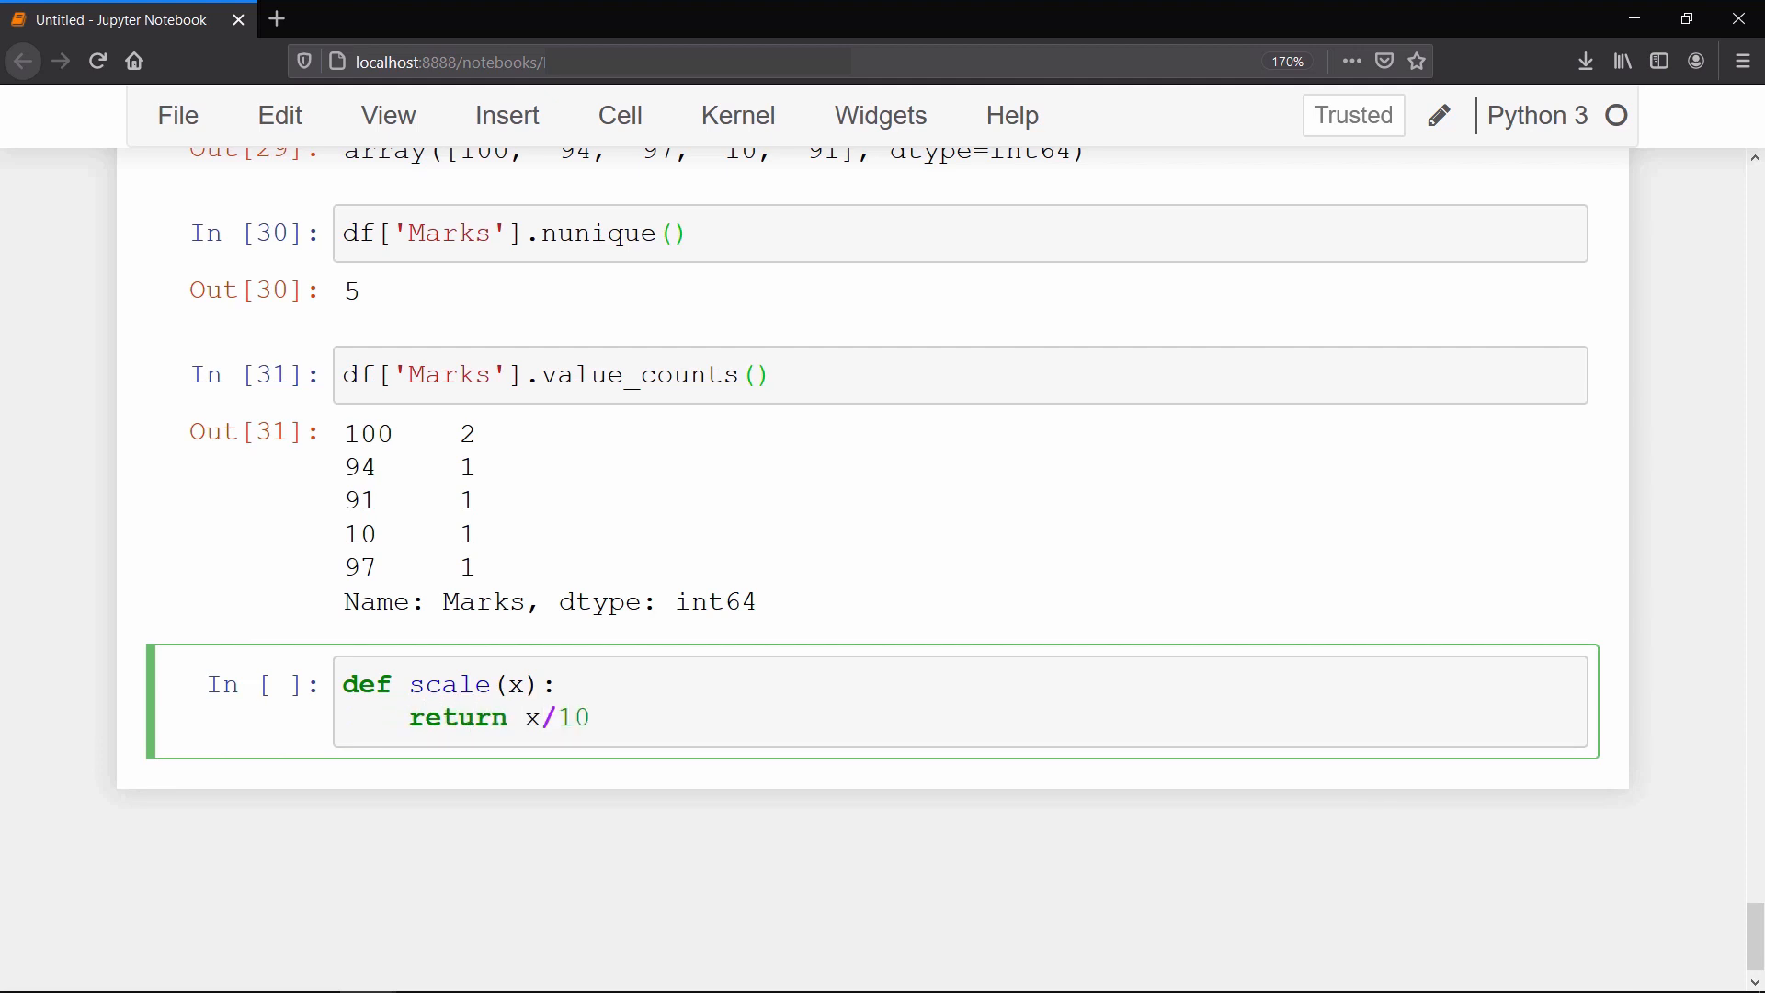
key("shift+enter")
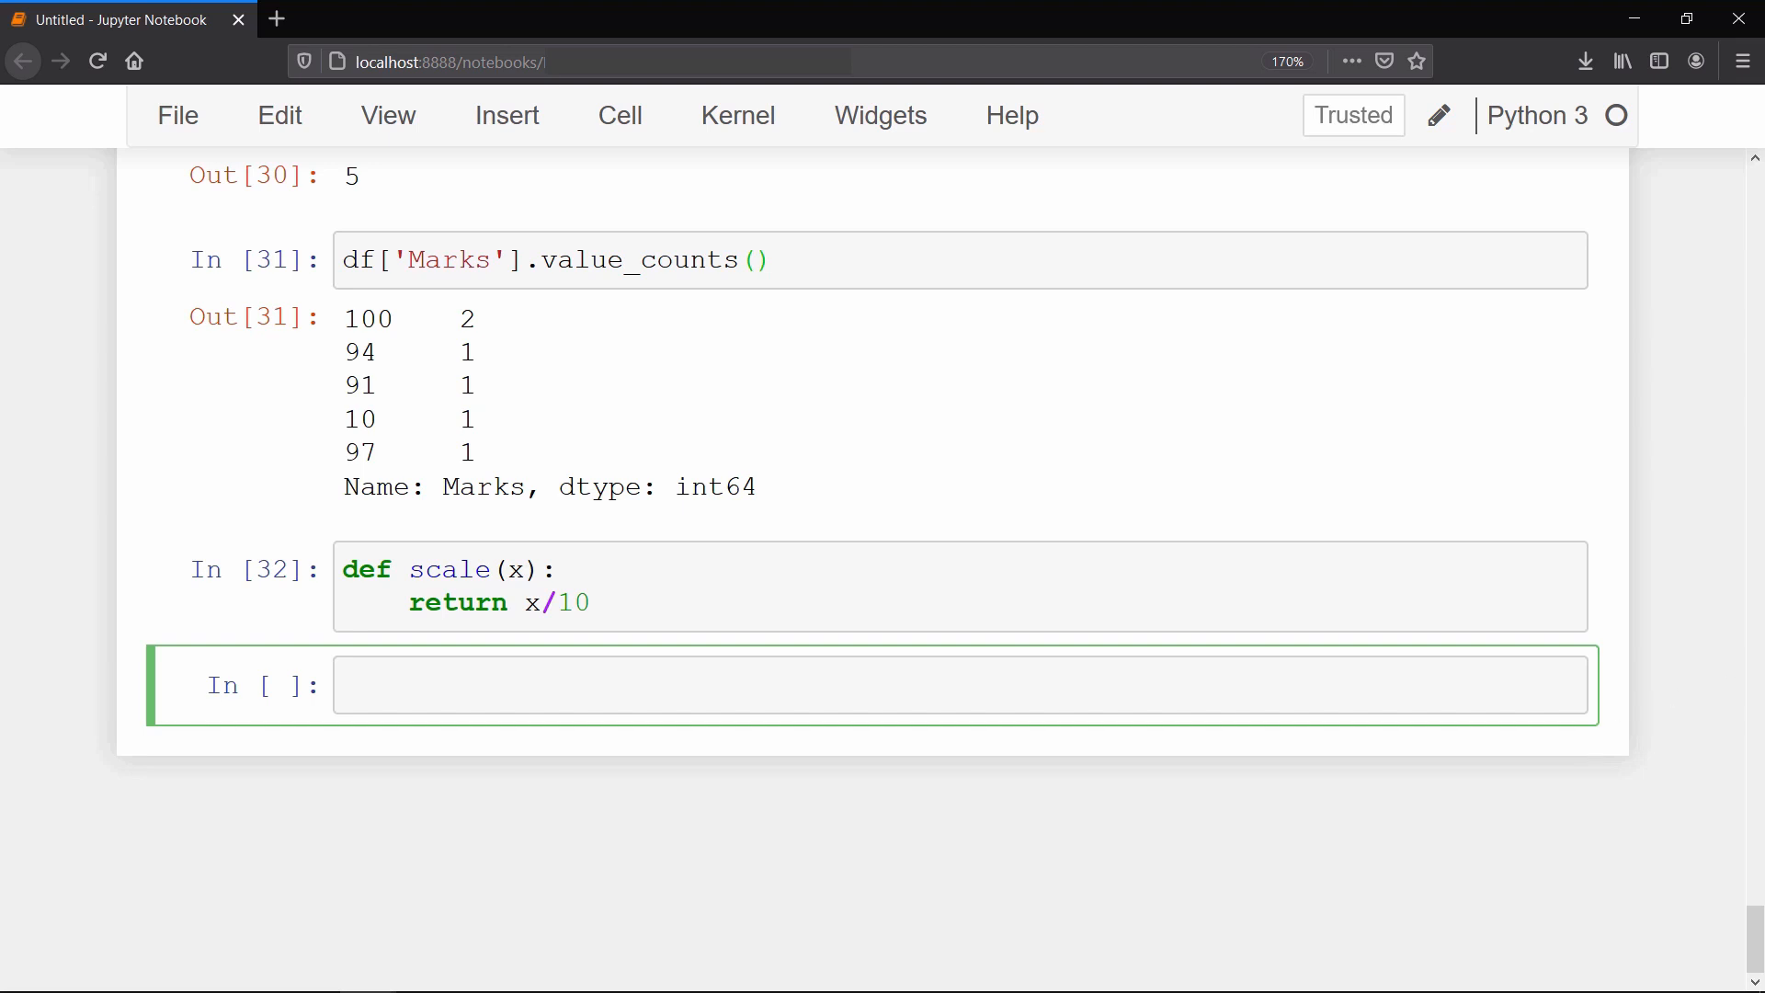
Step: Divide the Marks by 10 using apply(scale) and apply(lambda x: x/10)
type("df['Ma']")
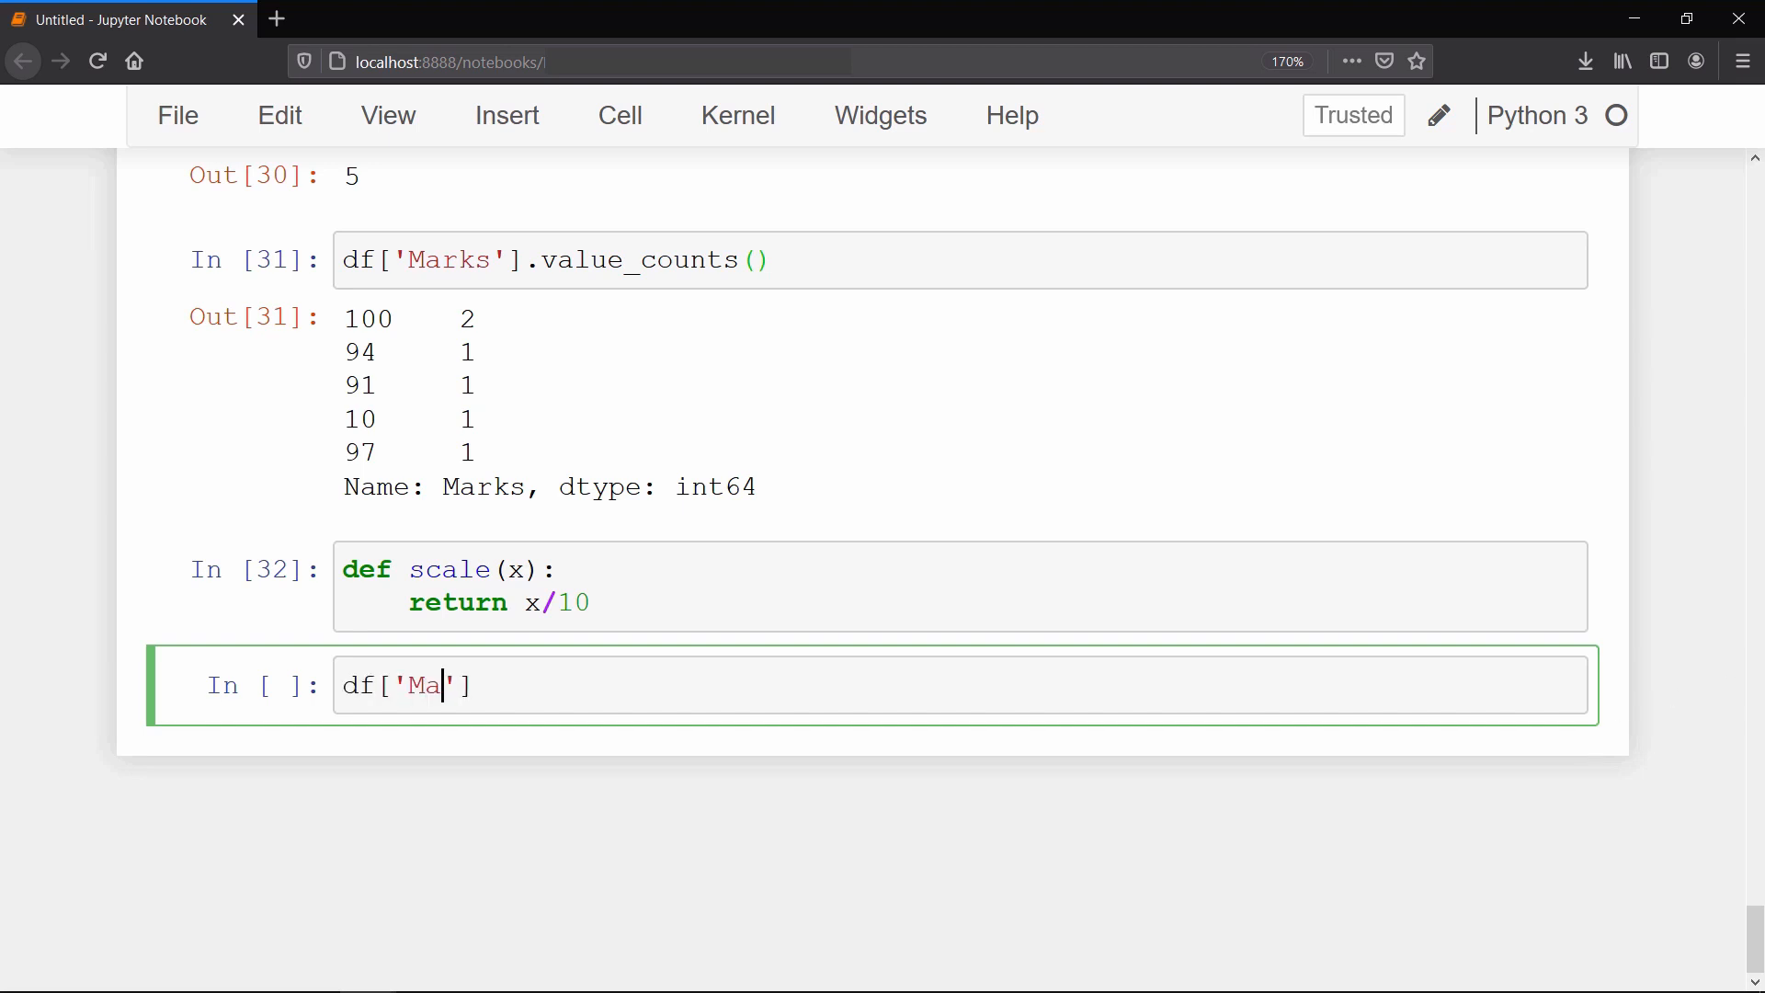
type("rks'].apply(")
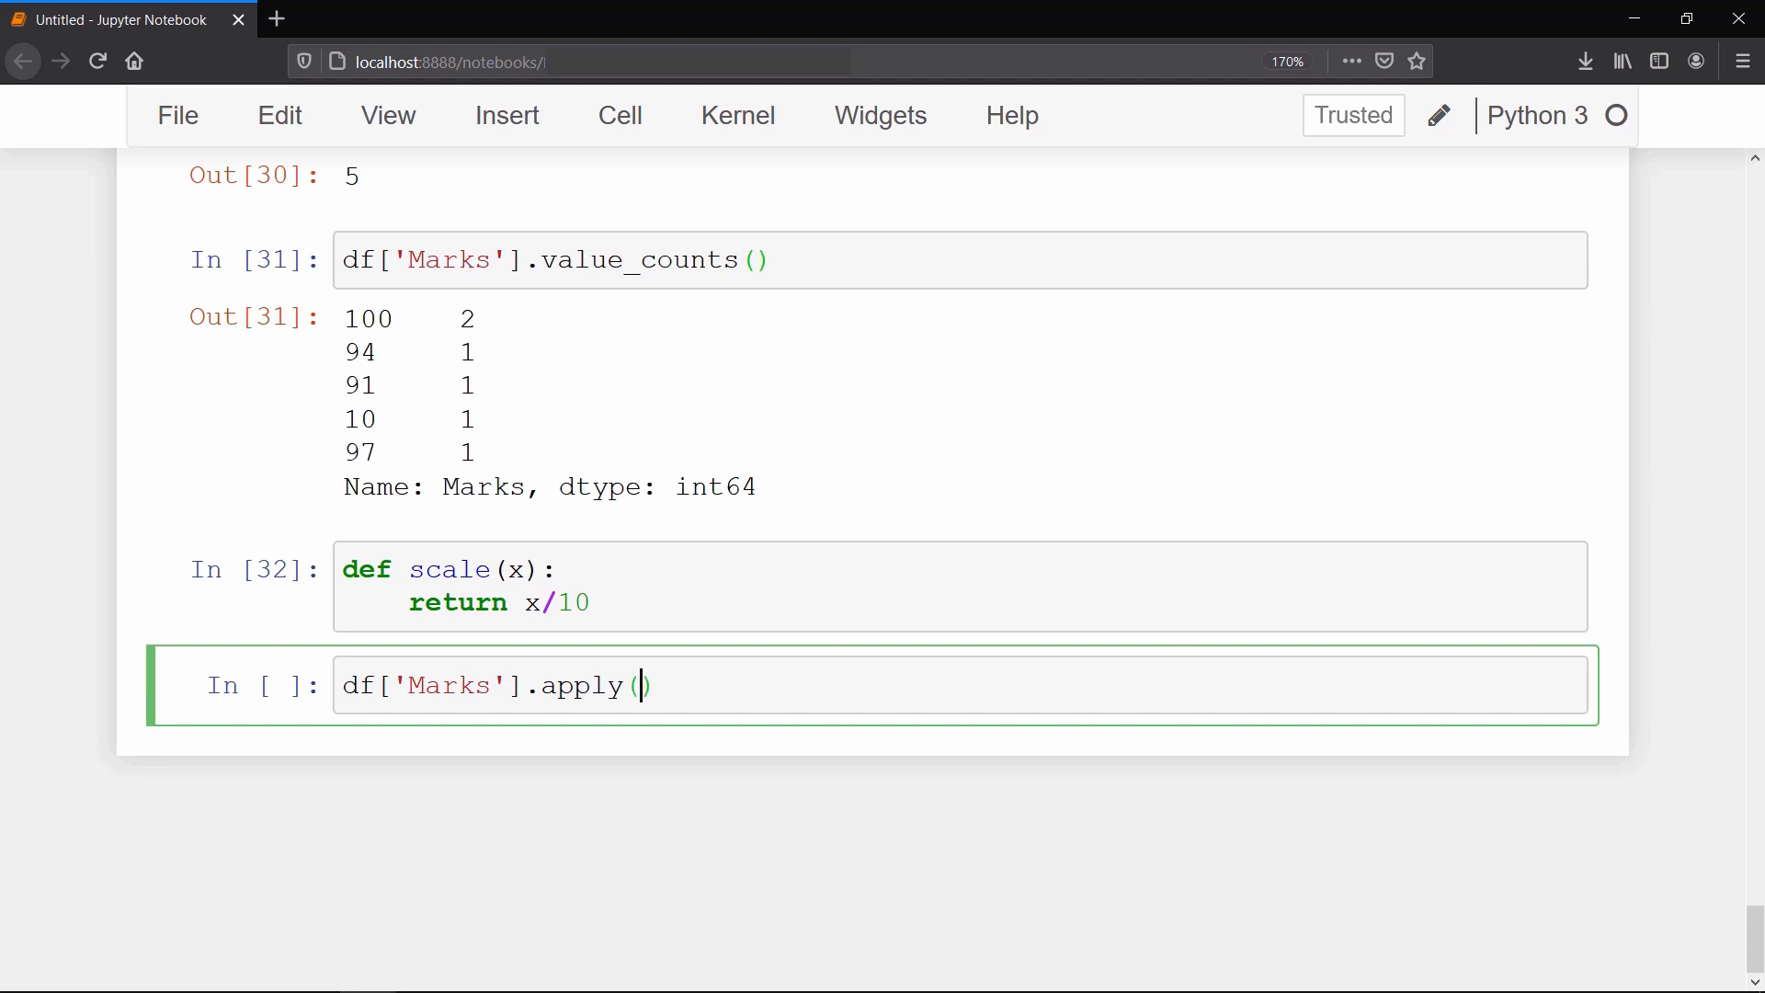
type("scale")
type("df['Marks'].apply(lambda")
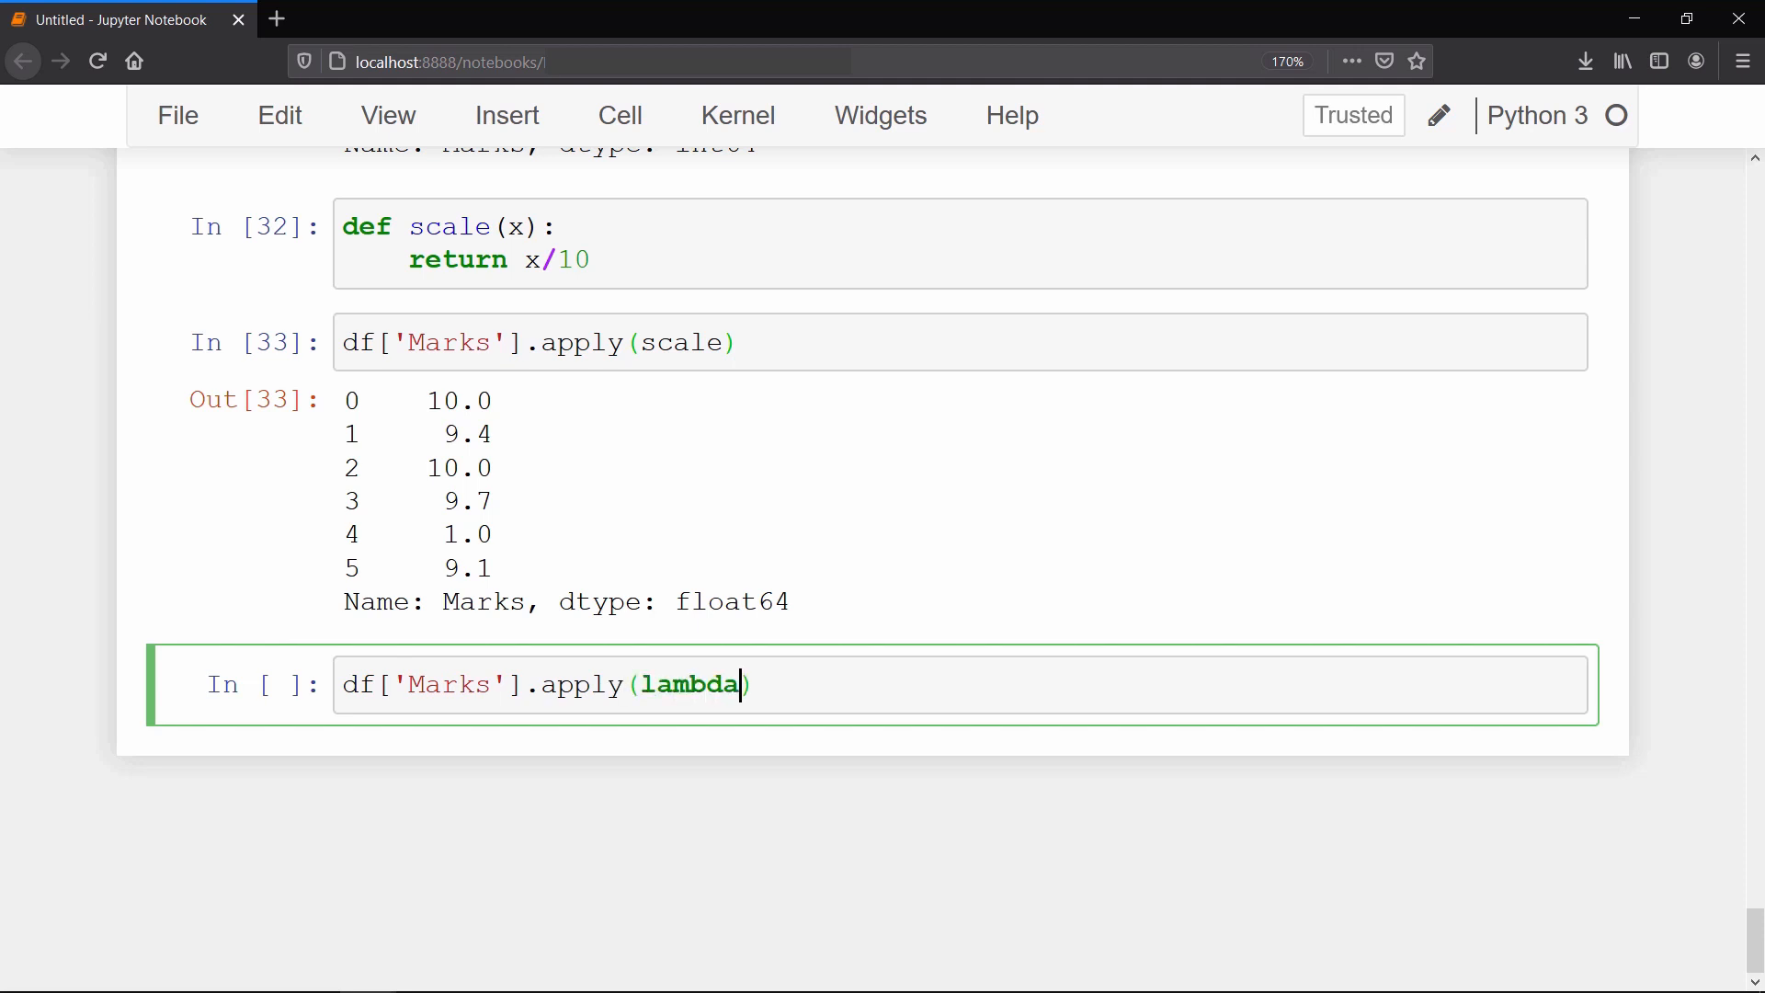
type("x: x/10)")
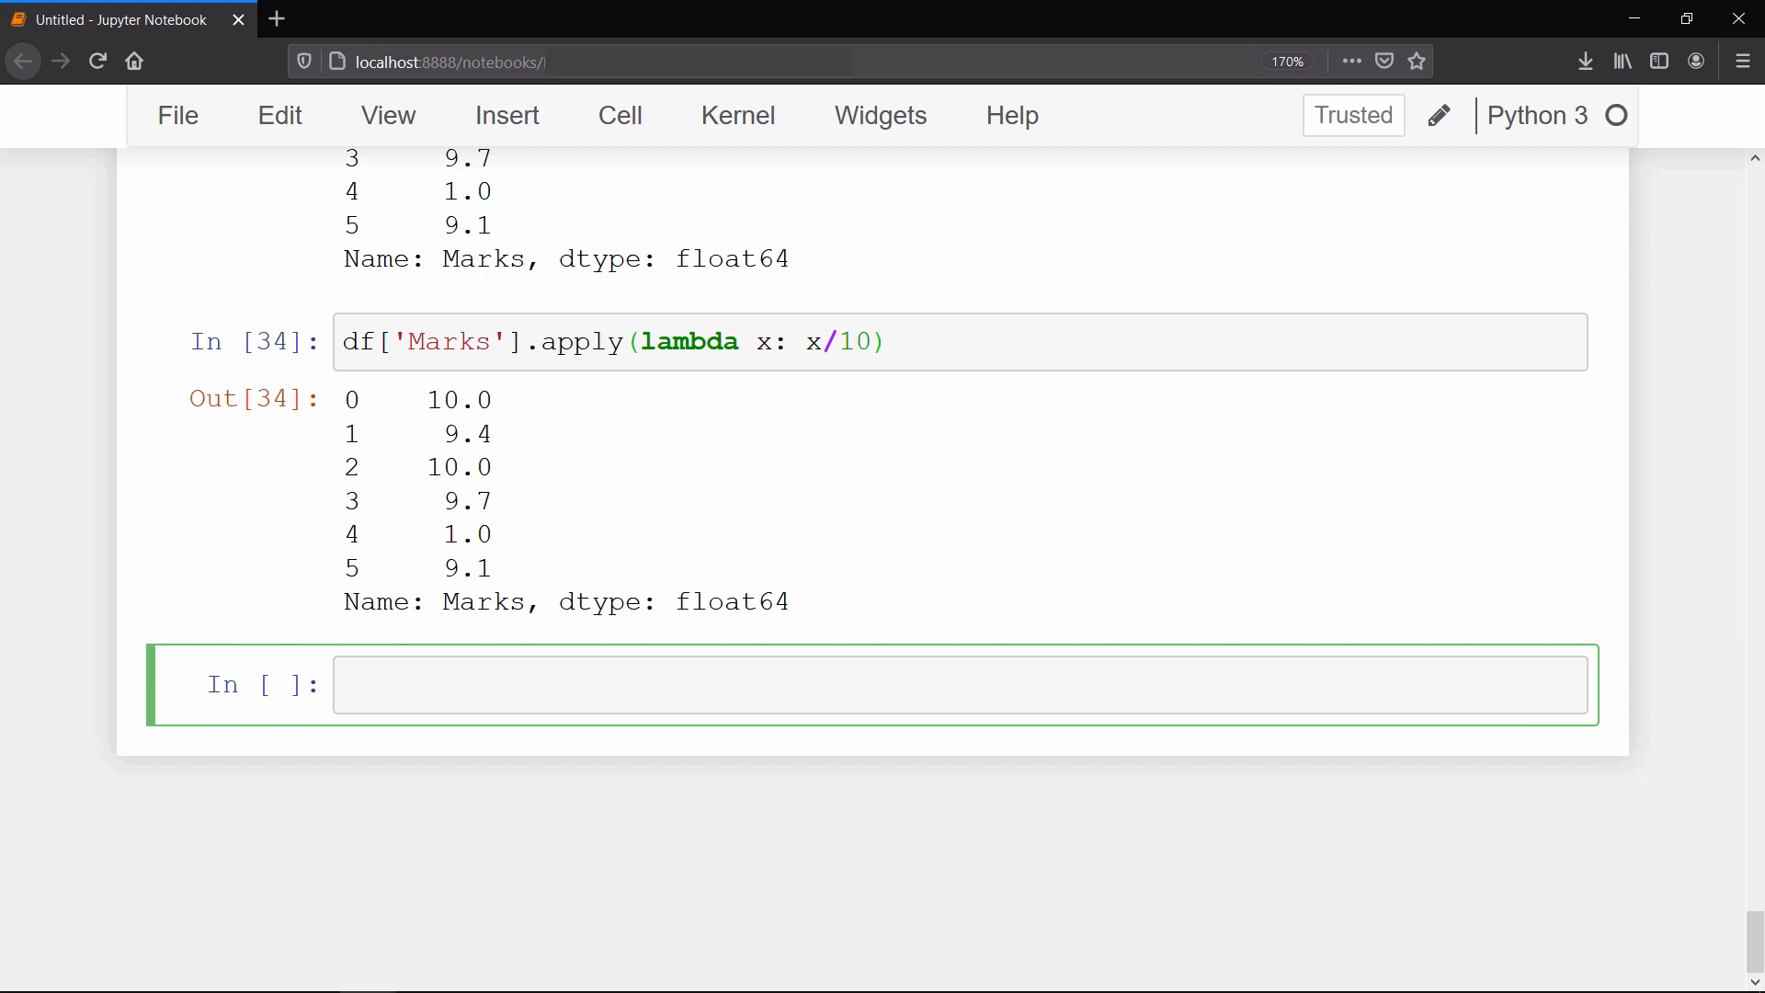
Step: Sort the table by Marks ascending, then descending with ascending=False, and list df.columns
type("df.s")
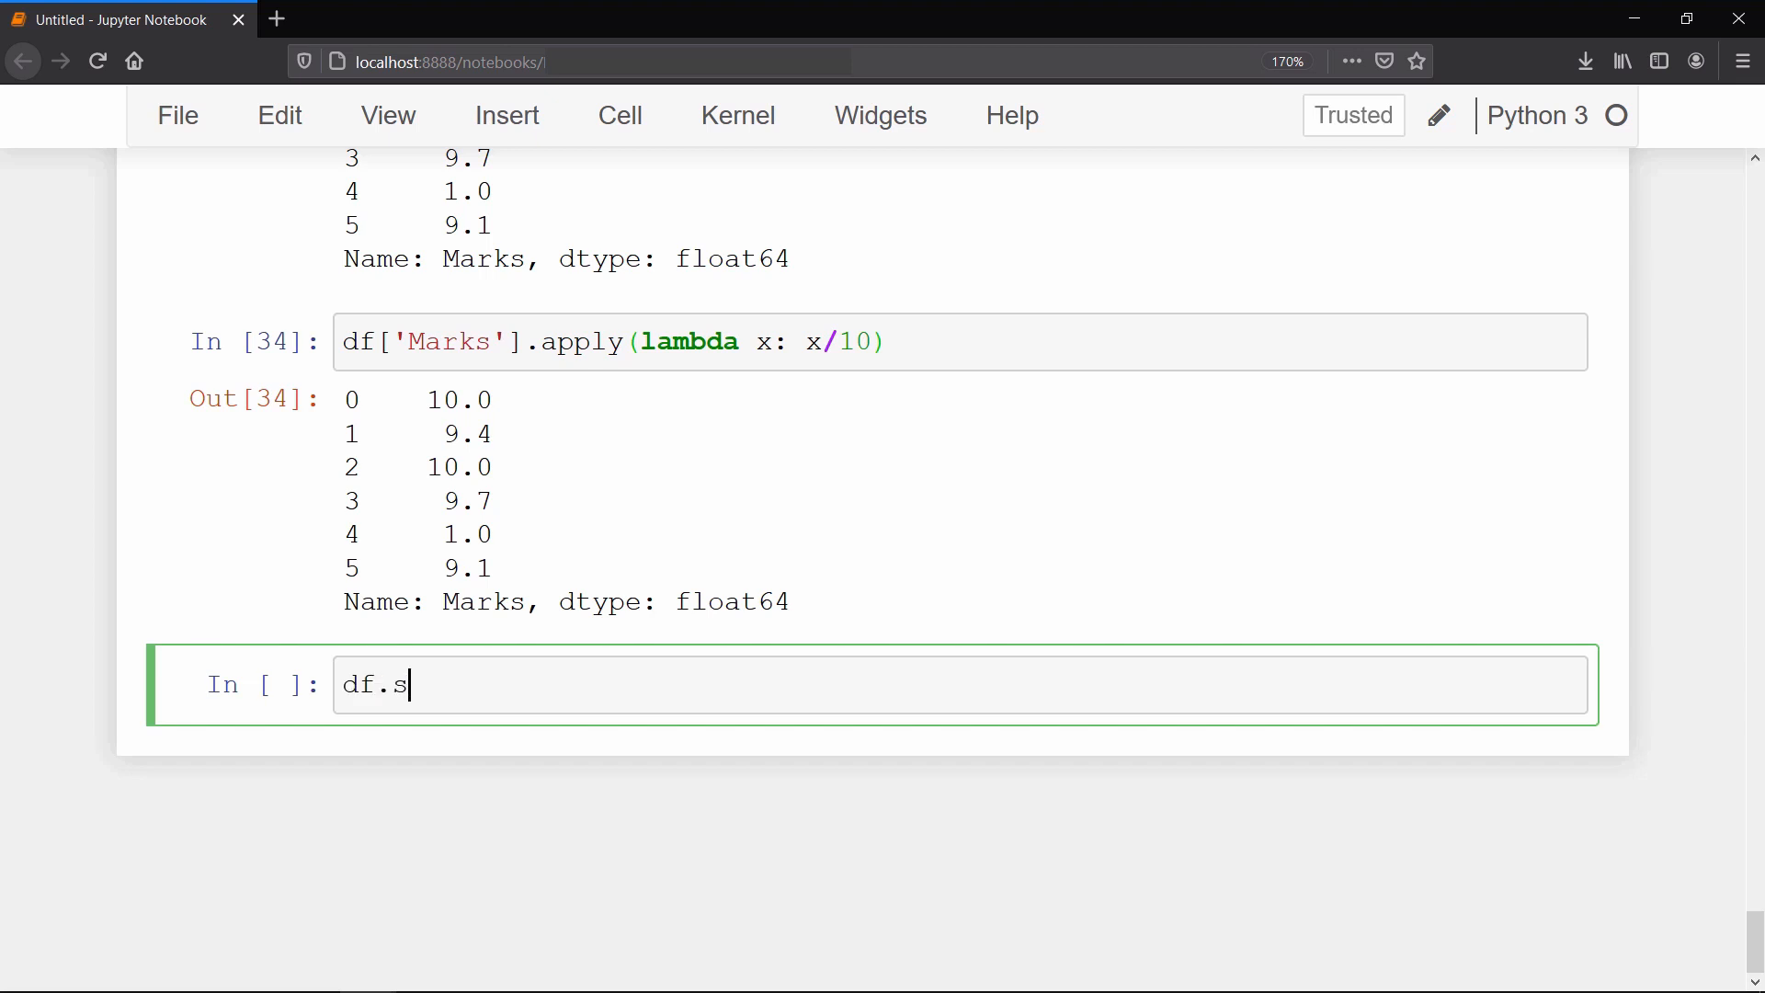
type("ort_values('')")
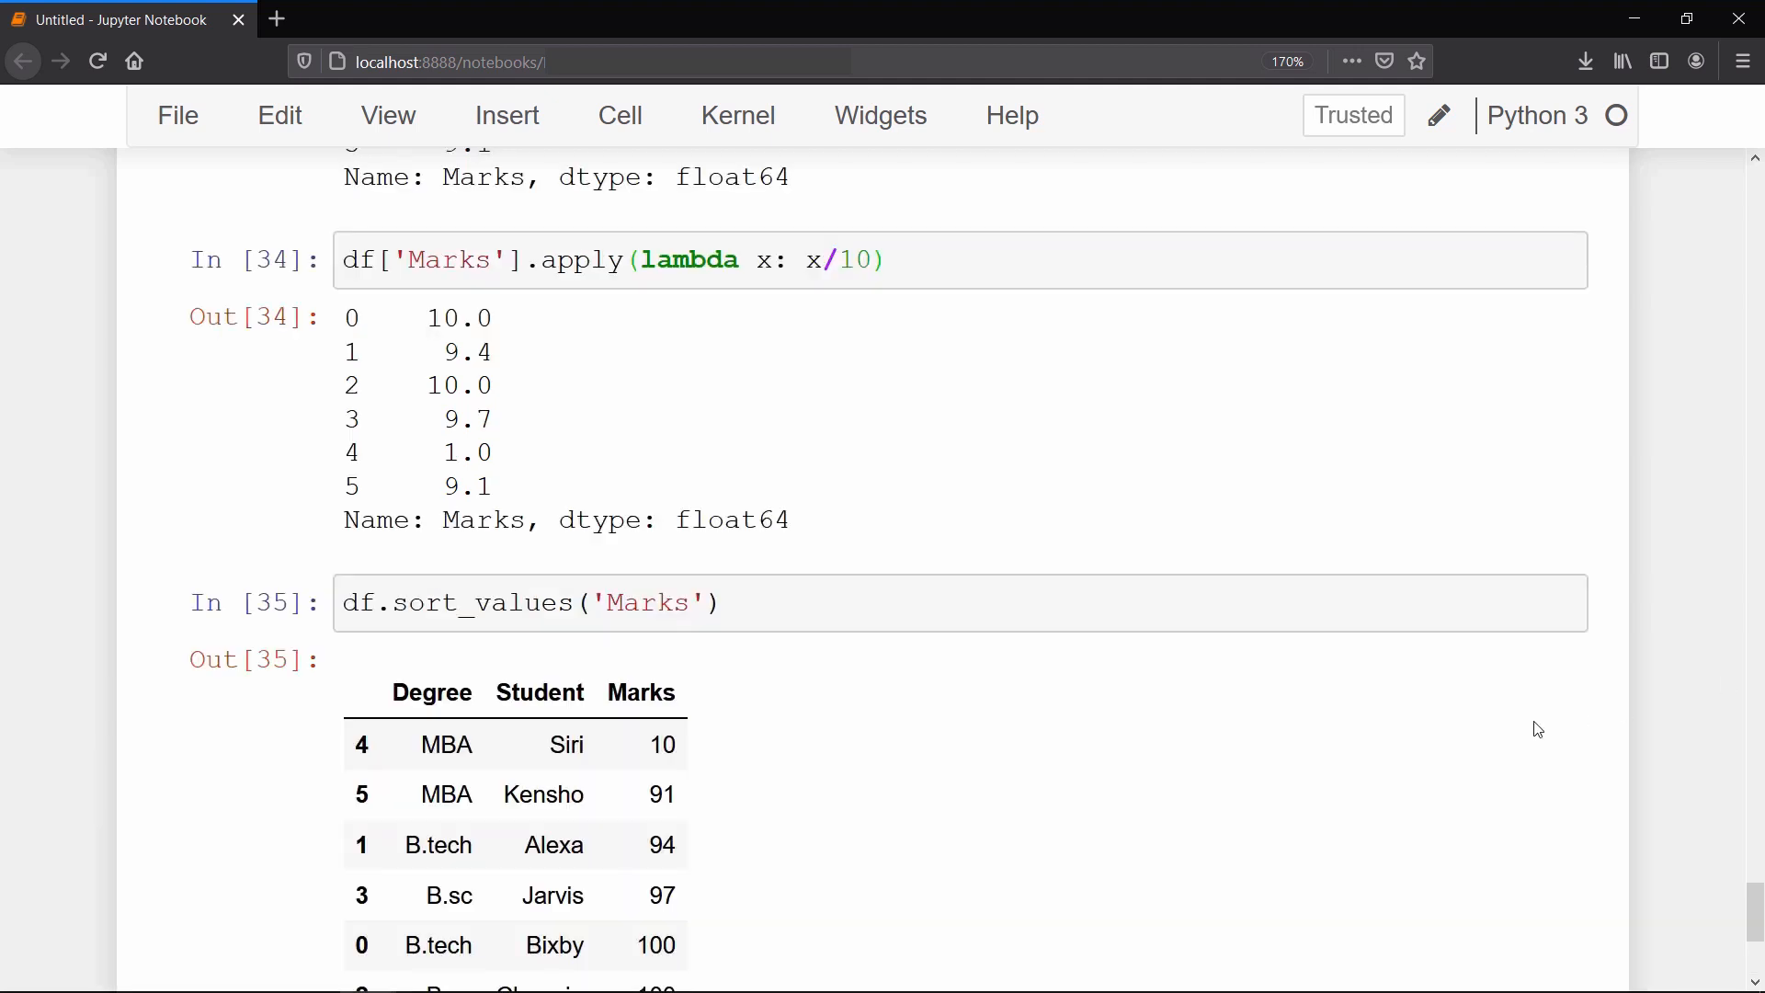
scroll("down", 3)
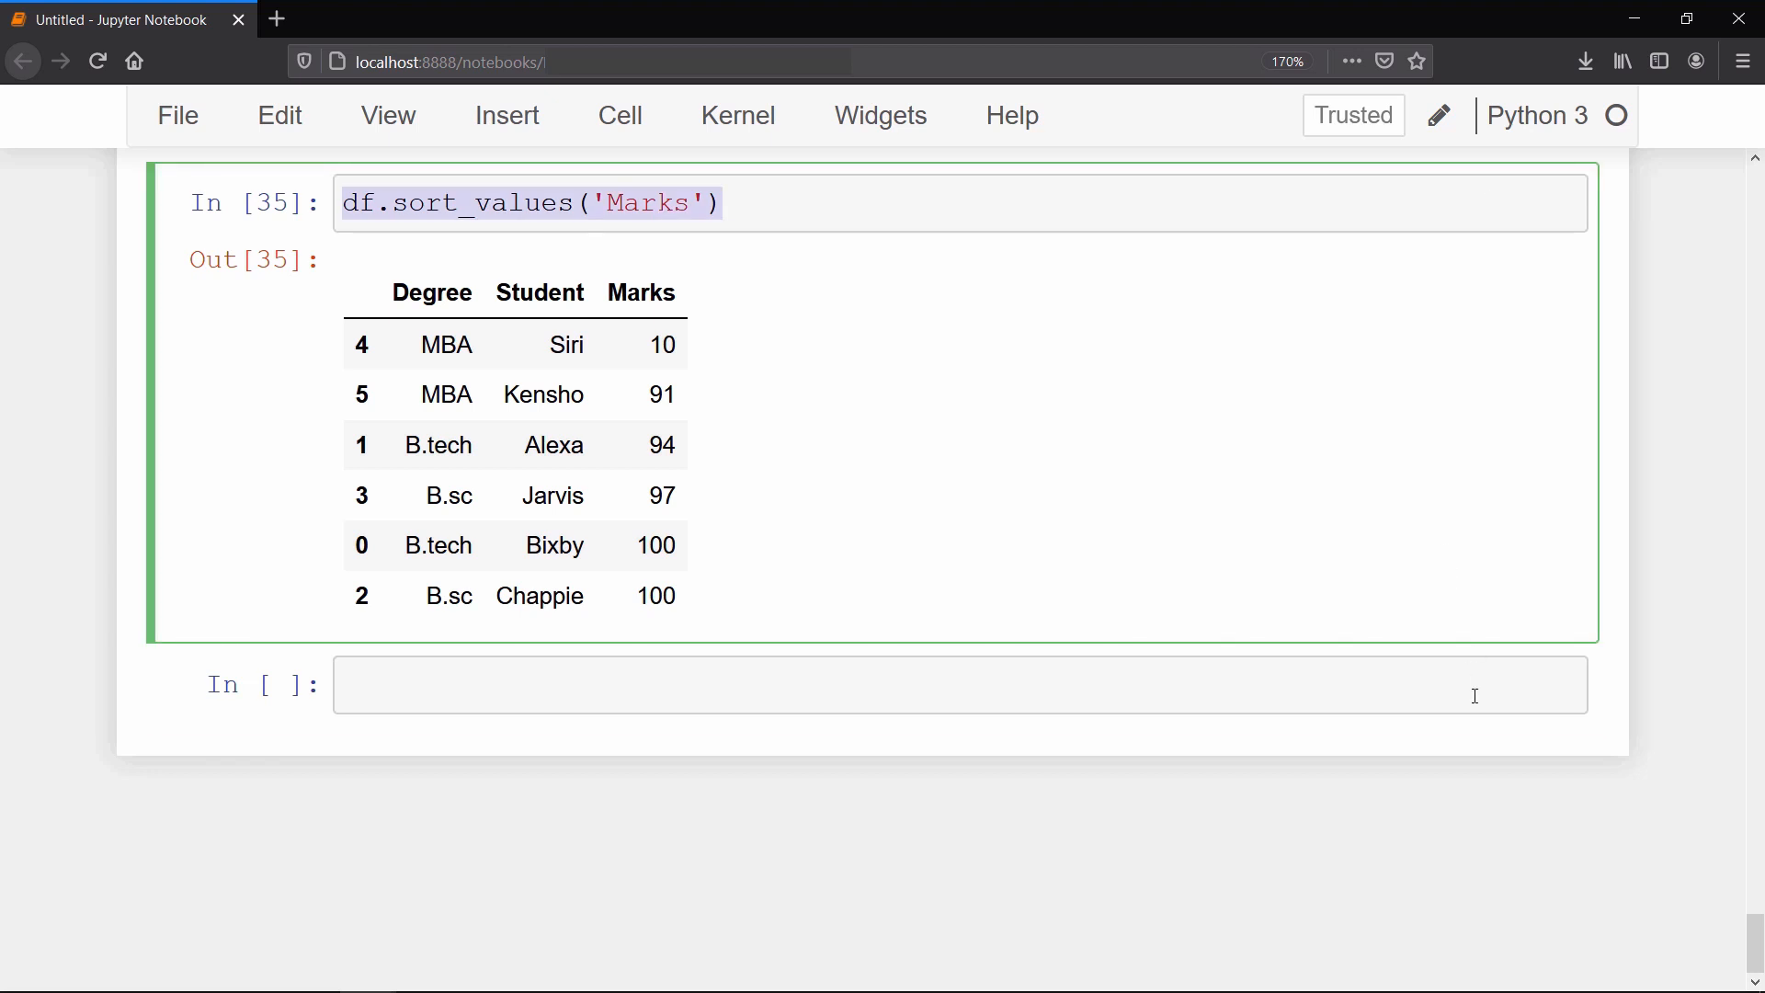
type("df.sort_values('Marks', ascending = False")
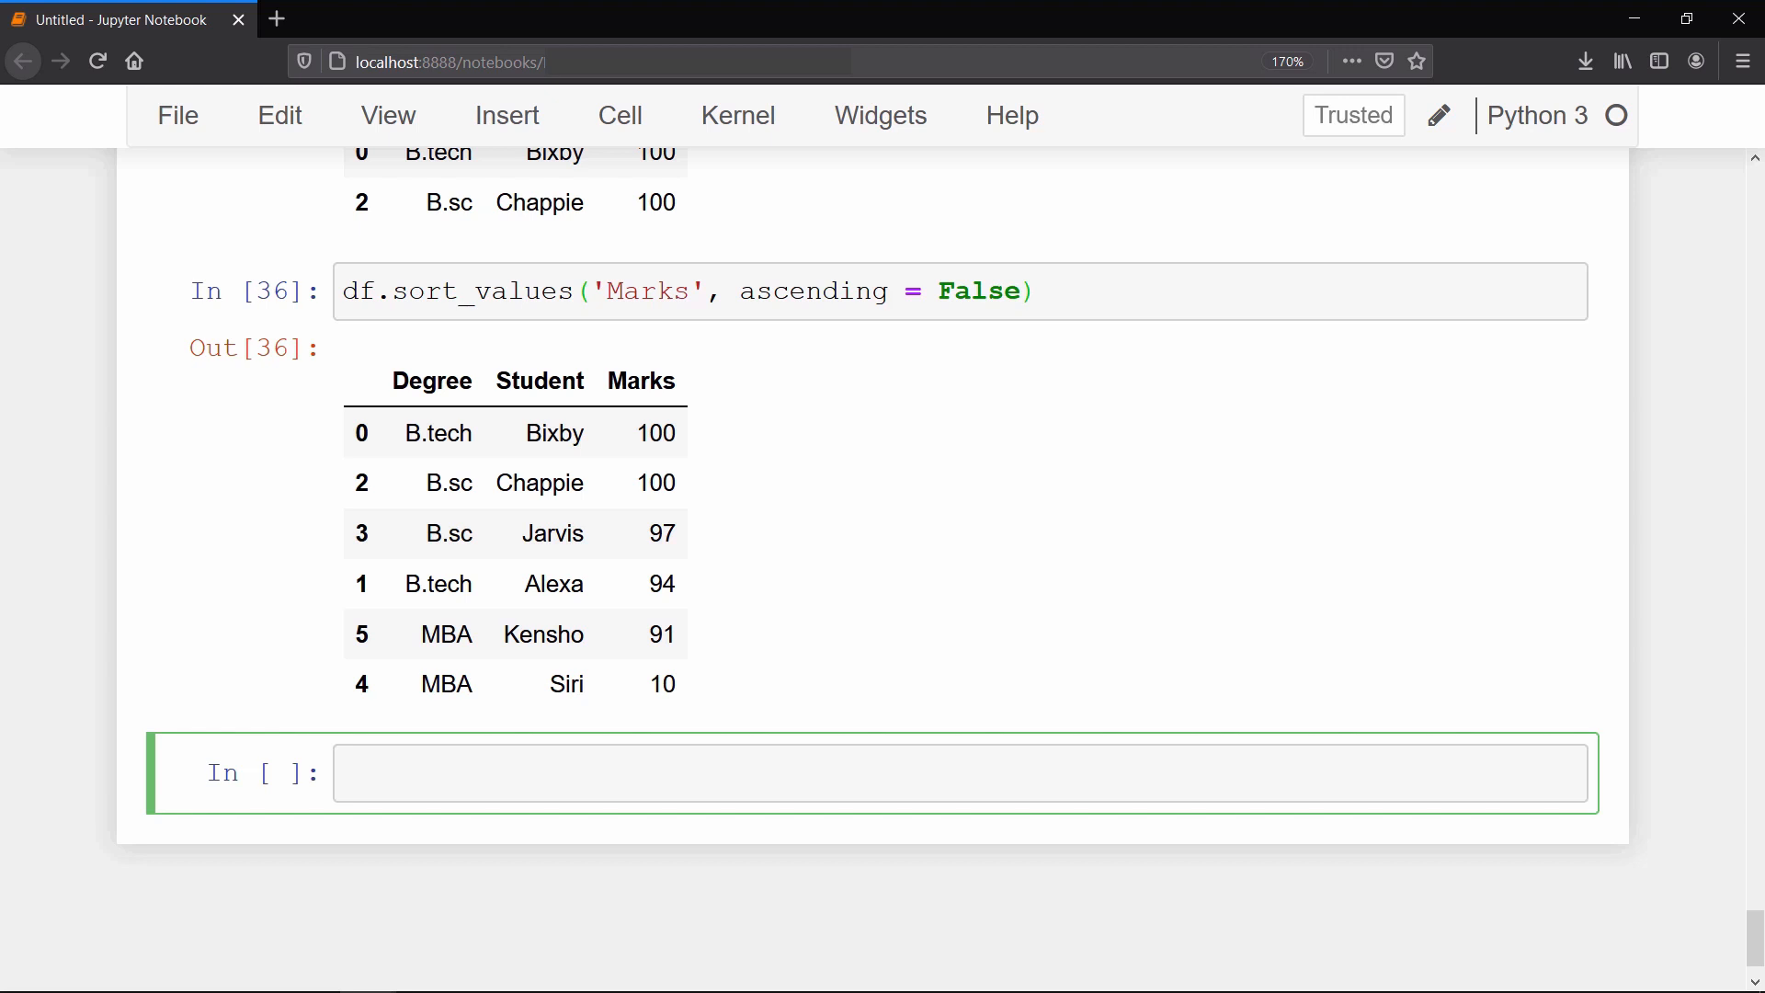
left_click(962, 773)
type("df.columns")
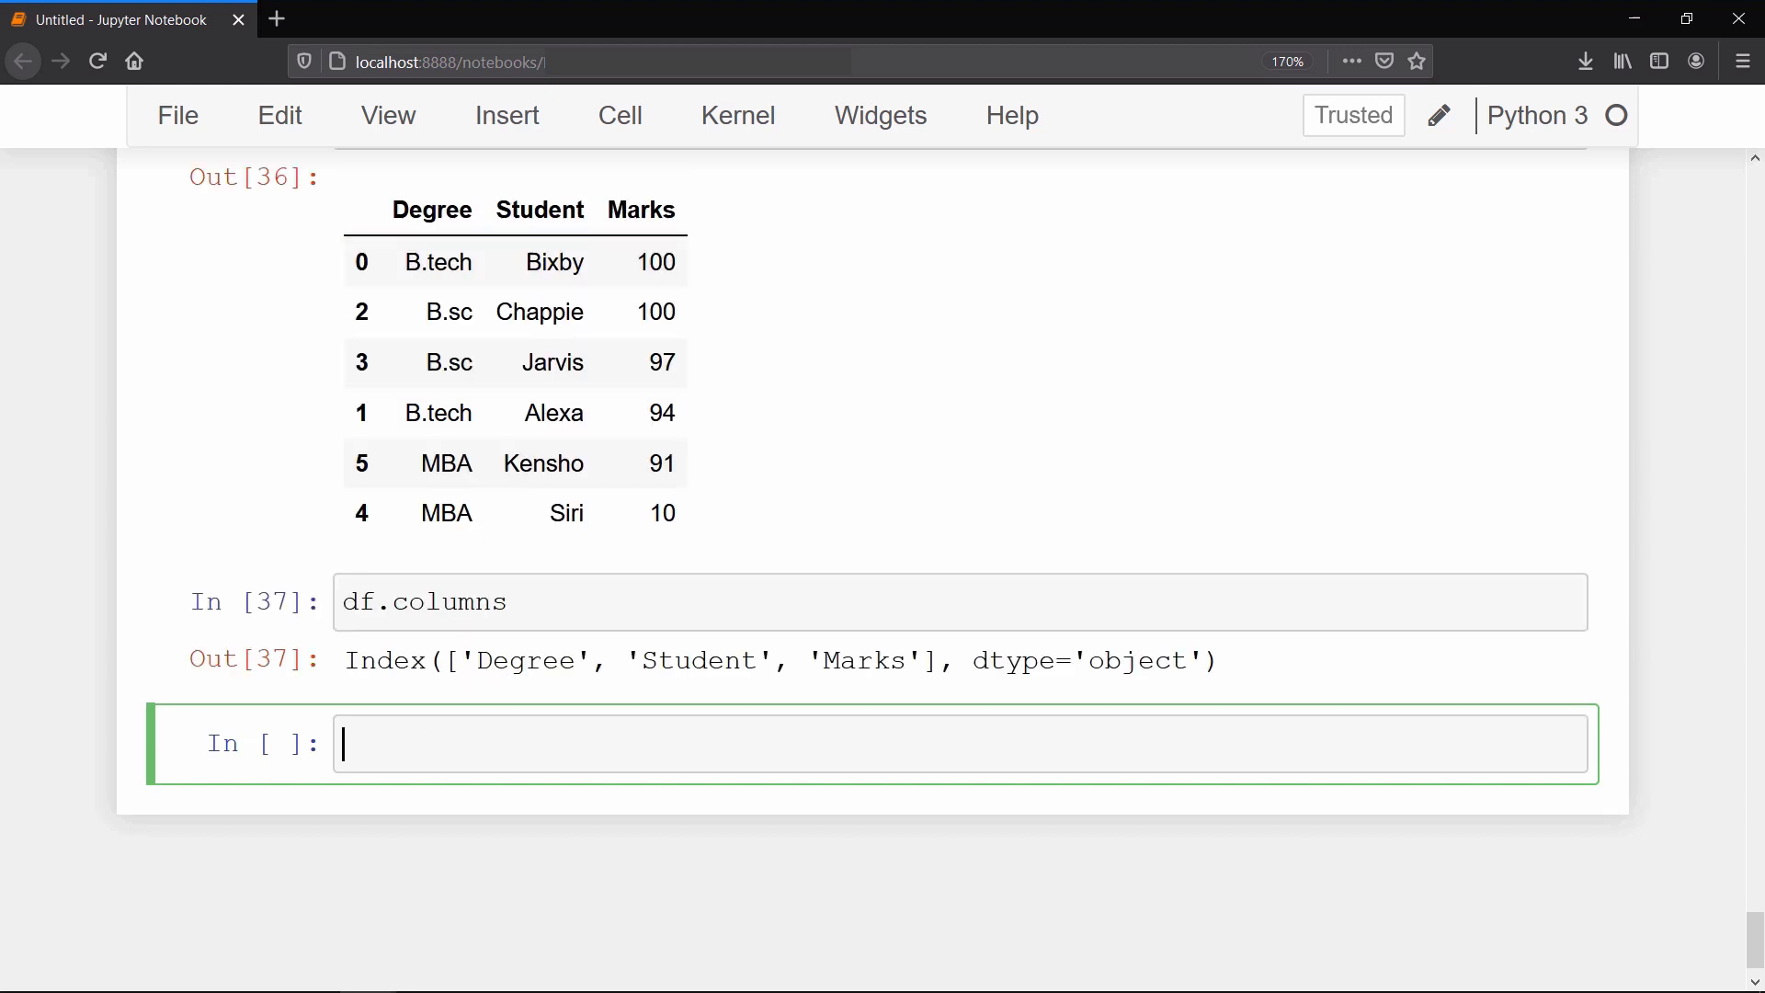
Step: Run df.index to show RangeIndex 0–6, then type df.shape in the next cell
type("df.index")
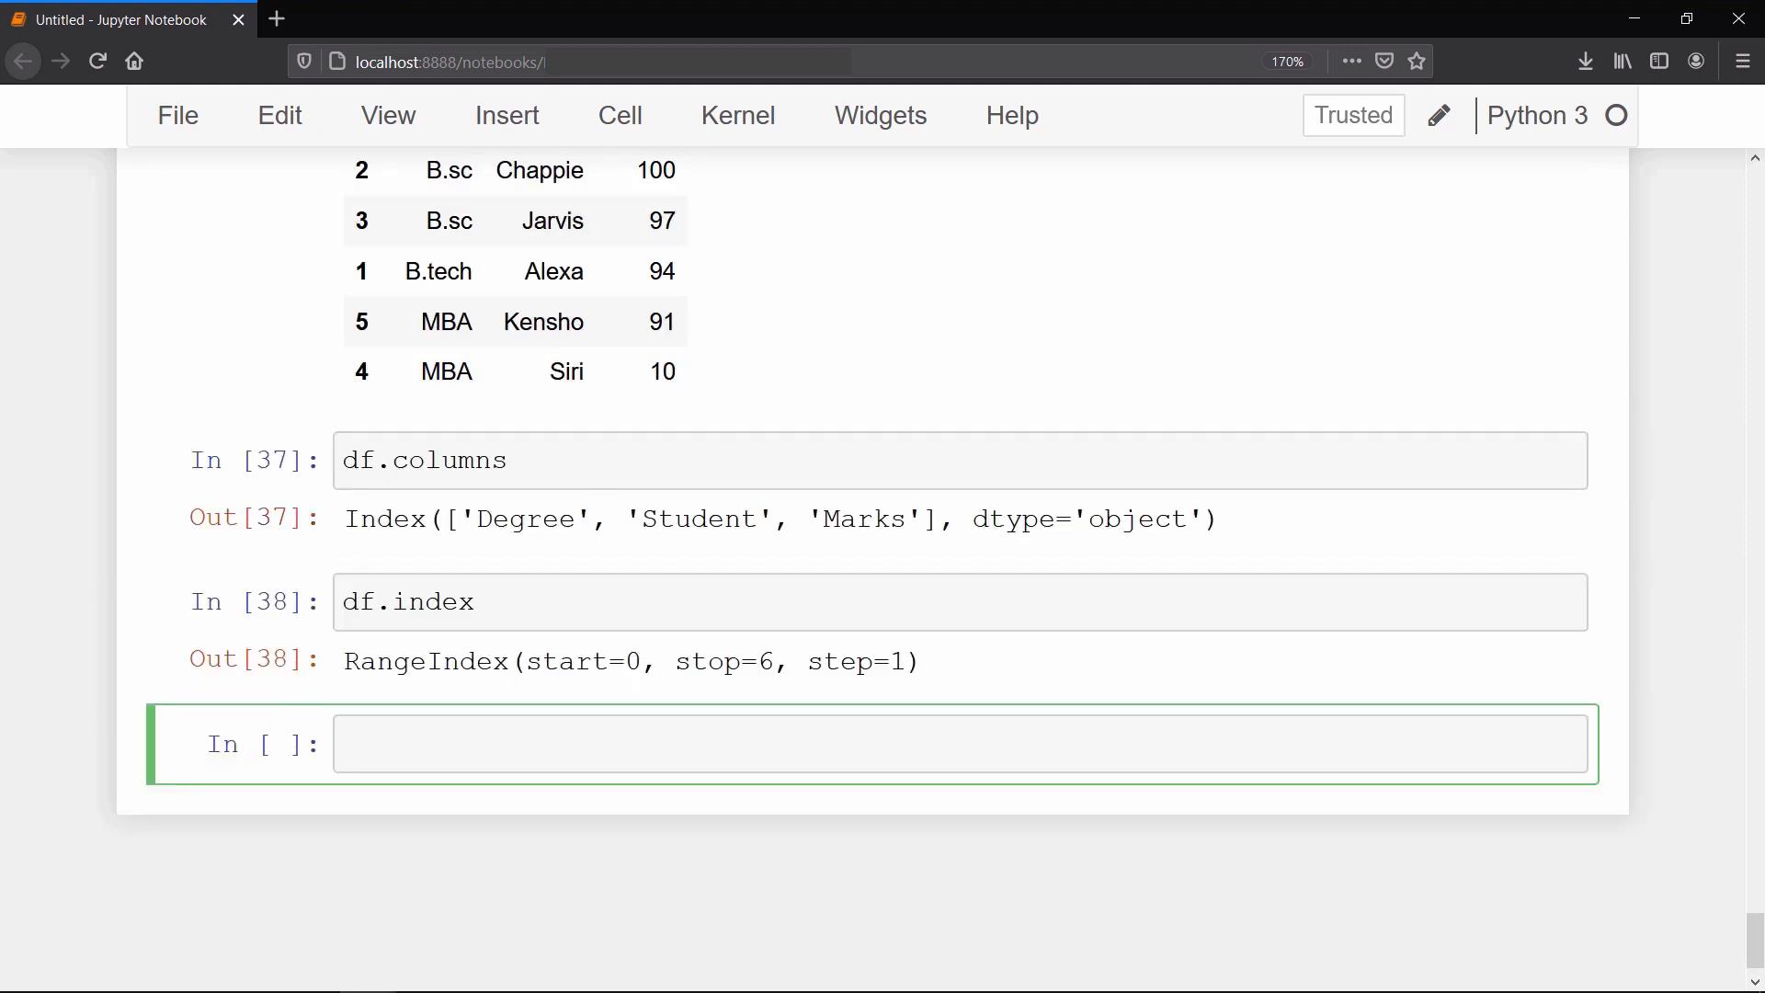
scroll("down", 3)
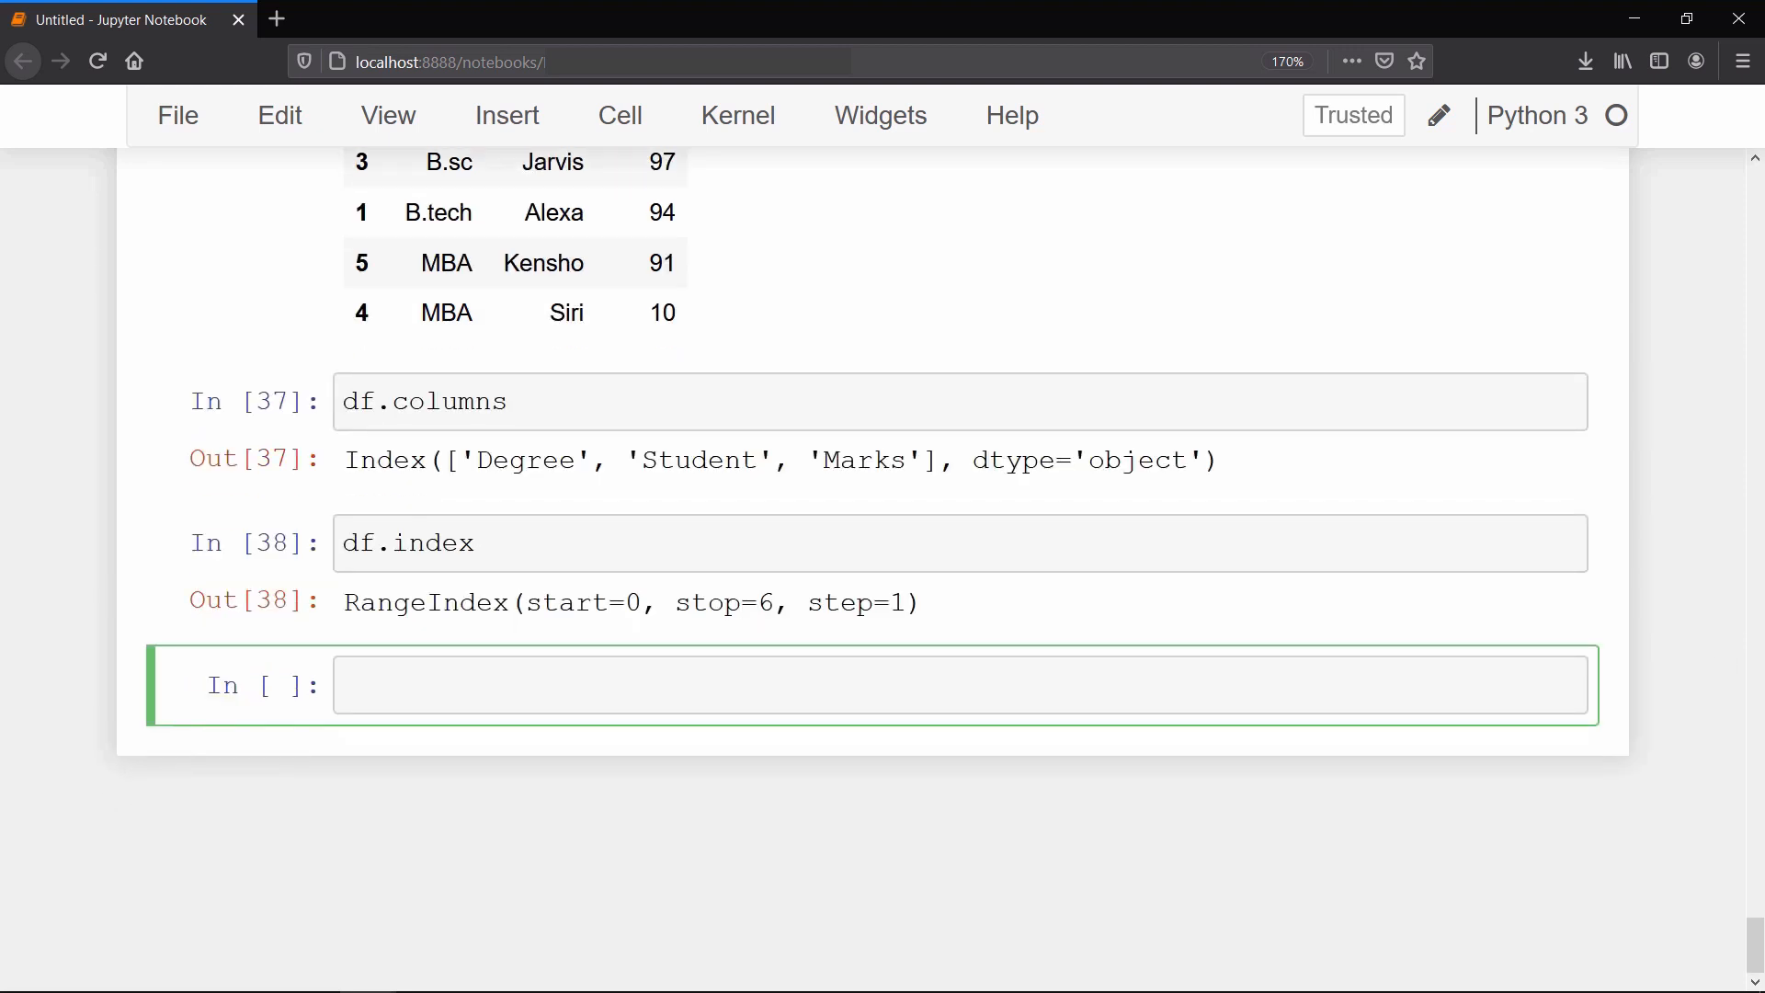
type("df")
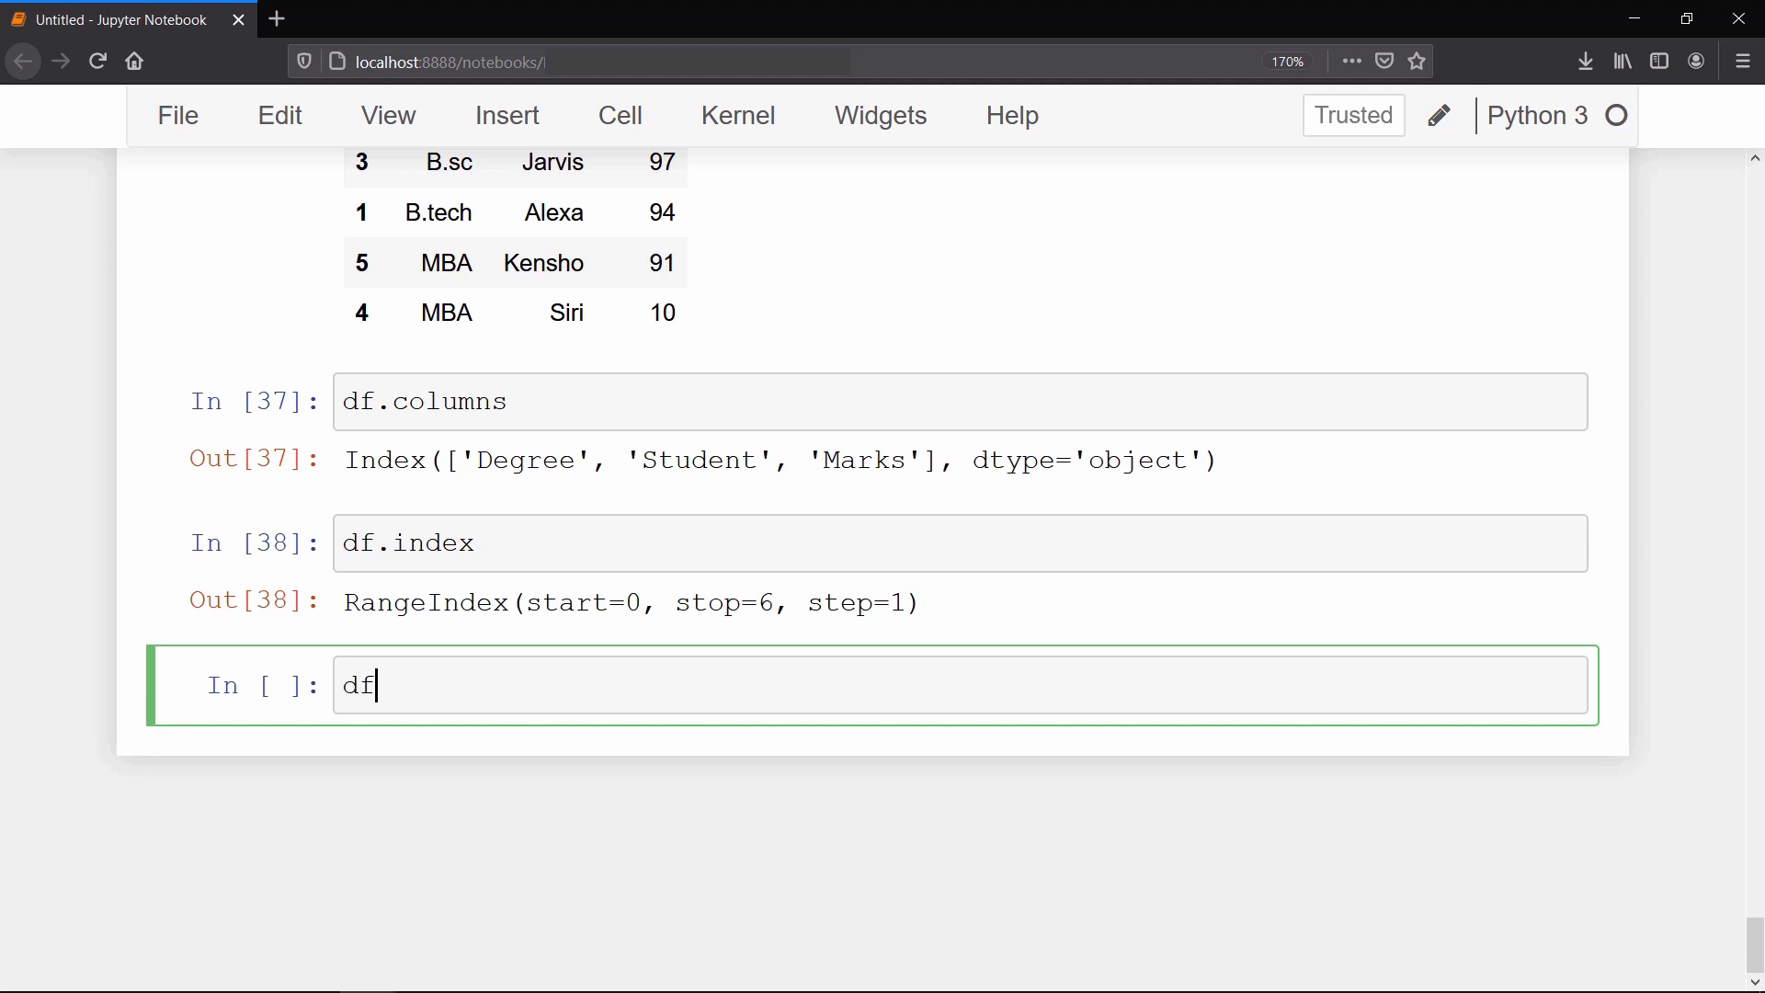
type(".shape")
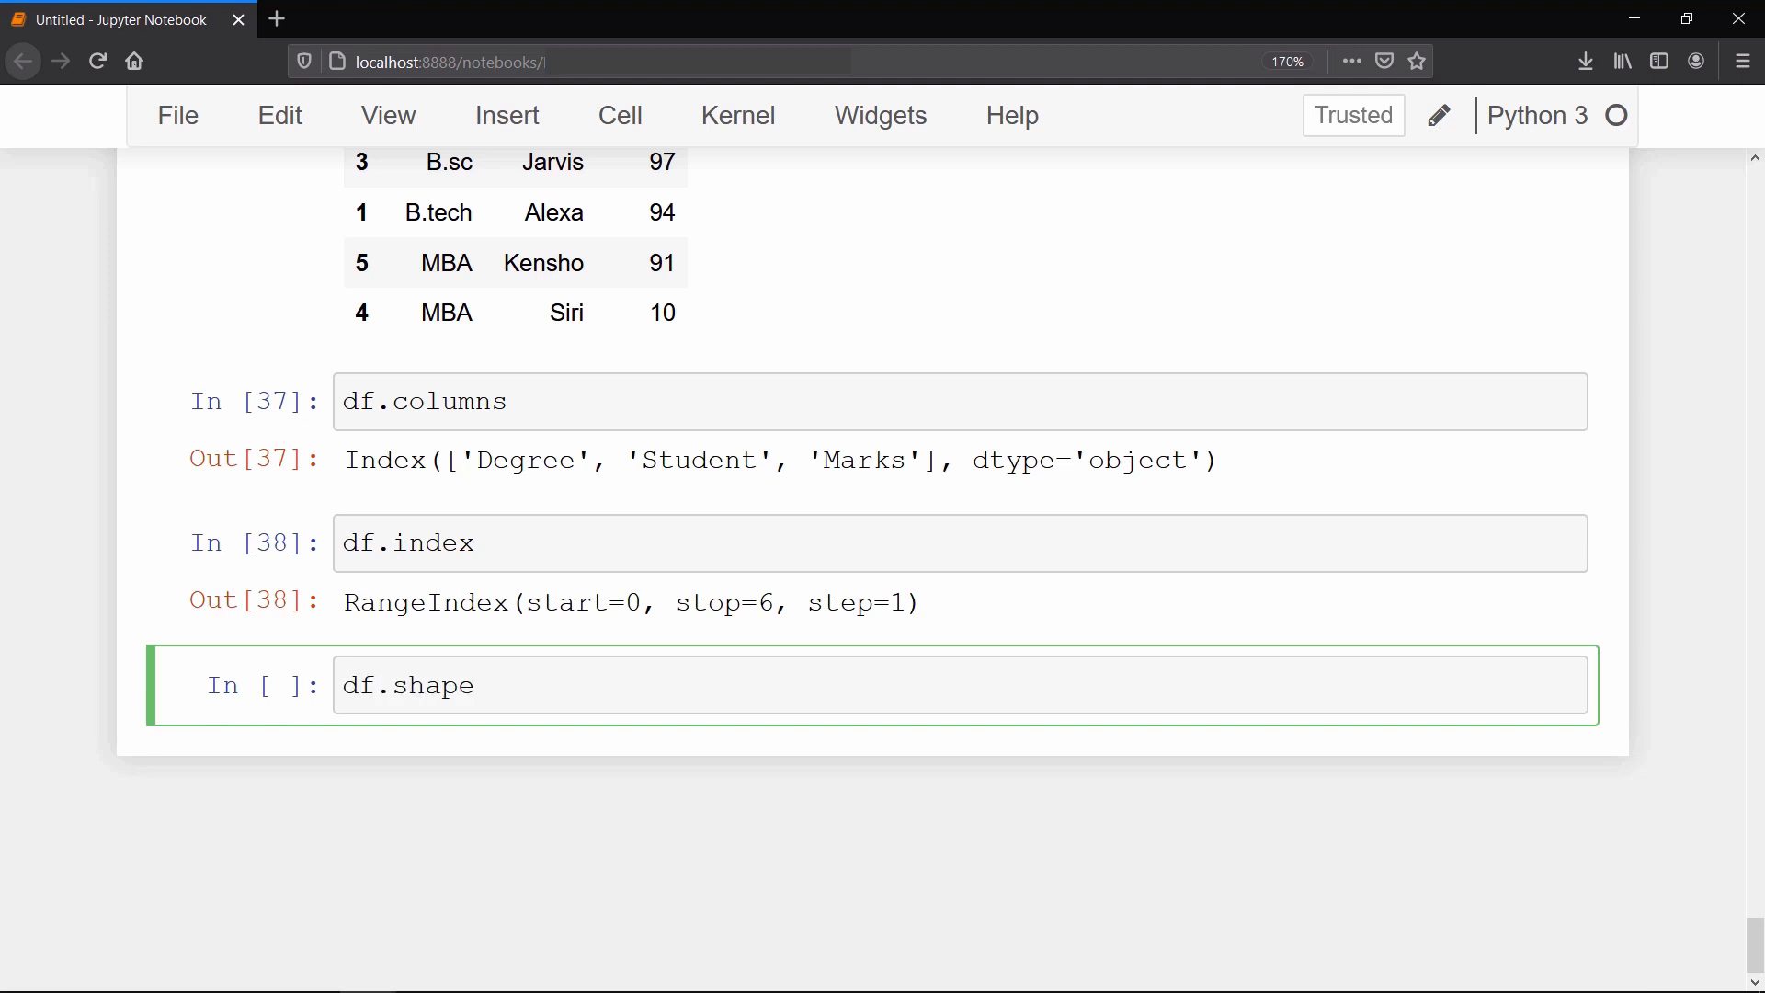